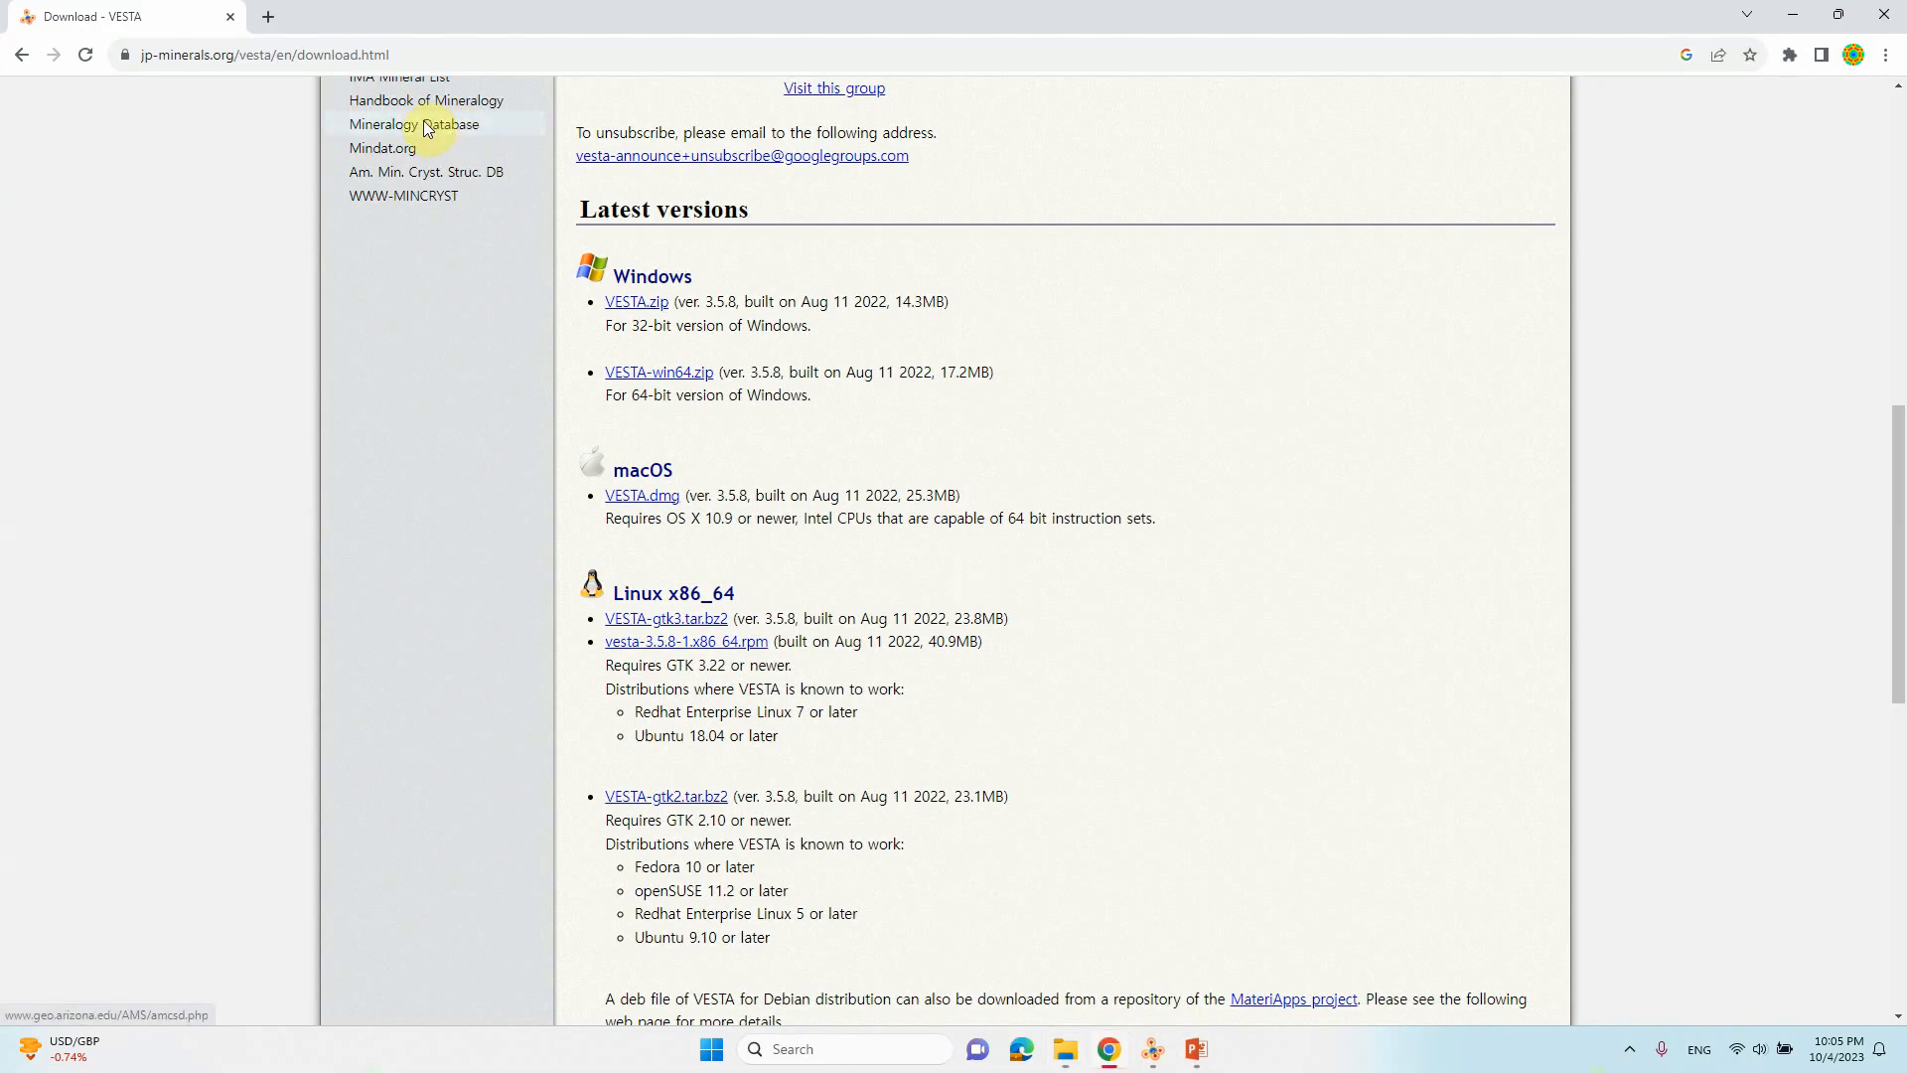
# Step: Search Google for 'vesta' and open the 'VESTA - JP-Minerals' result
pyautogui.scroll(3)
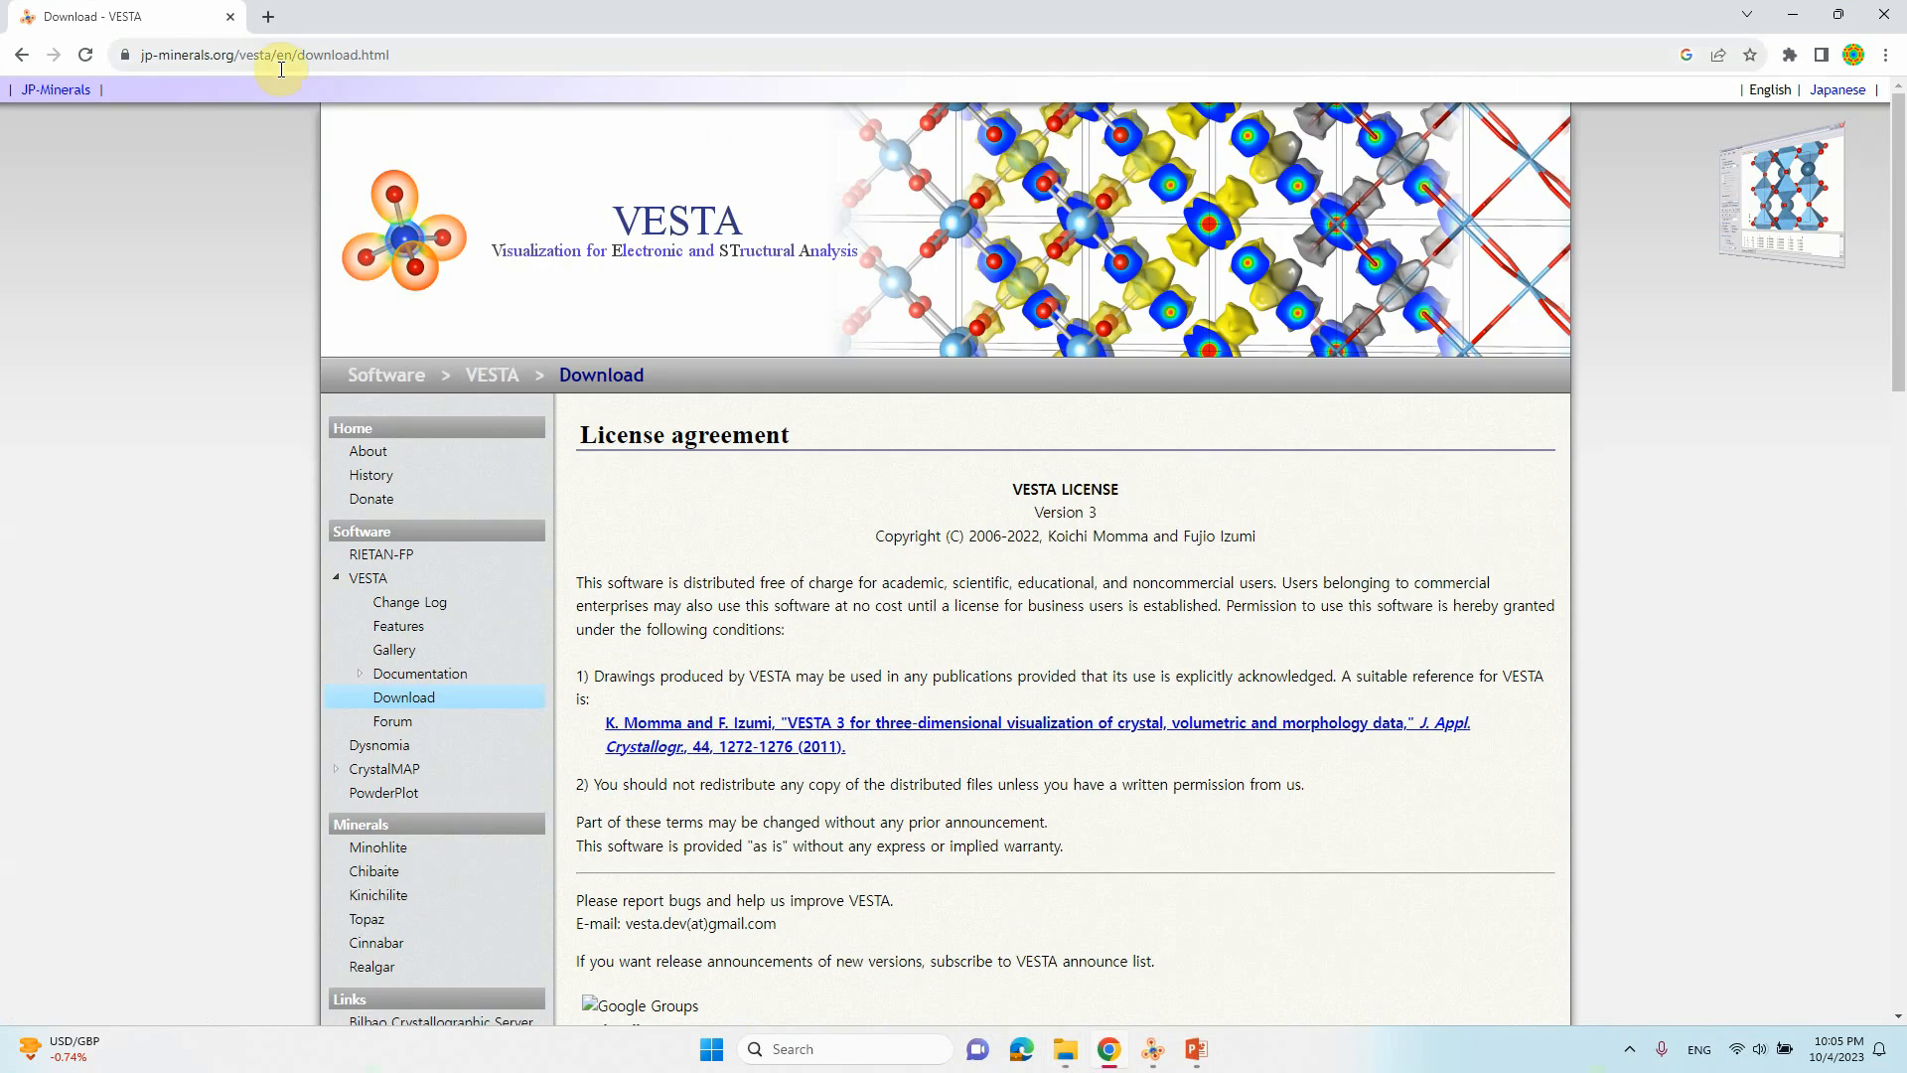
pyautogui.click(255, 55)
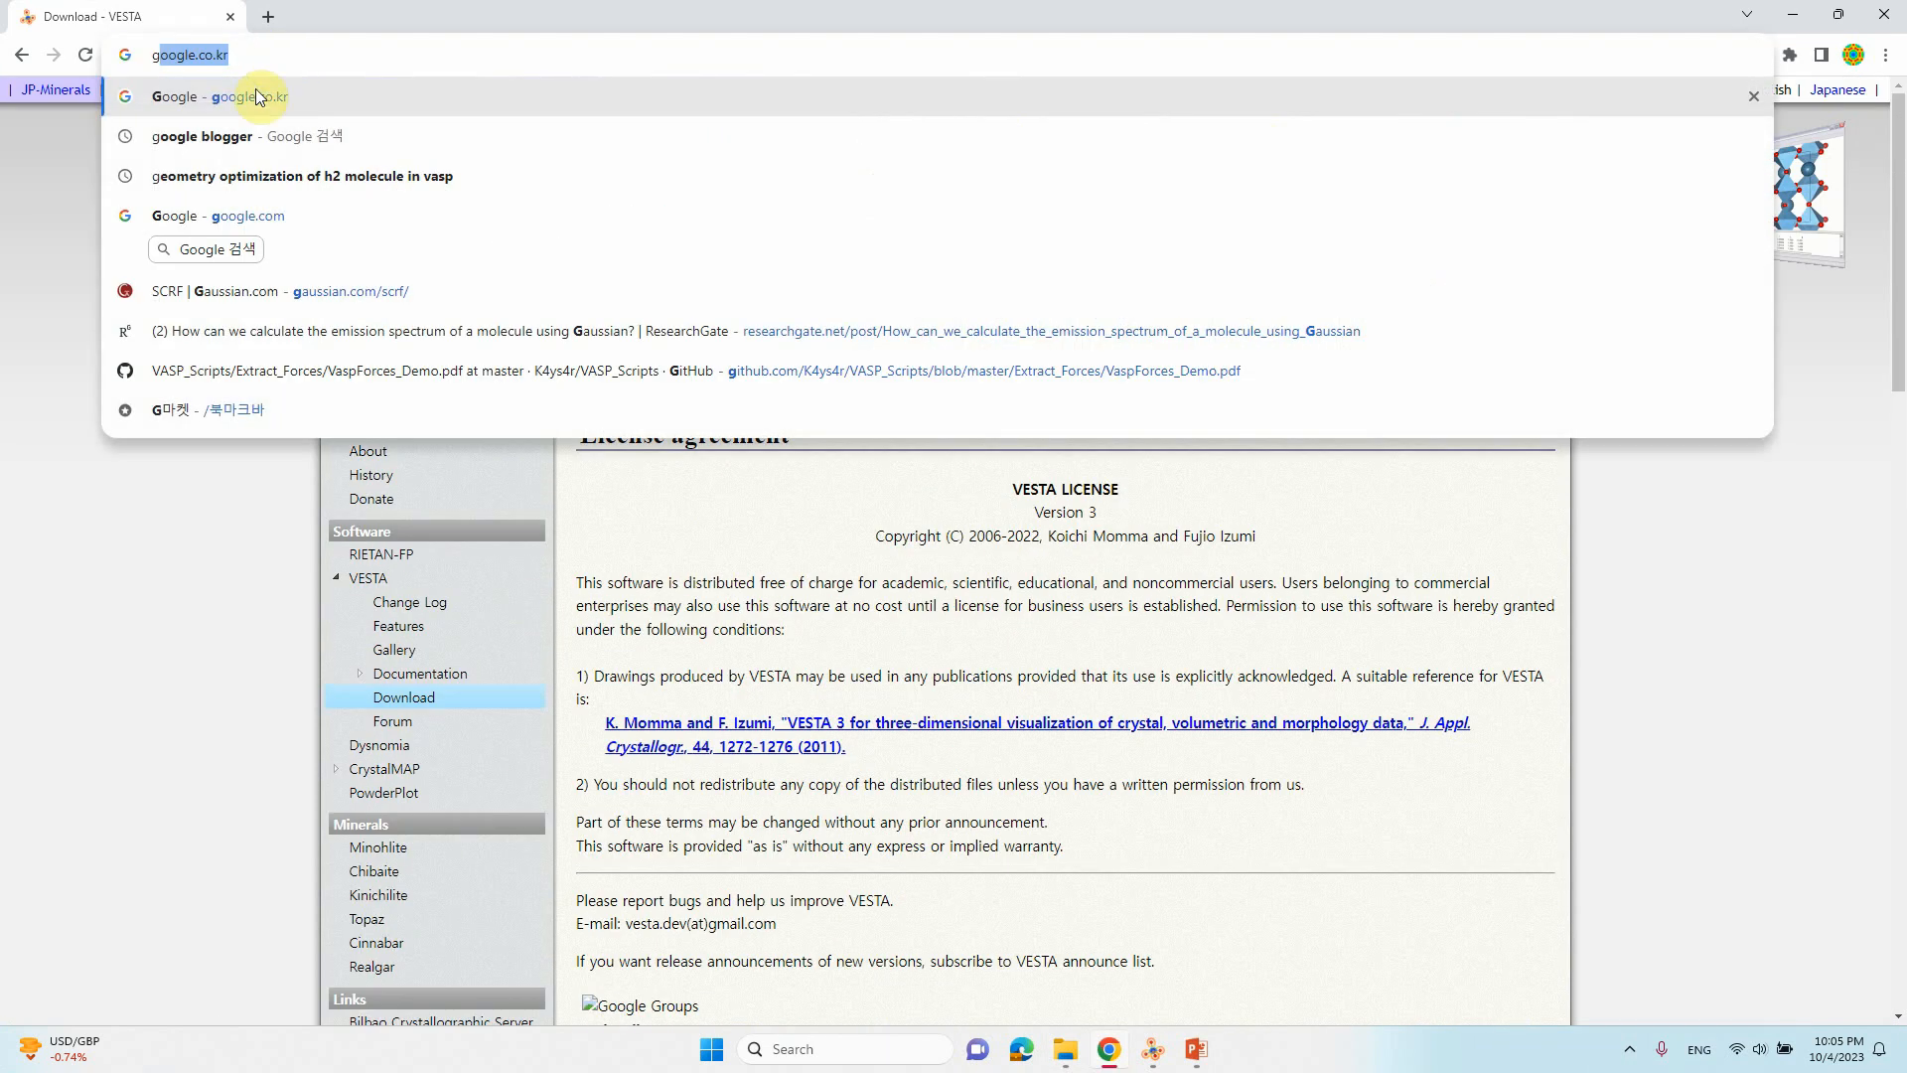
pyautogui.click(218, 96)
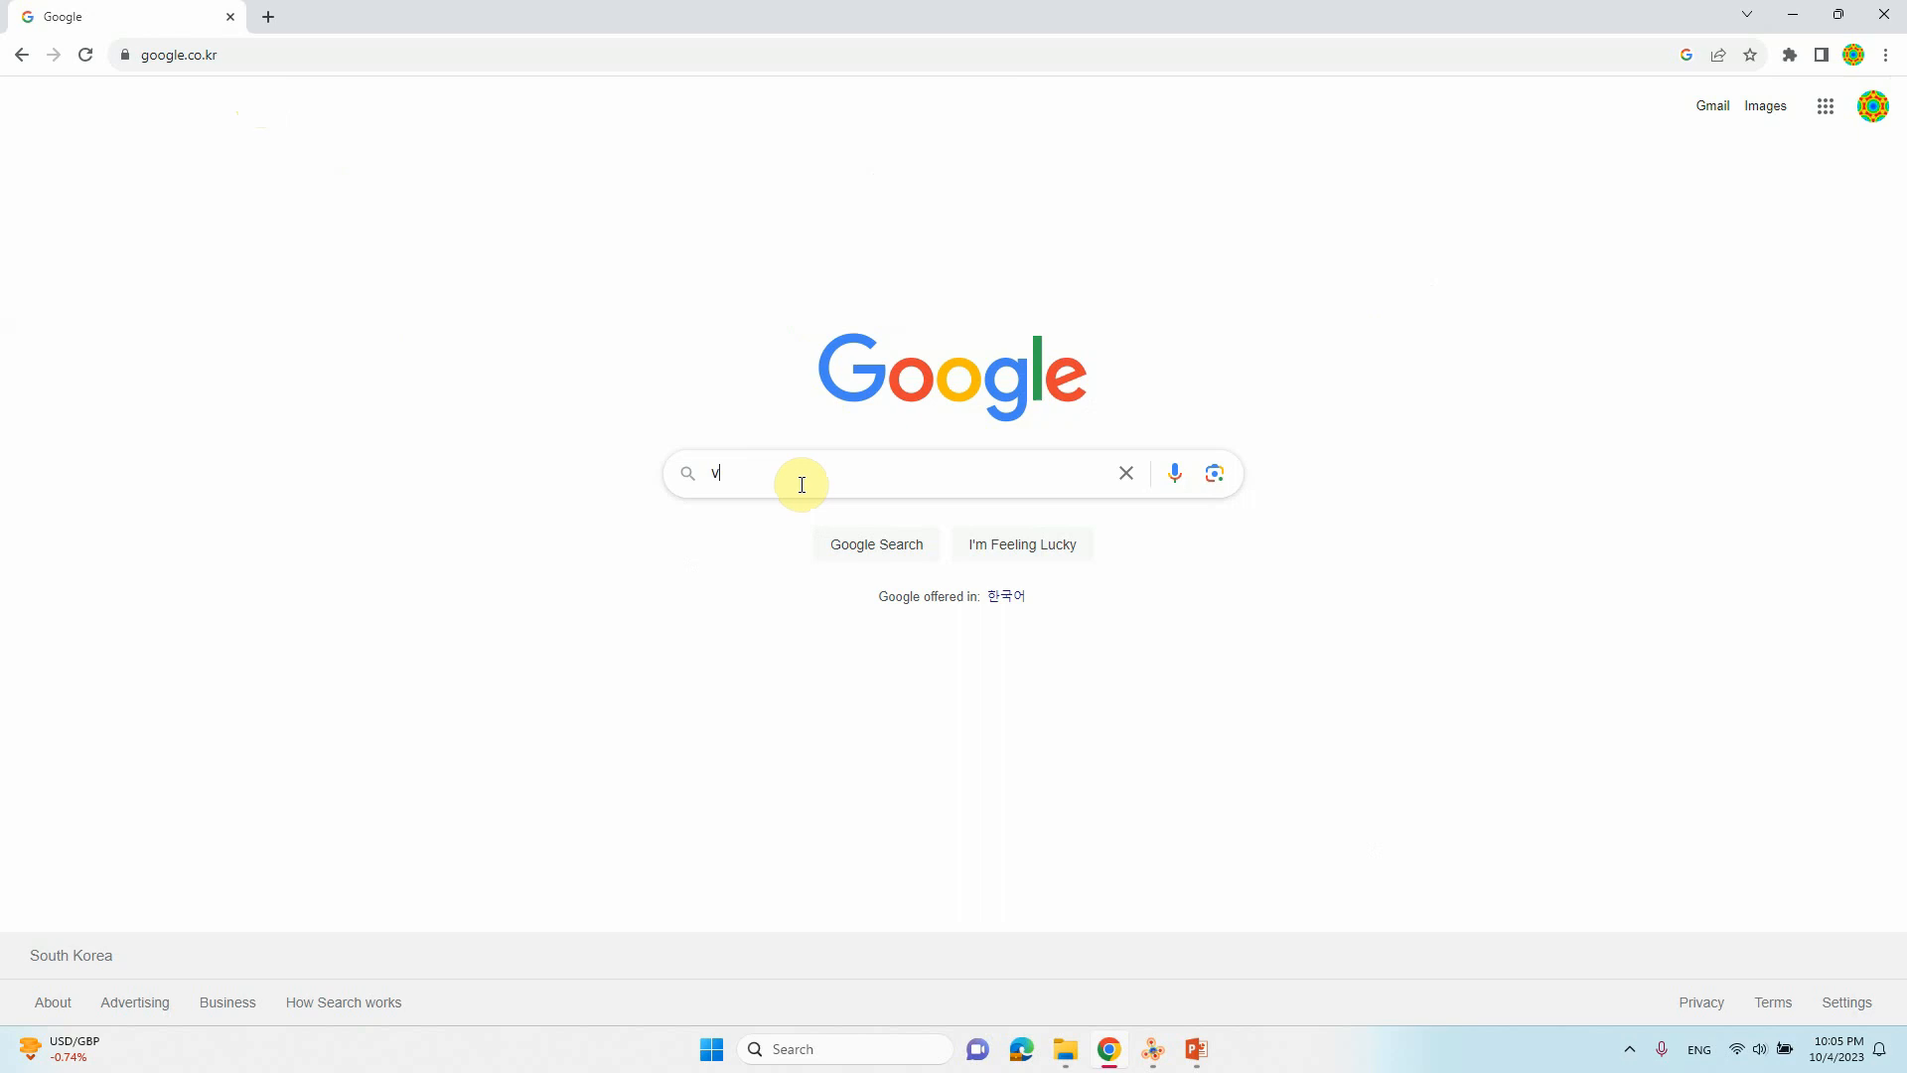
pyautogui.write('est')
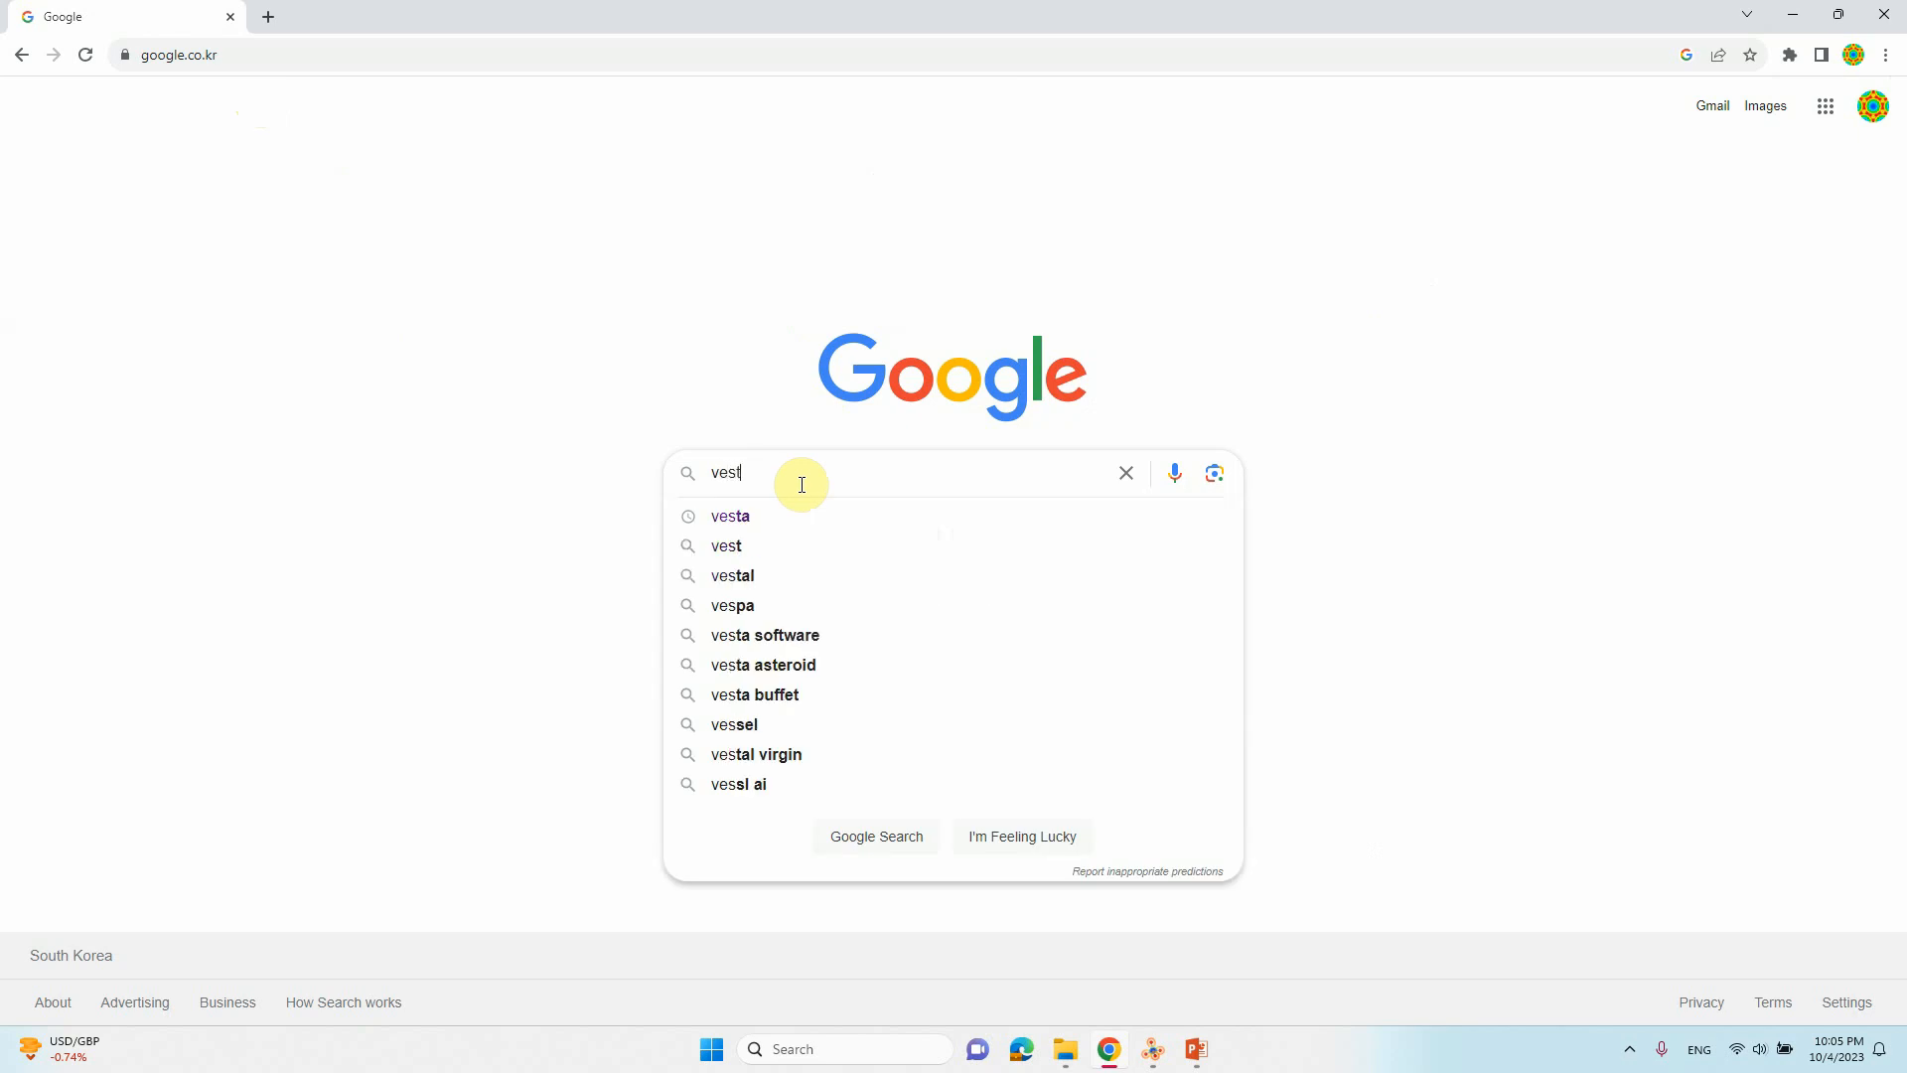
pyautogui.click(730, 516)
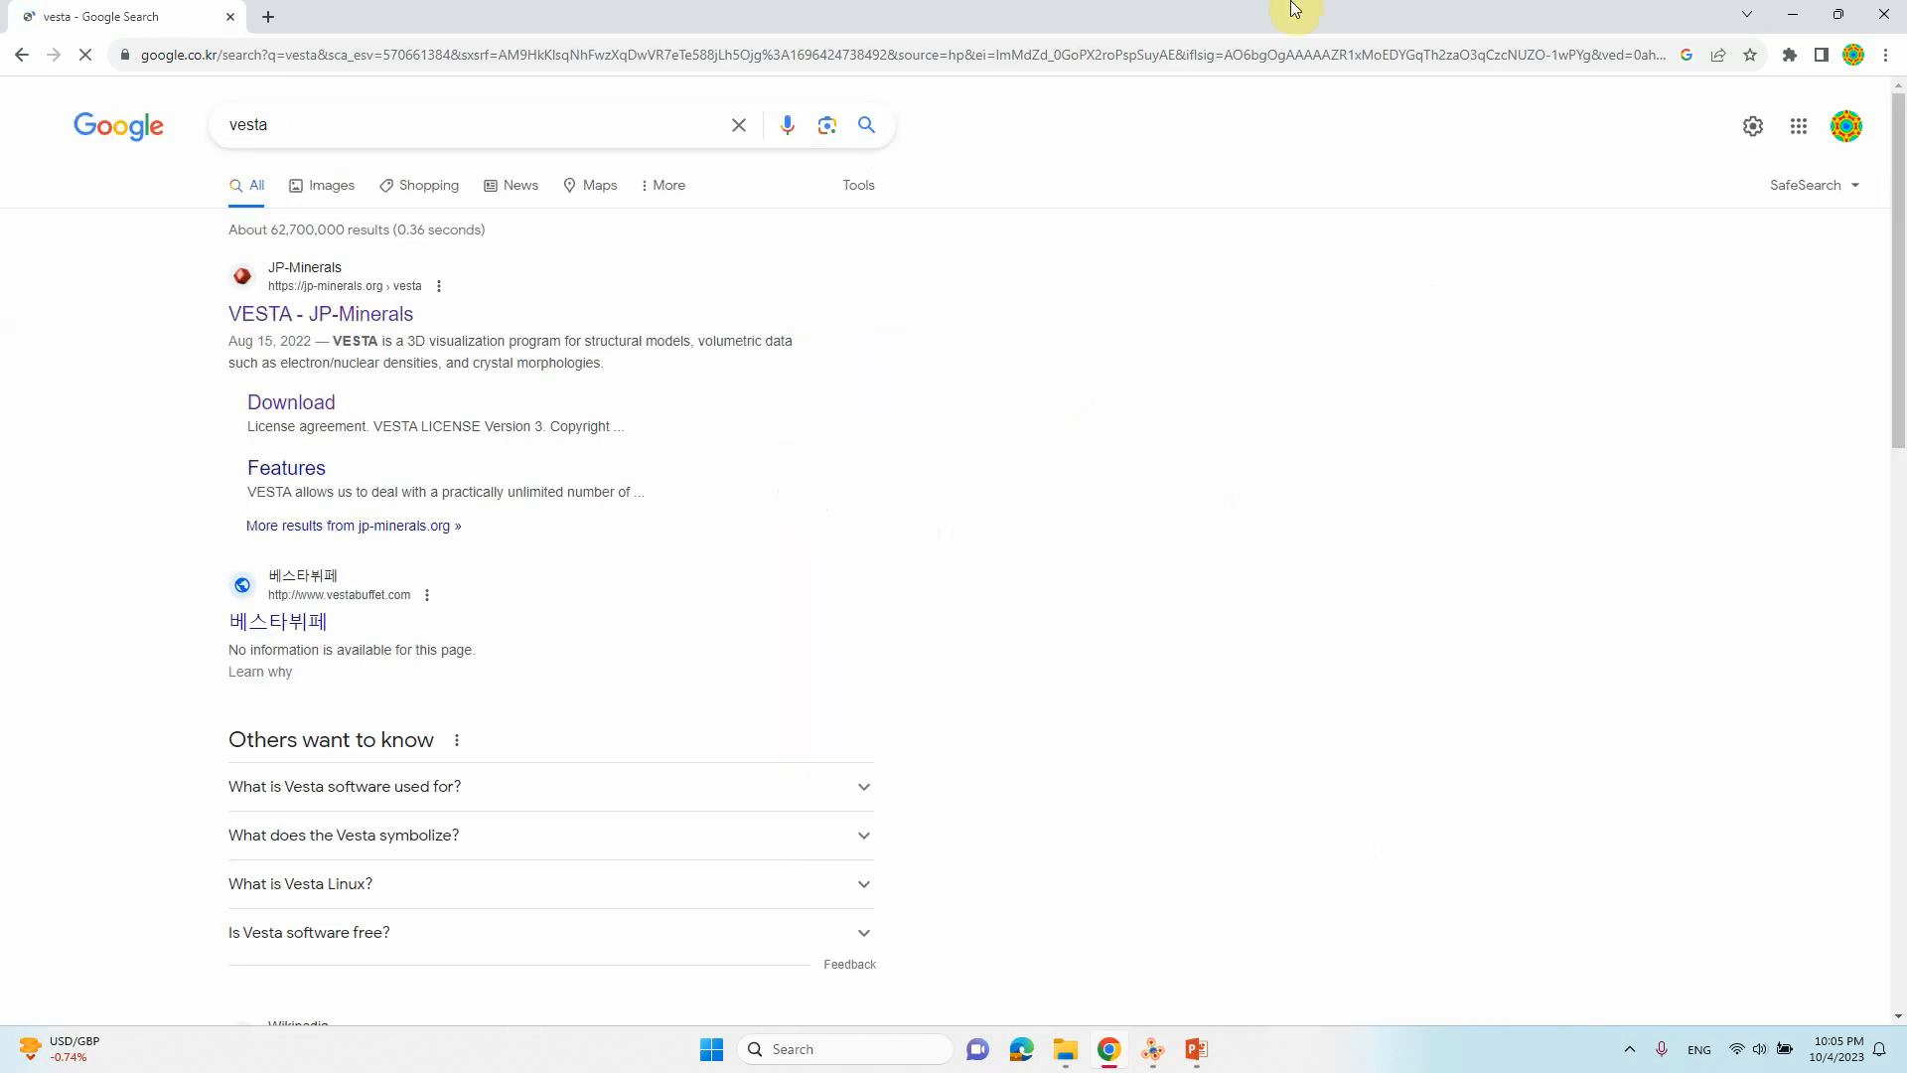
pyautogui.click(320, 314)
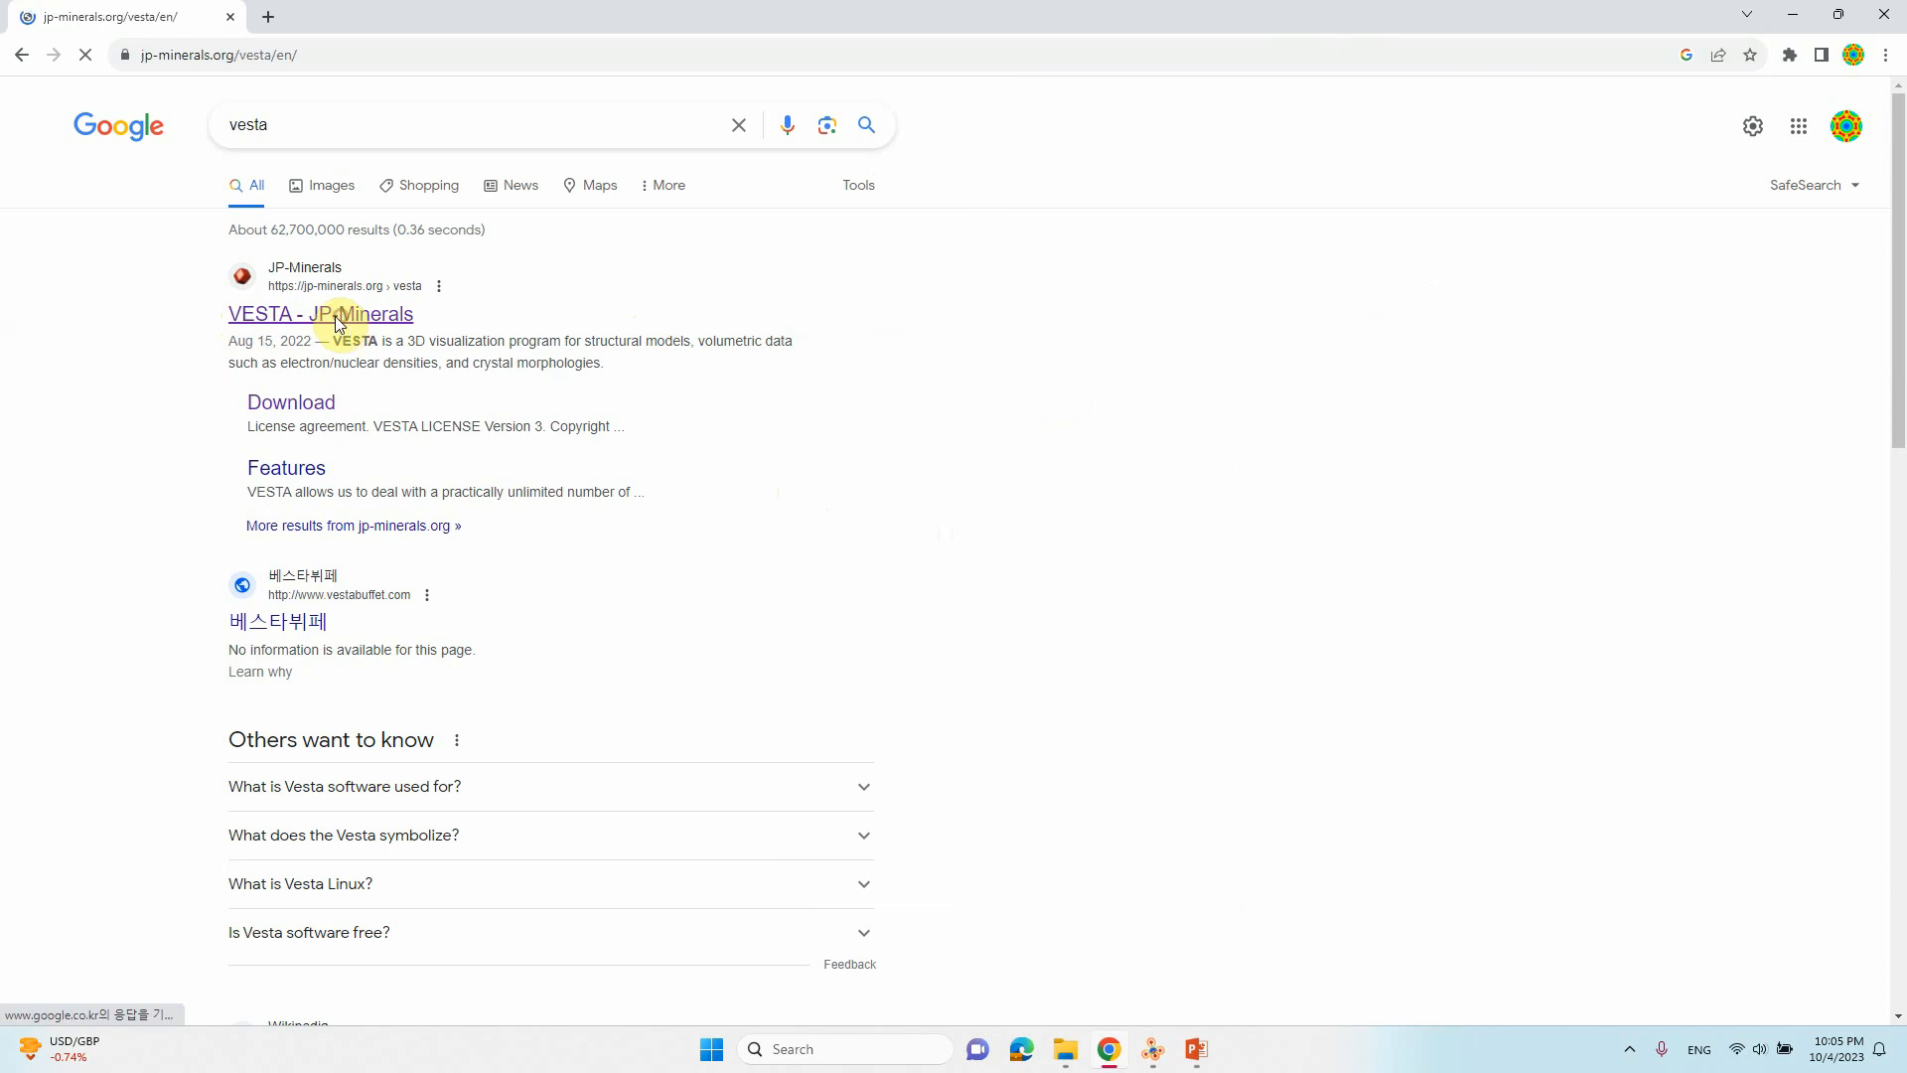
pyautogui.click(320, 314)
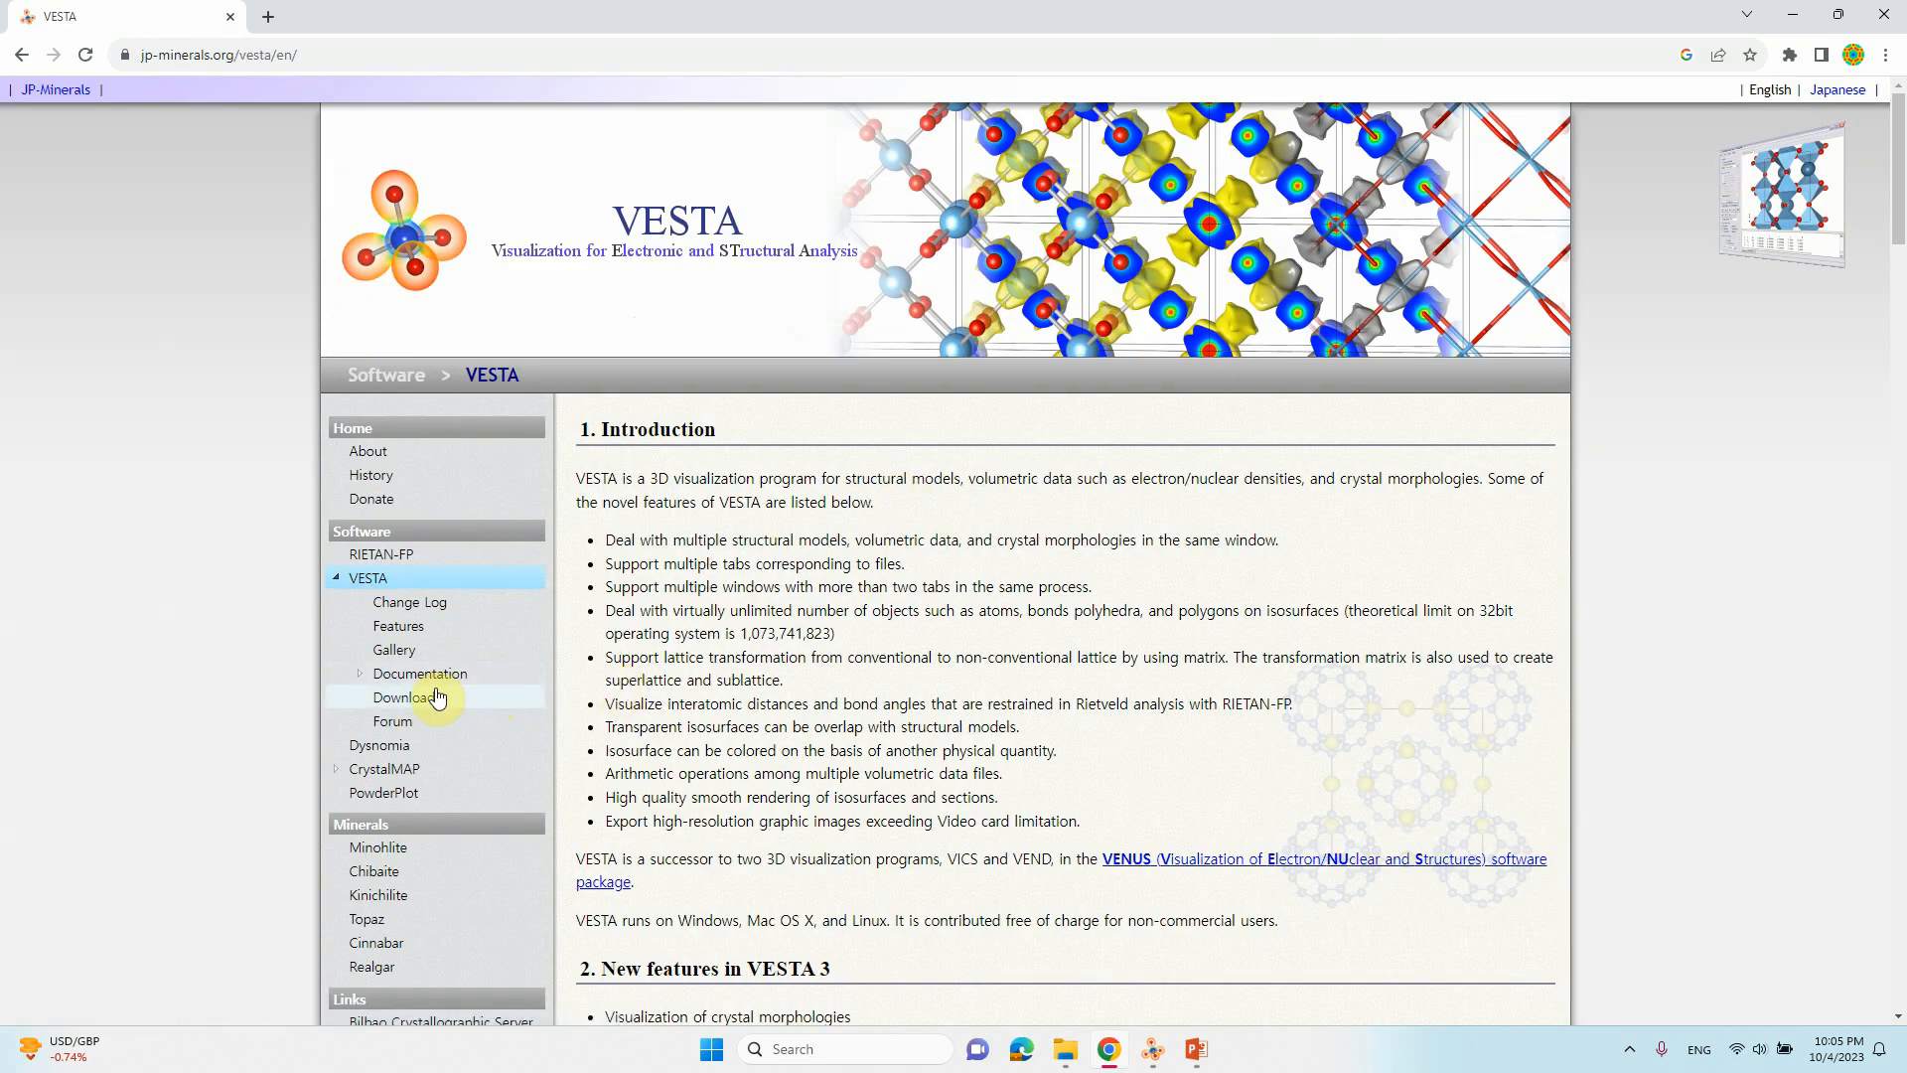
# Step: Open the Download page and review the latest Windows, macOS and Linux versions
pyautogui.click(395, 697)
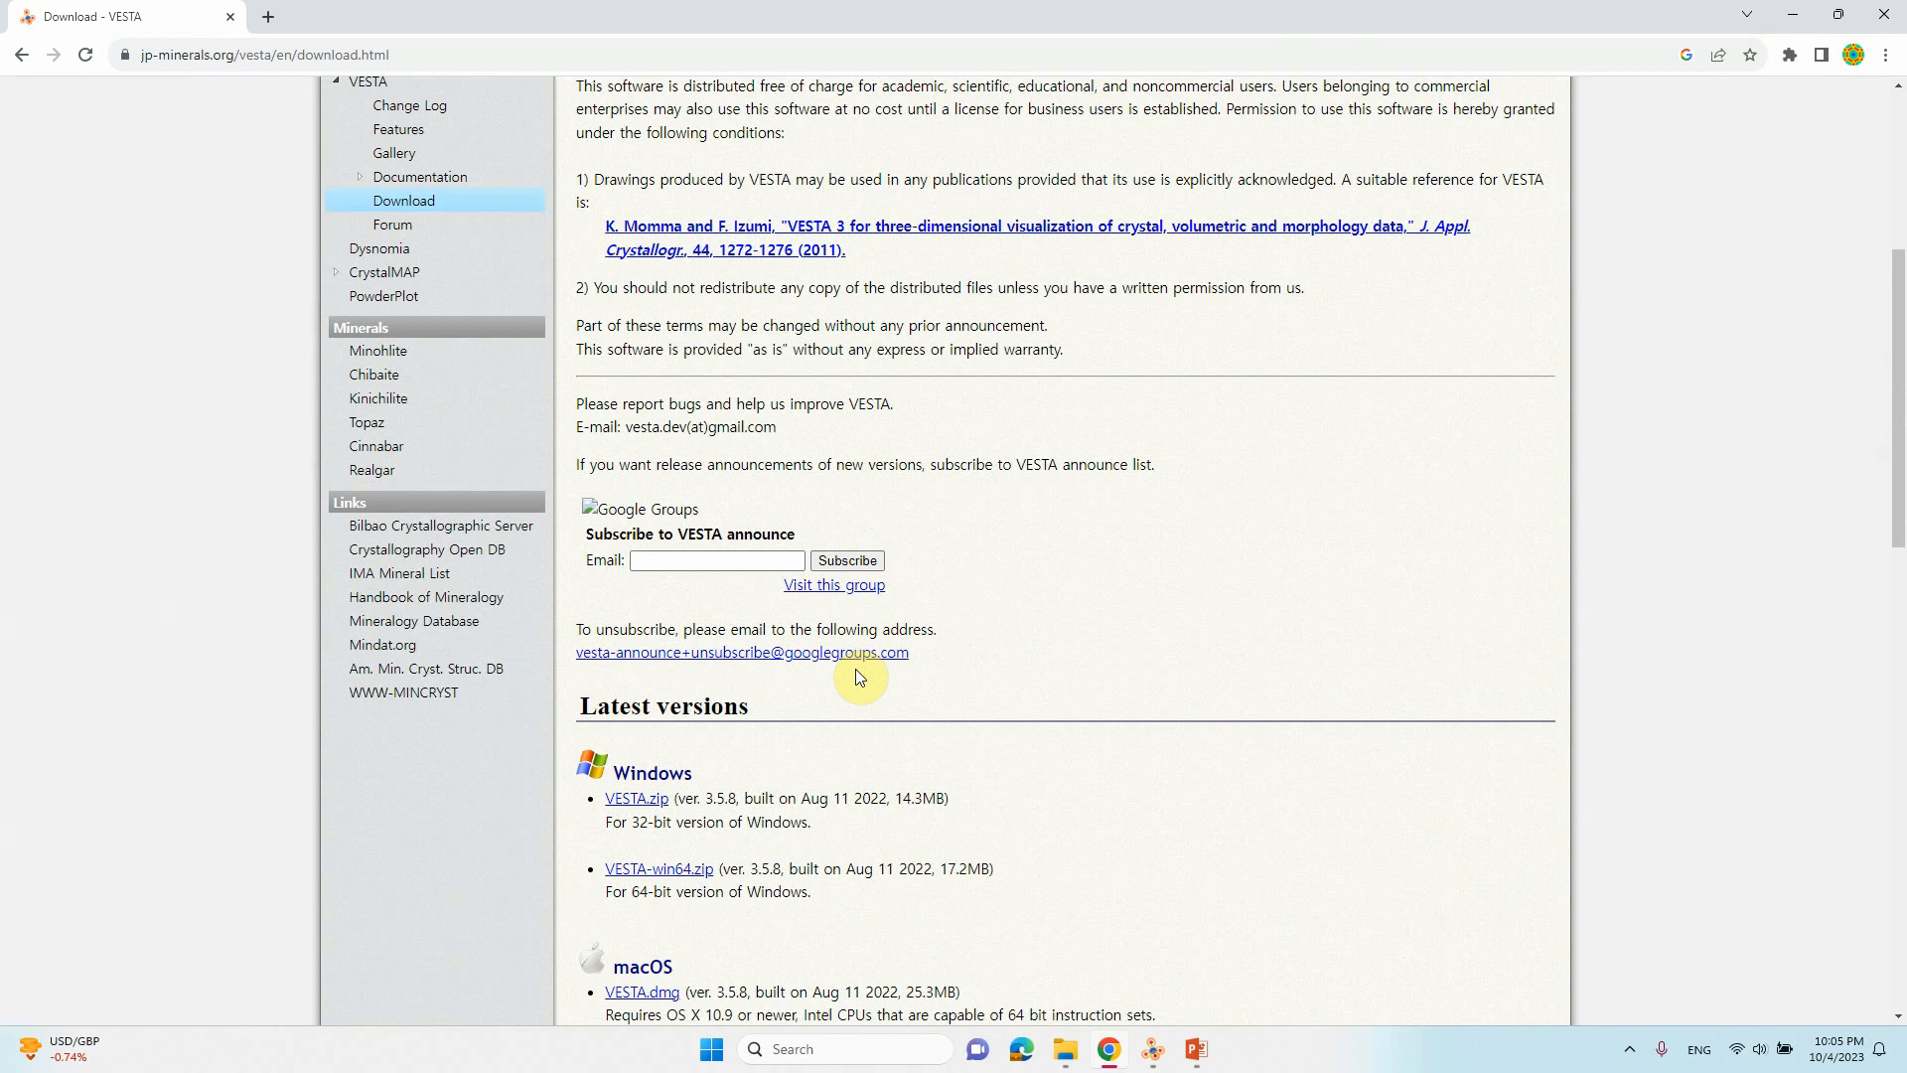
pyautogui.scroll(-3)
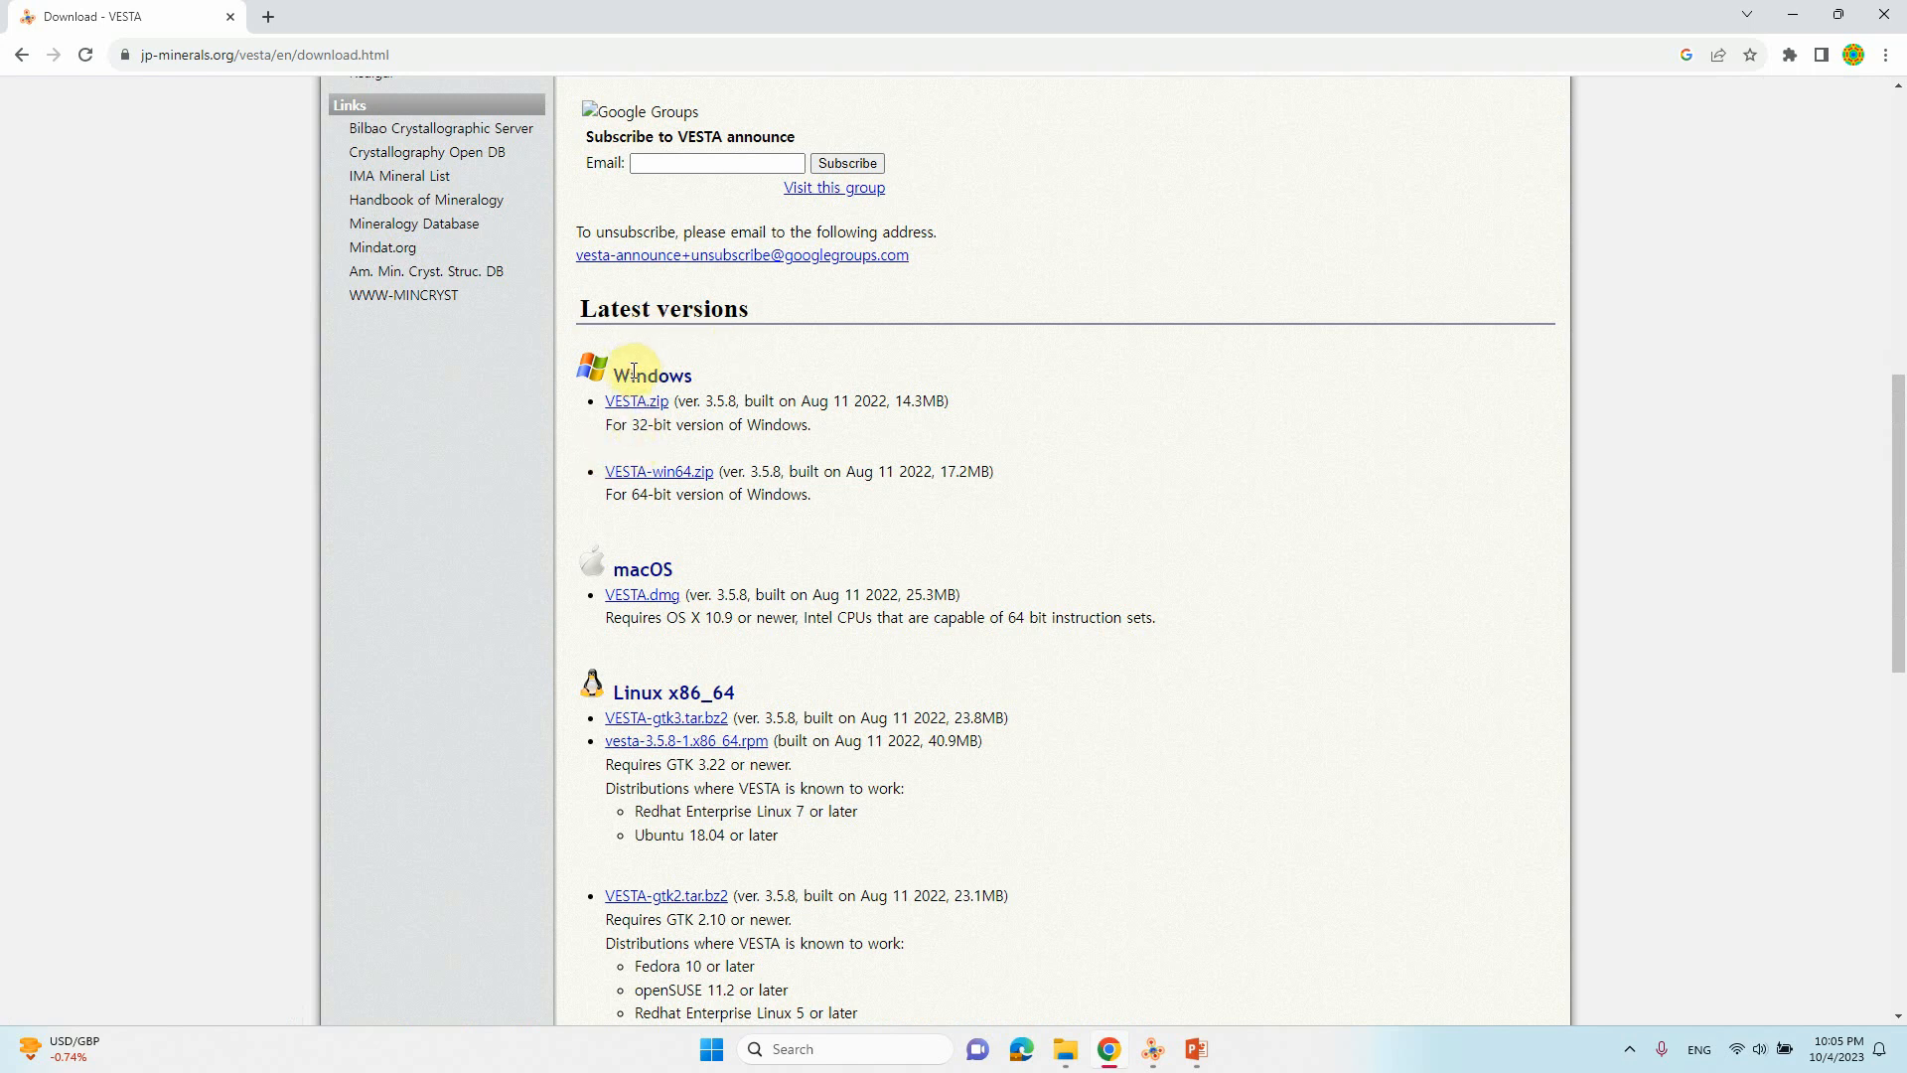
pyautogui.moveTo(636, 402)
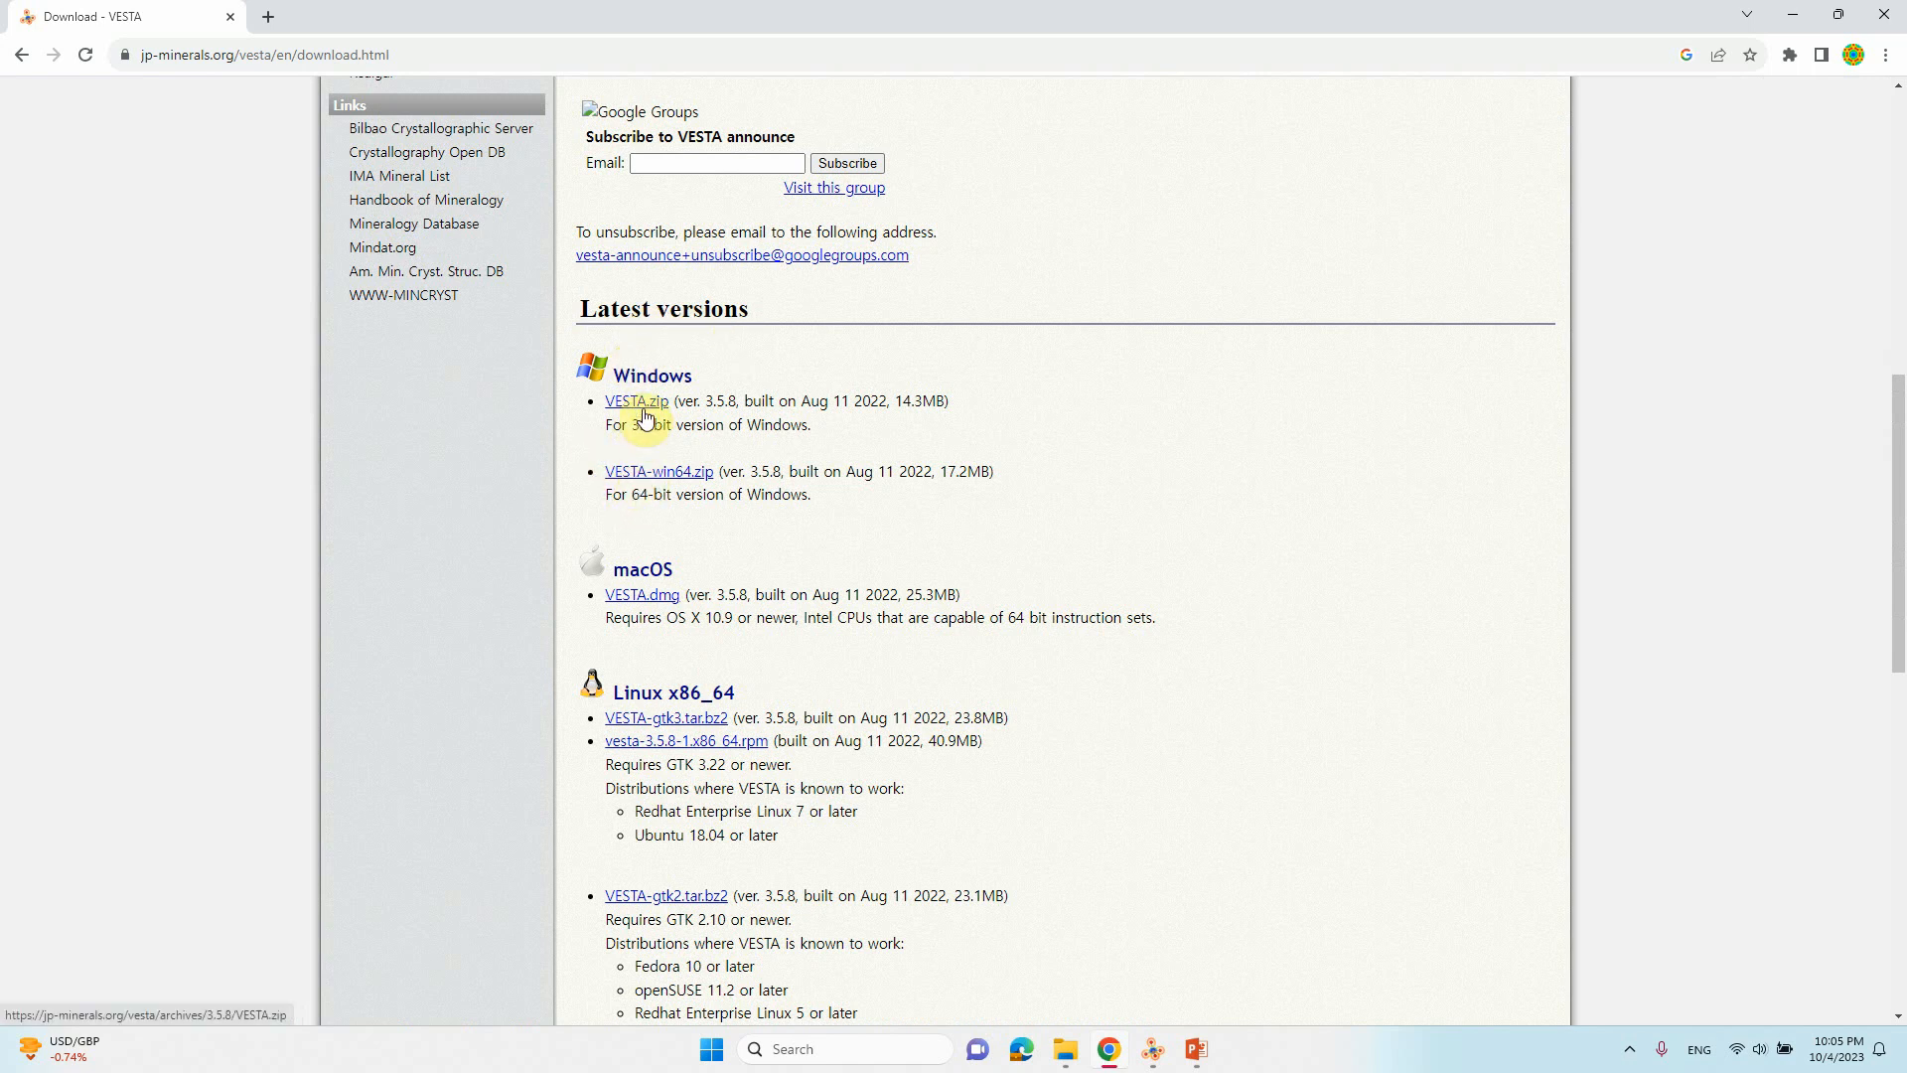
pyautogui.moveTo(704, 494)
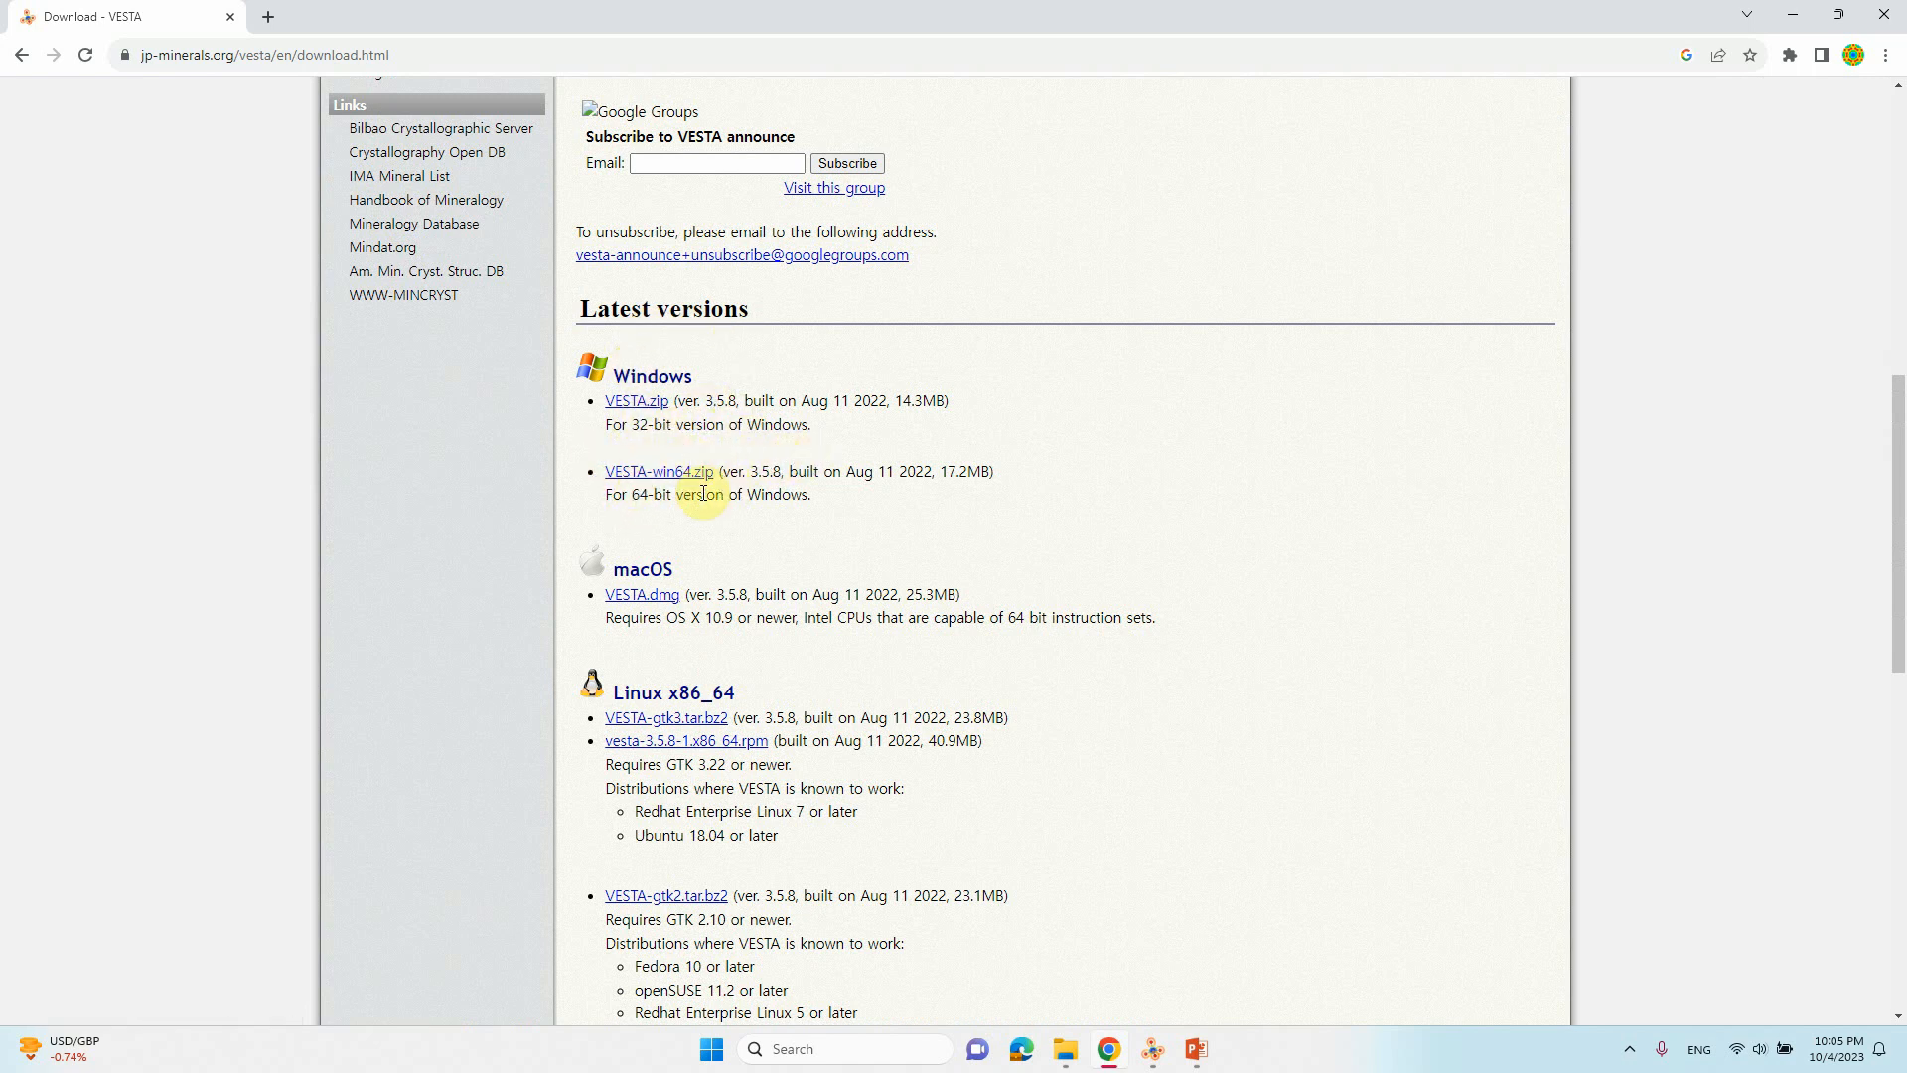
pyautogui.moveTo(657, 598)
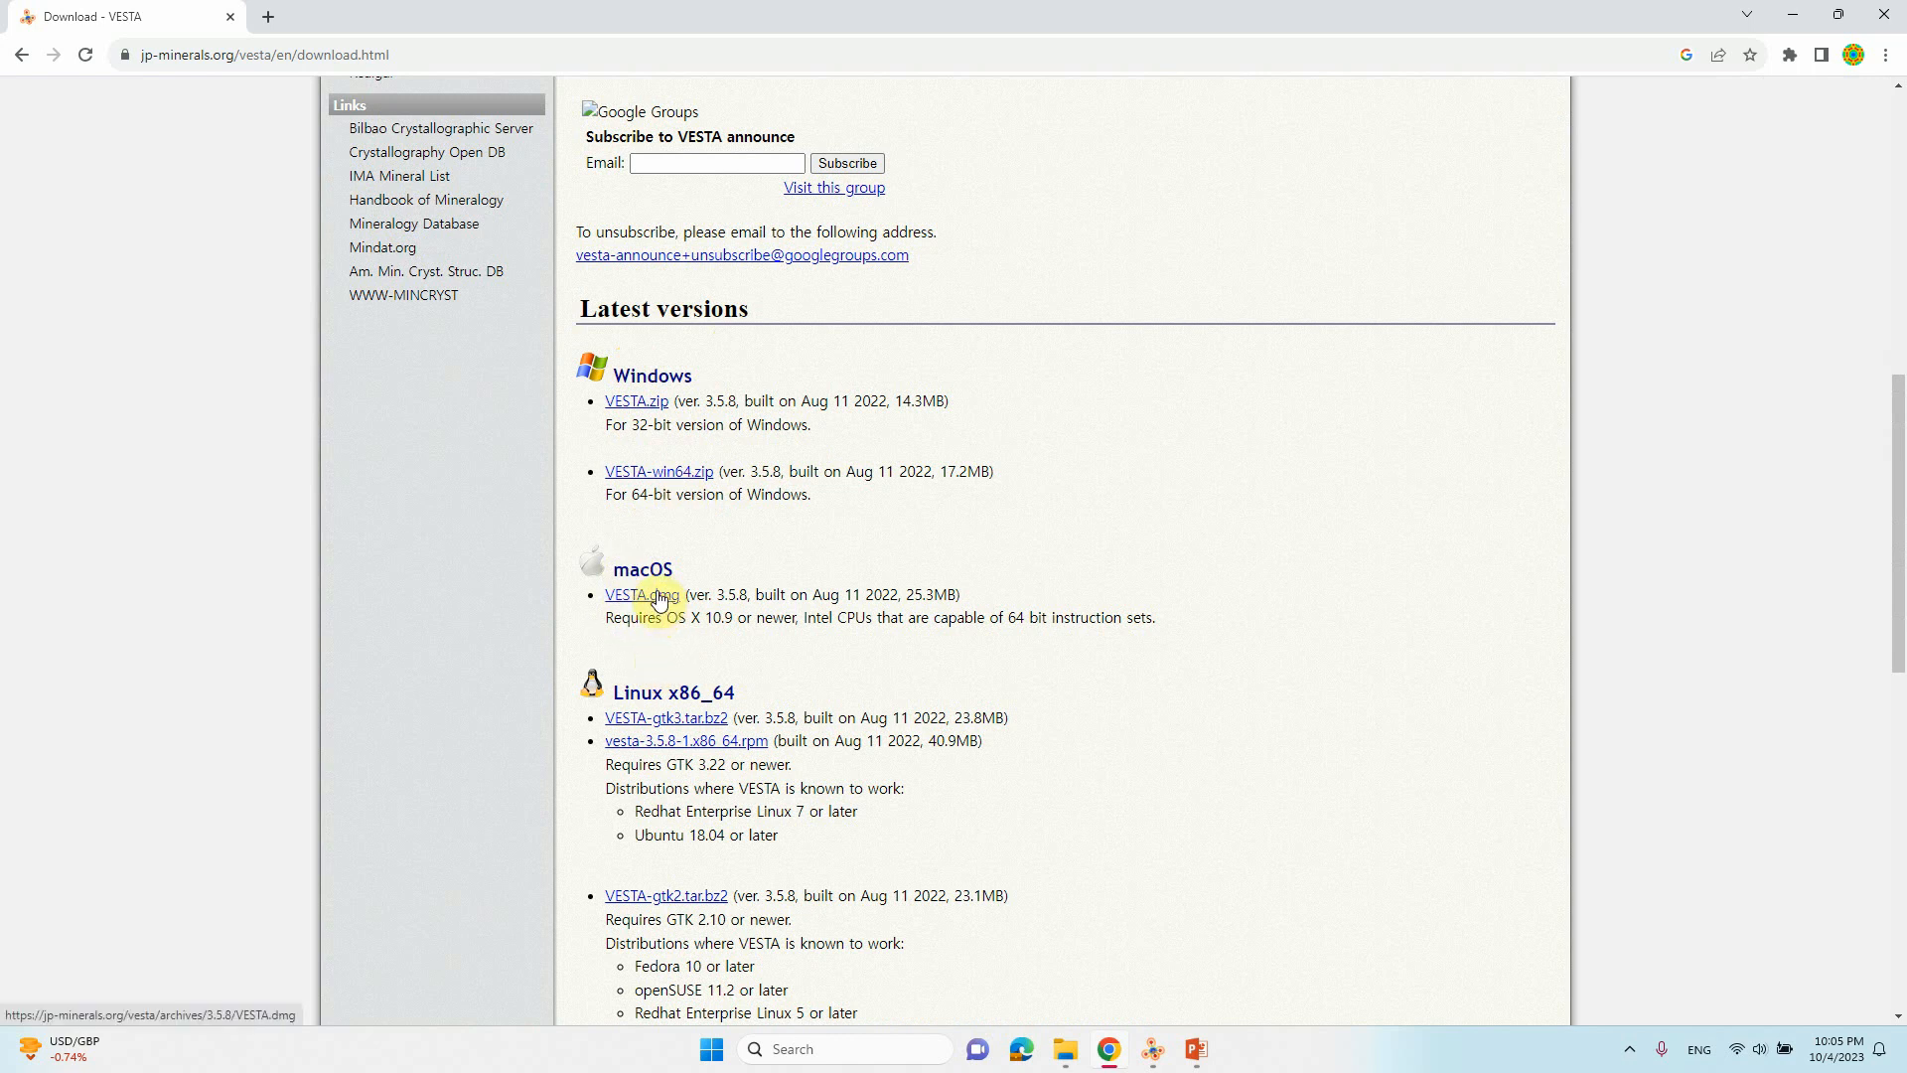
pyautogui.scroll(-3)
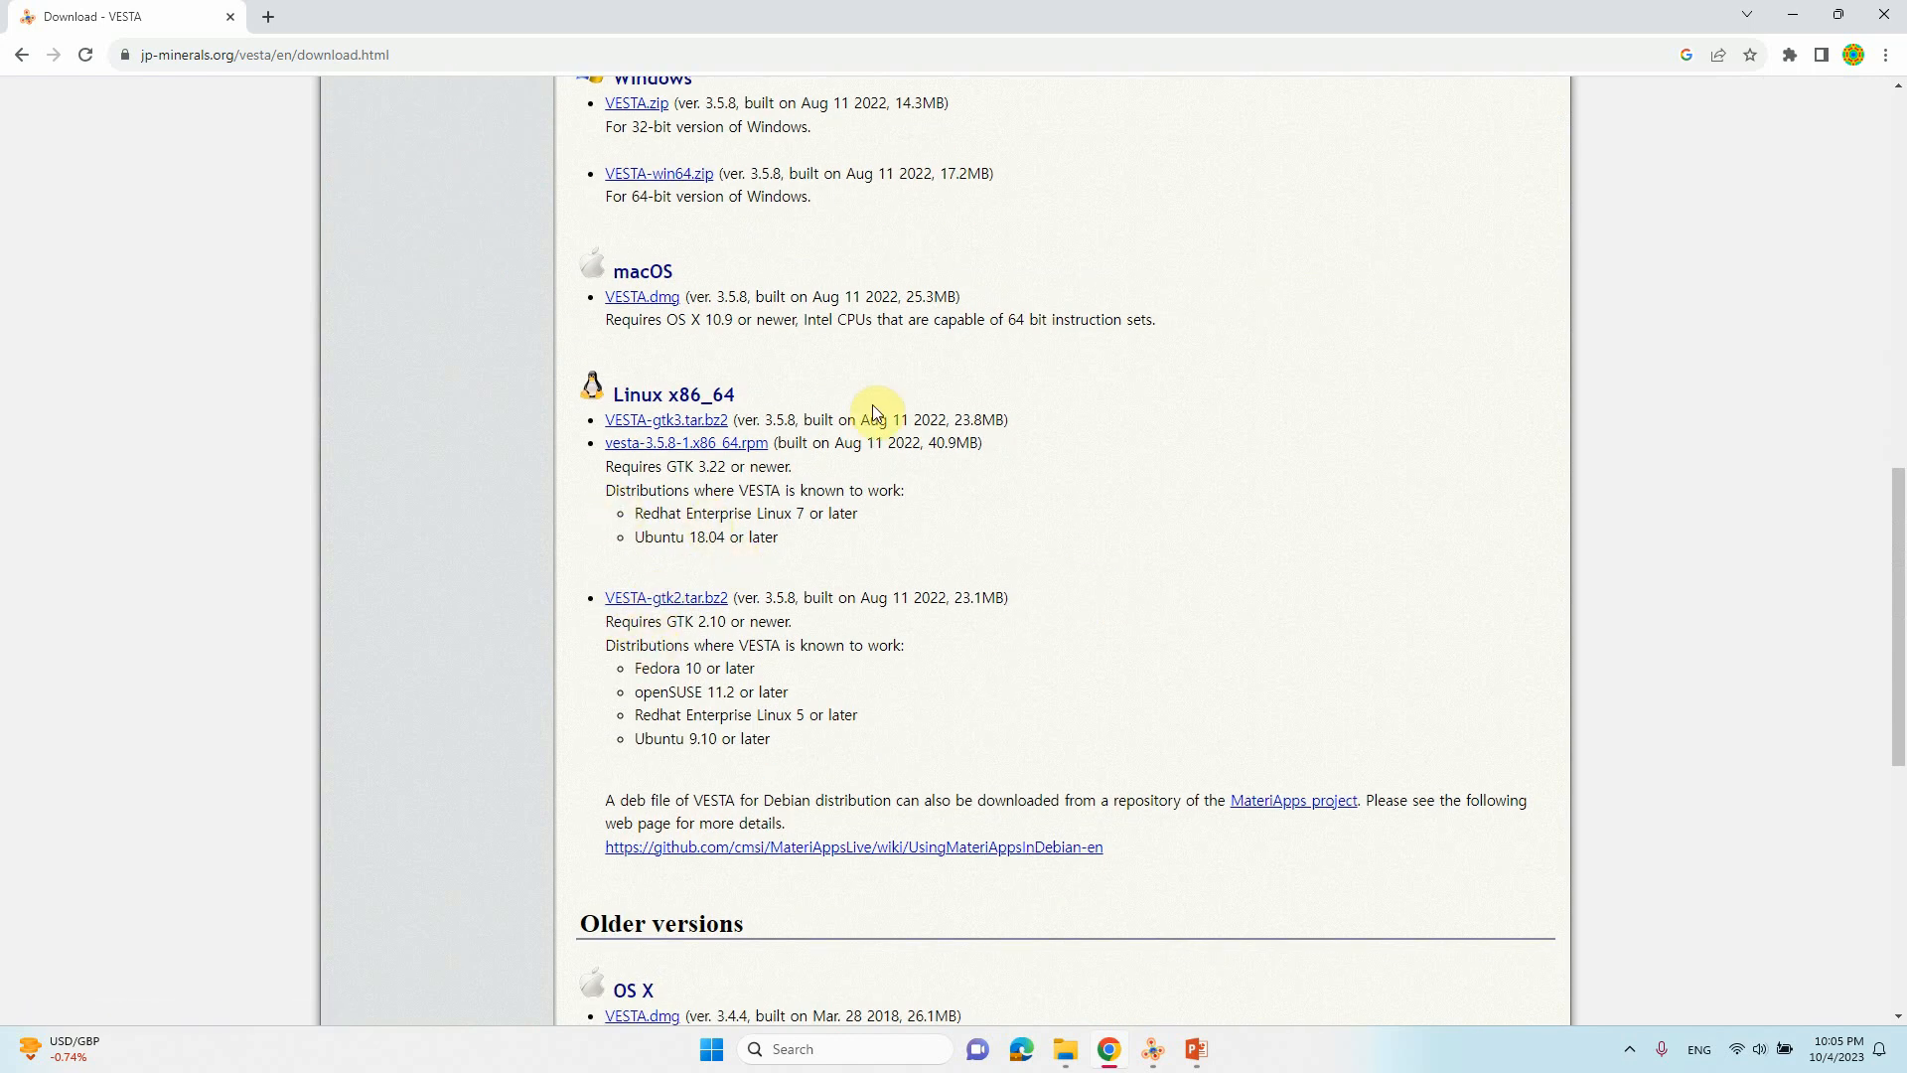
pyautogui.scroll(3)
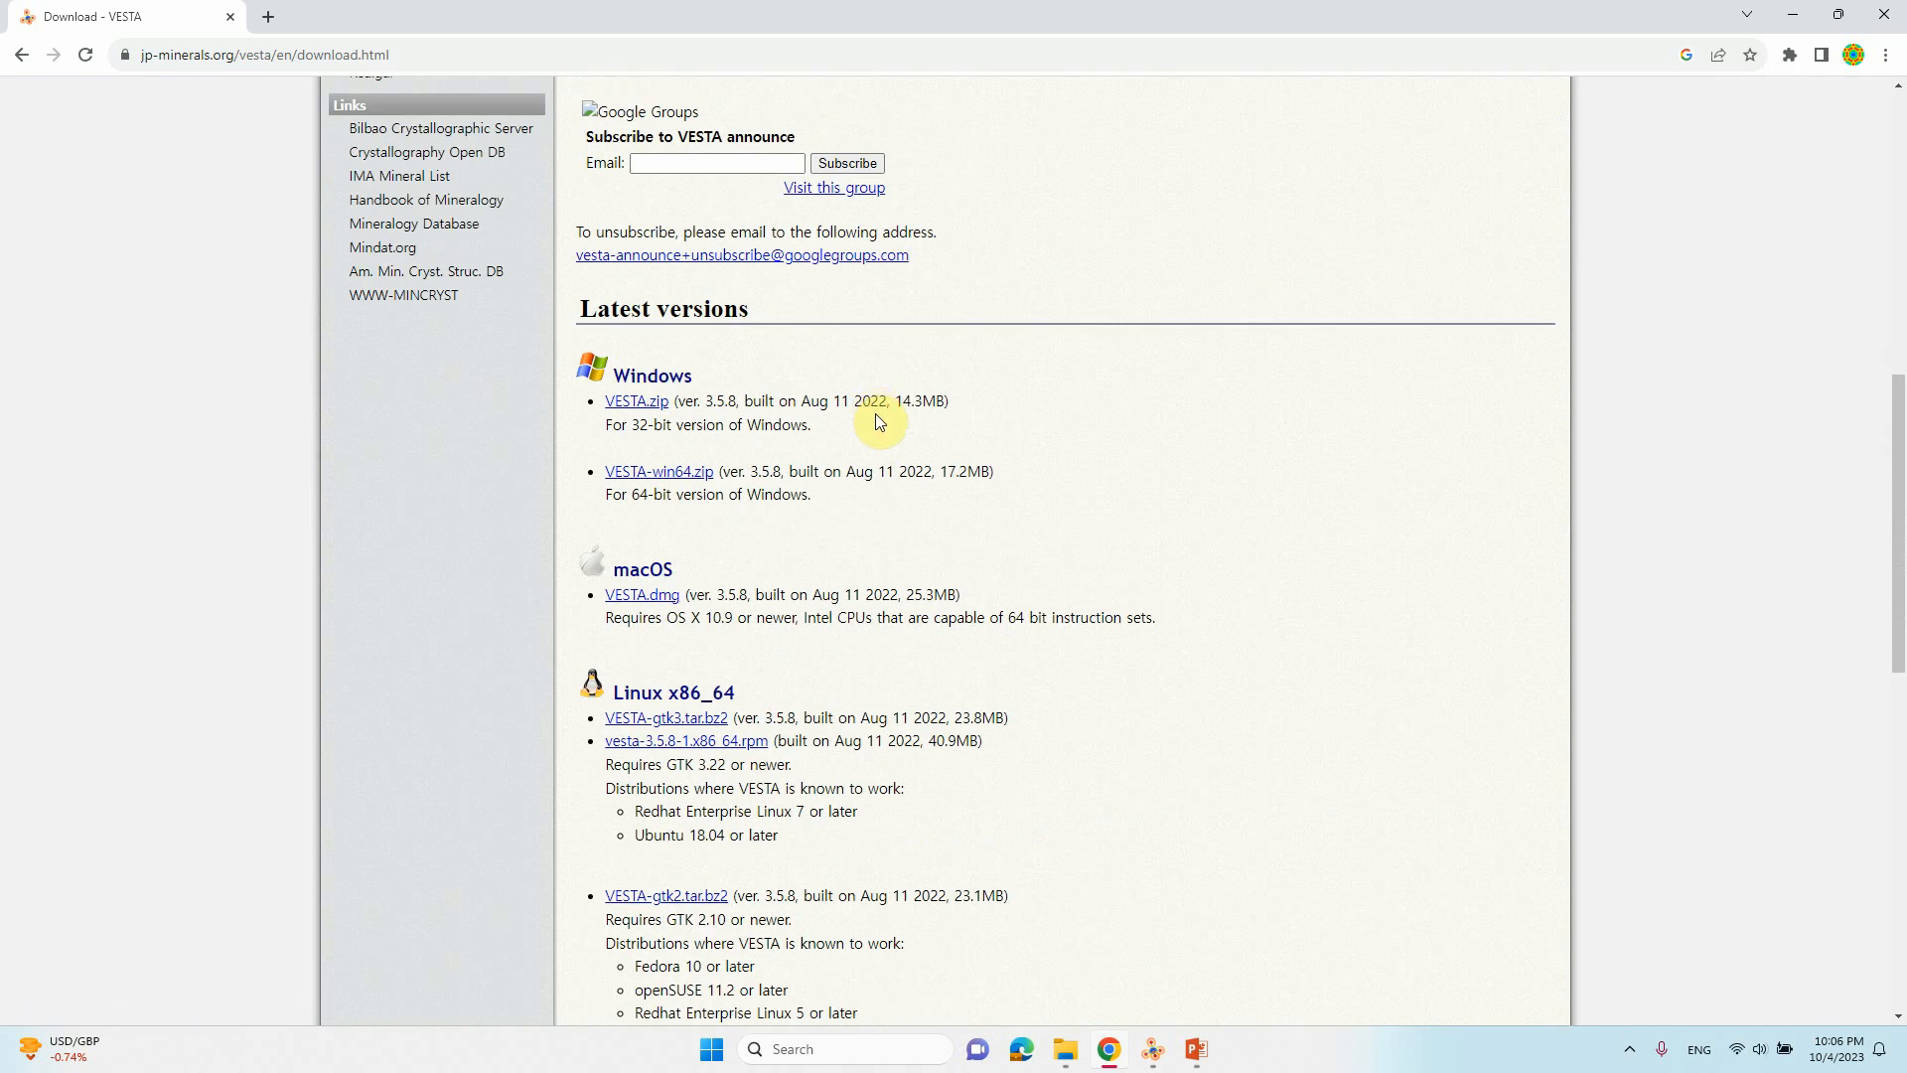
pyautogui.moveTo(698, 494)
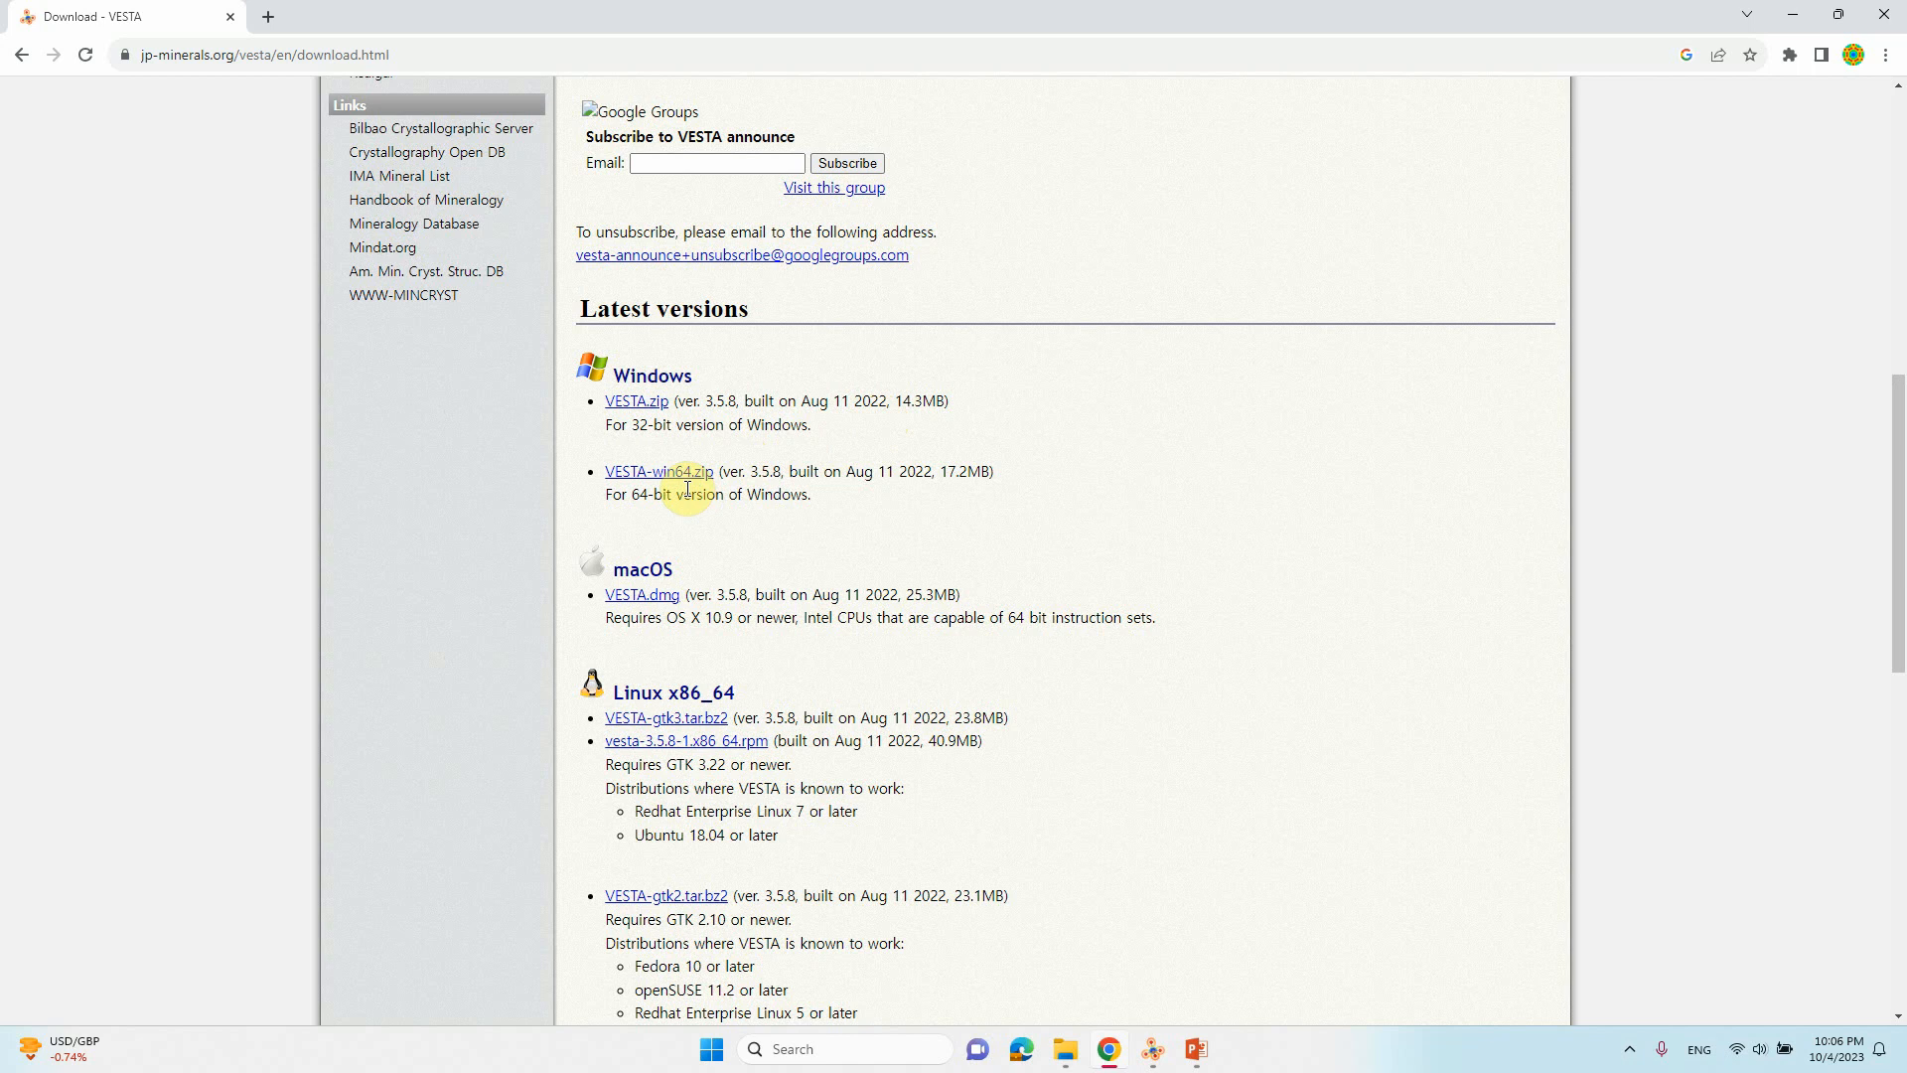
pyautogui.scroll(3)
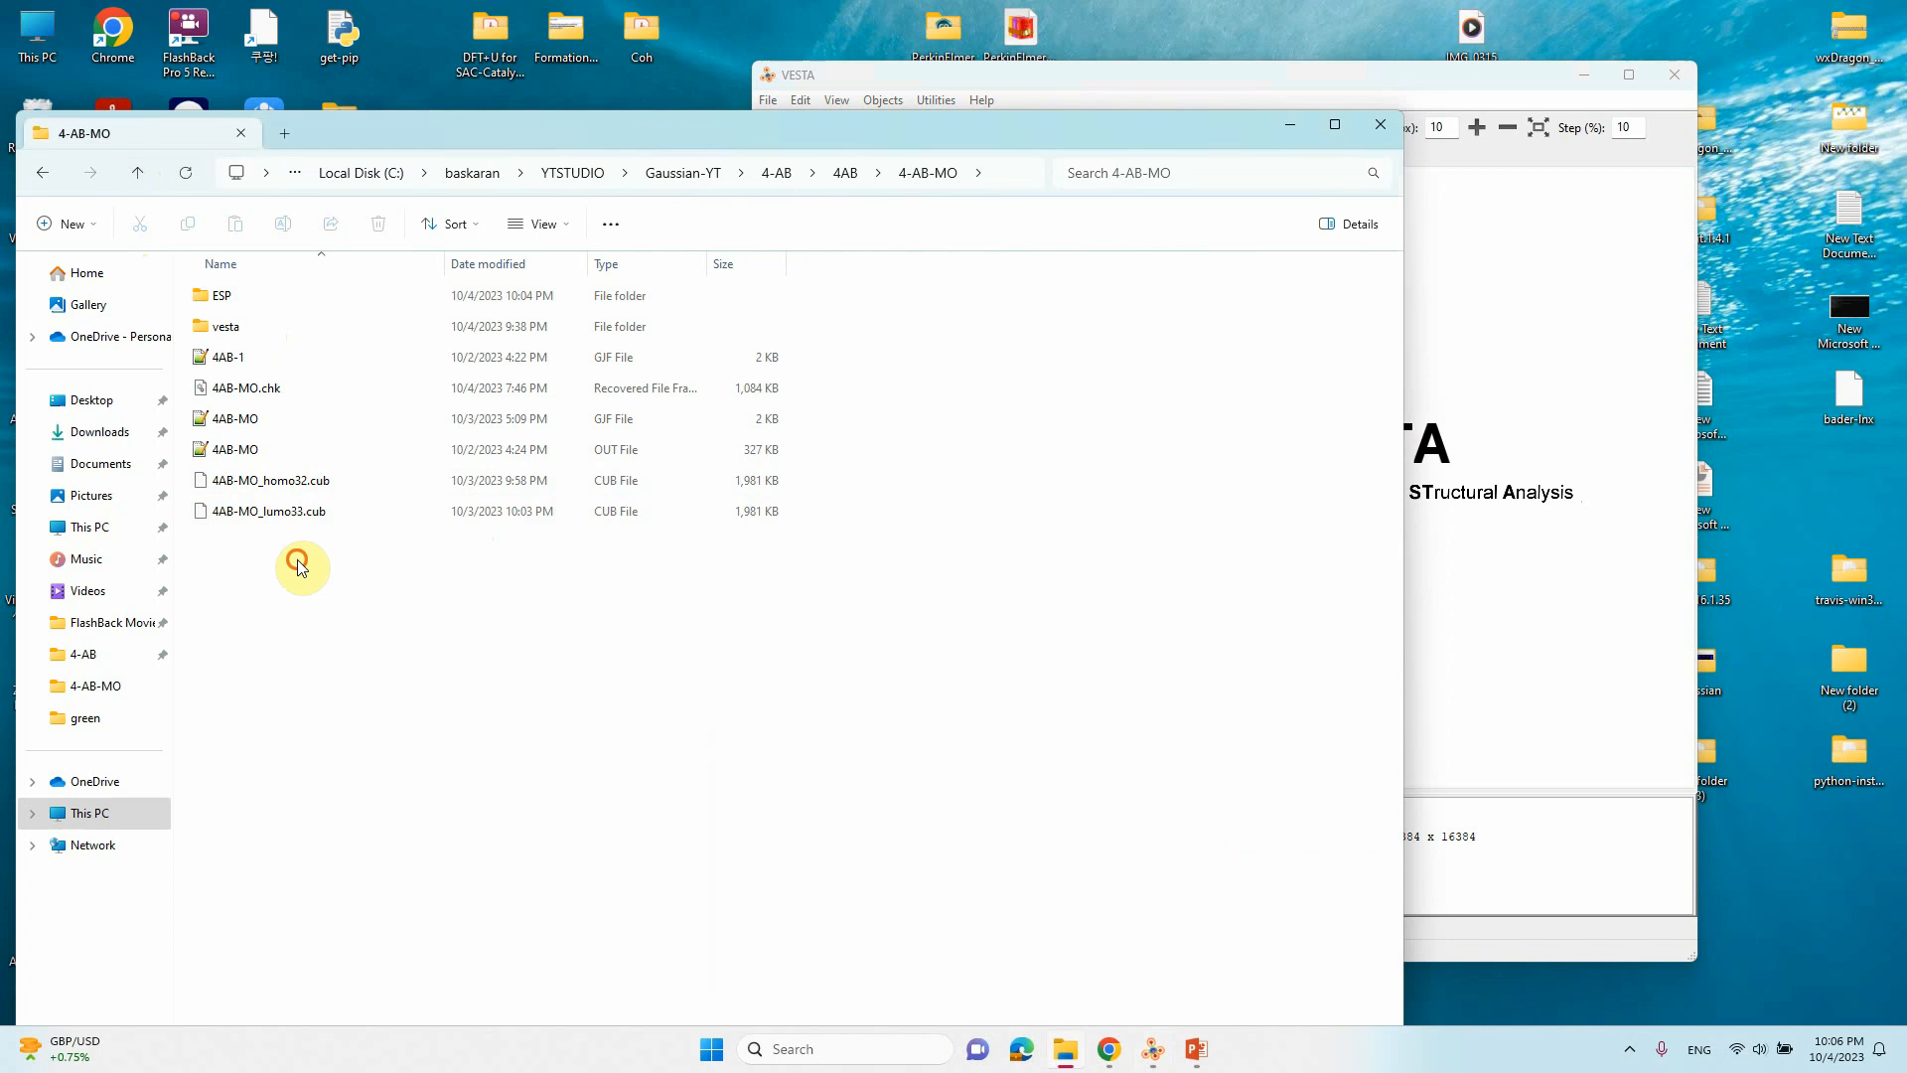
# Step: Load 4AB-MO_homo32.cub into VESTA and maximize the window
pyautogui.click(270, 479)
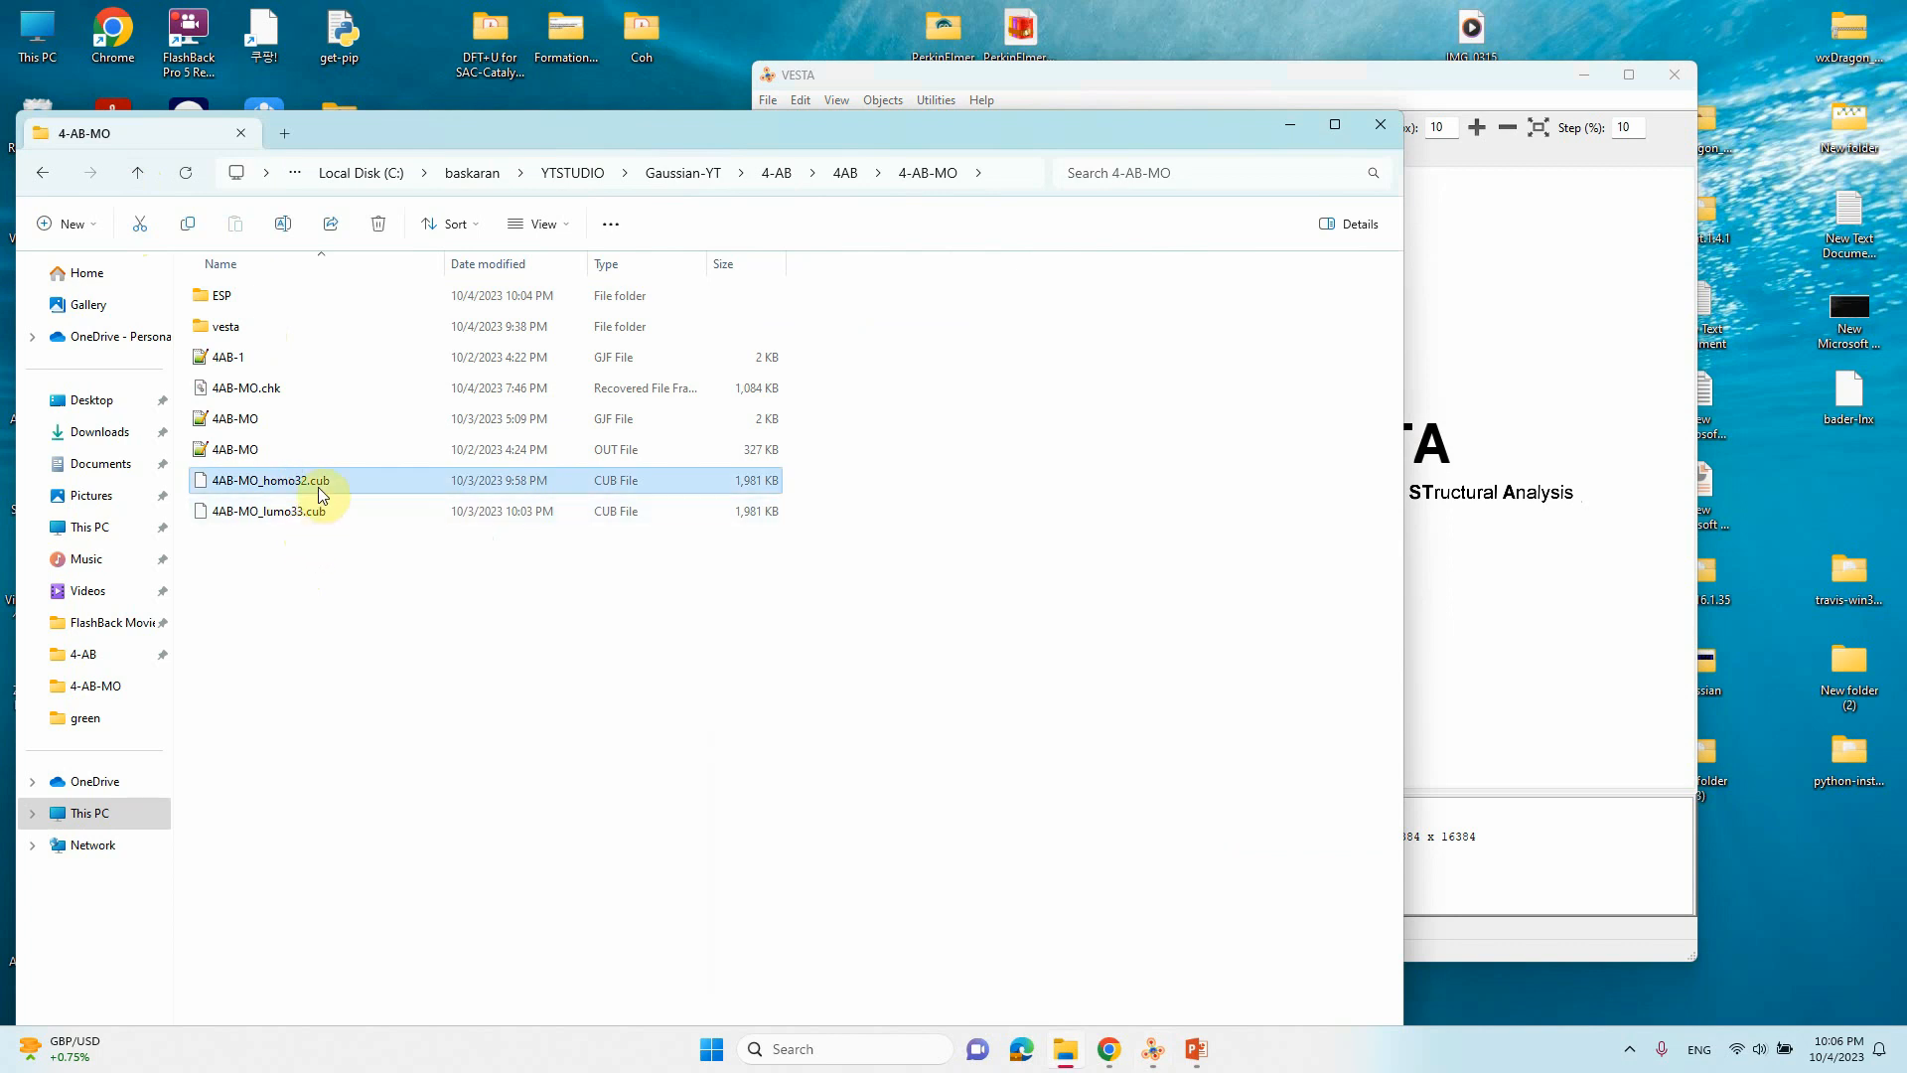
pyautogui.moveTo(326, 495)
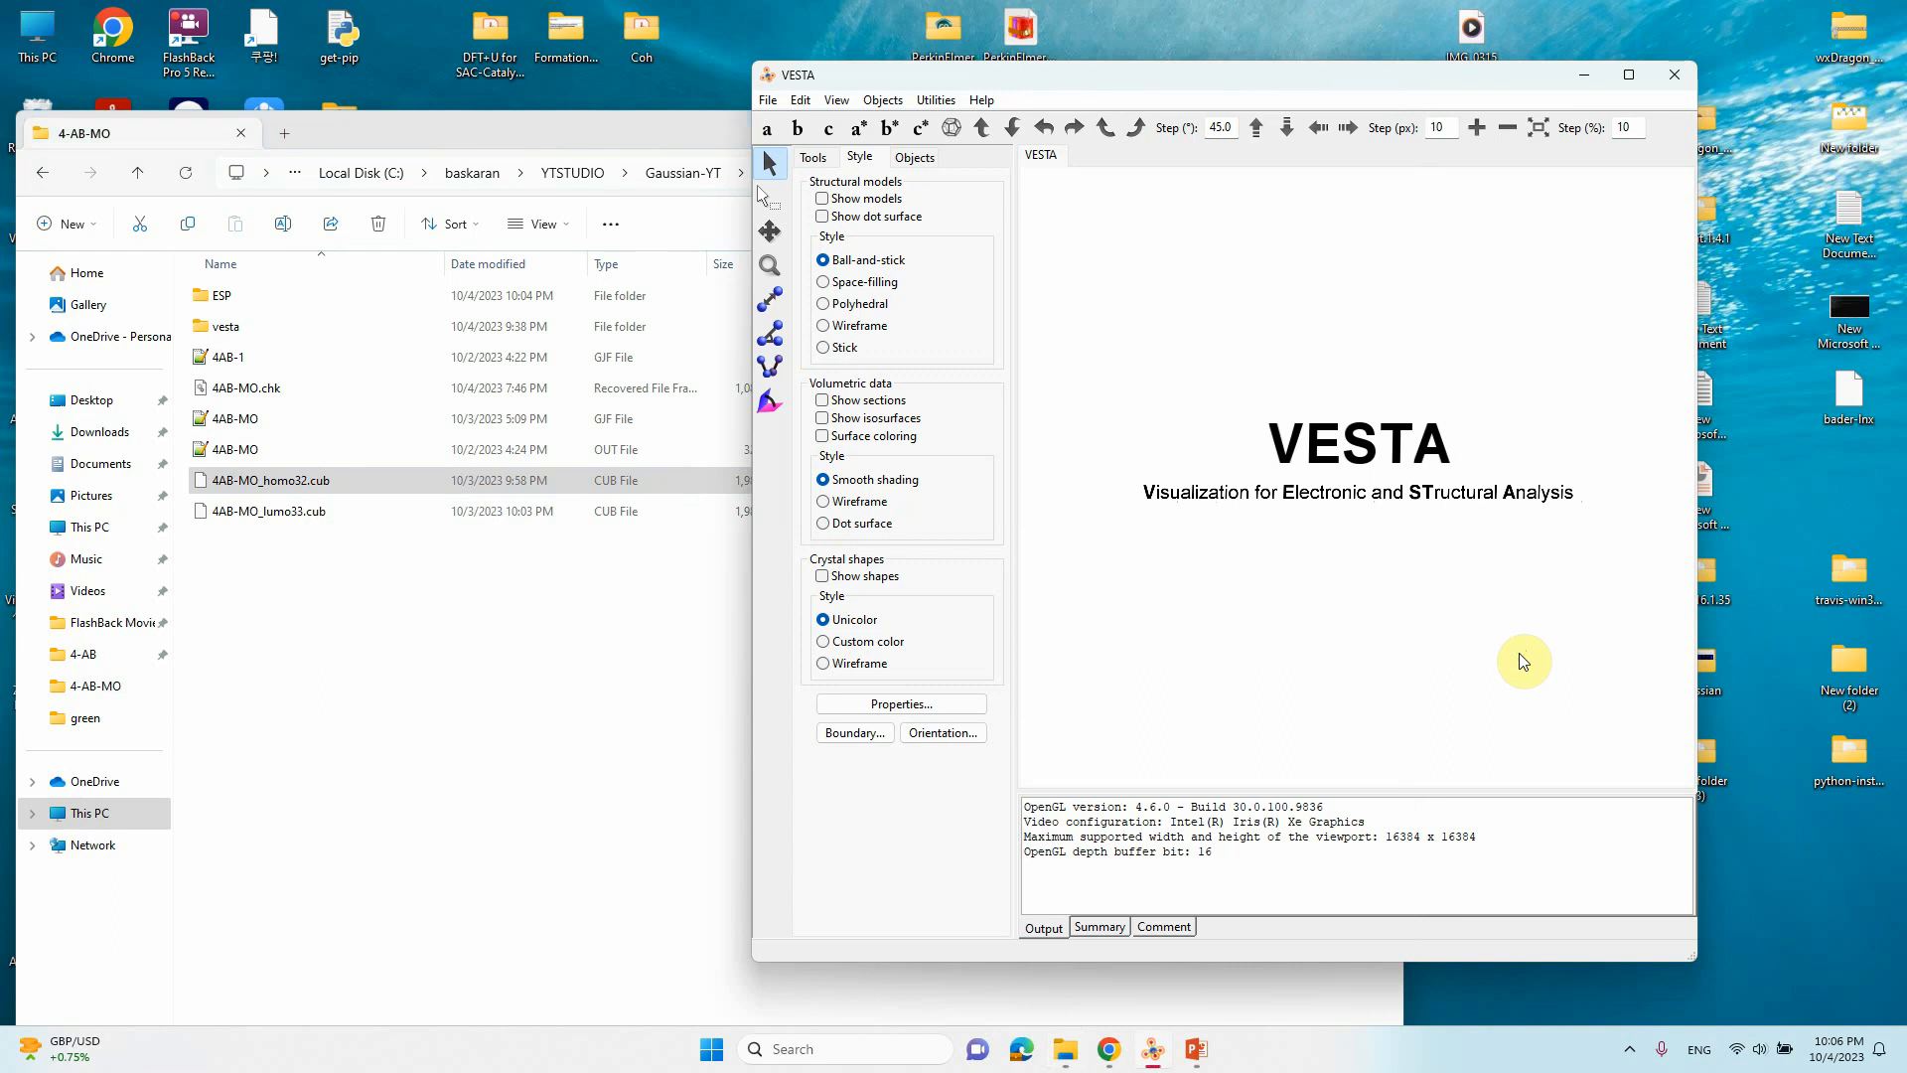
pyautogui.moveTo(554, 738)
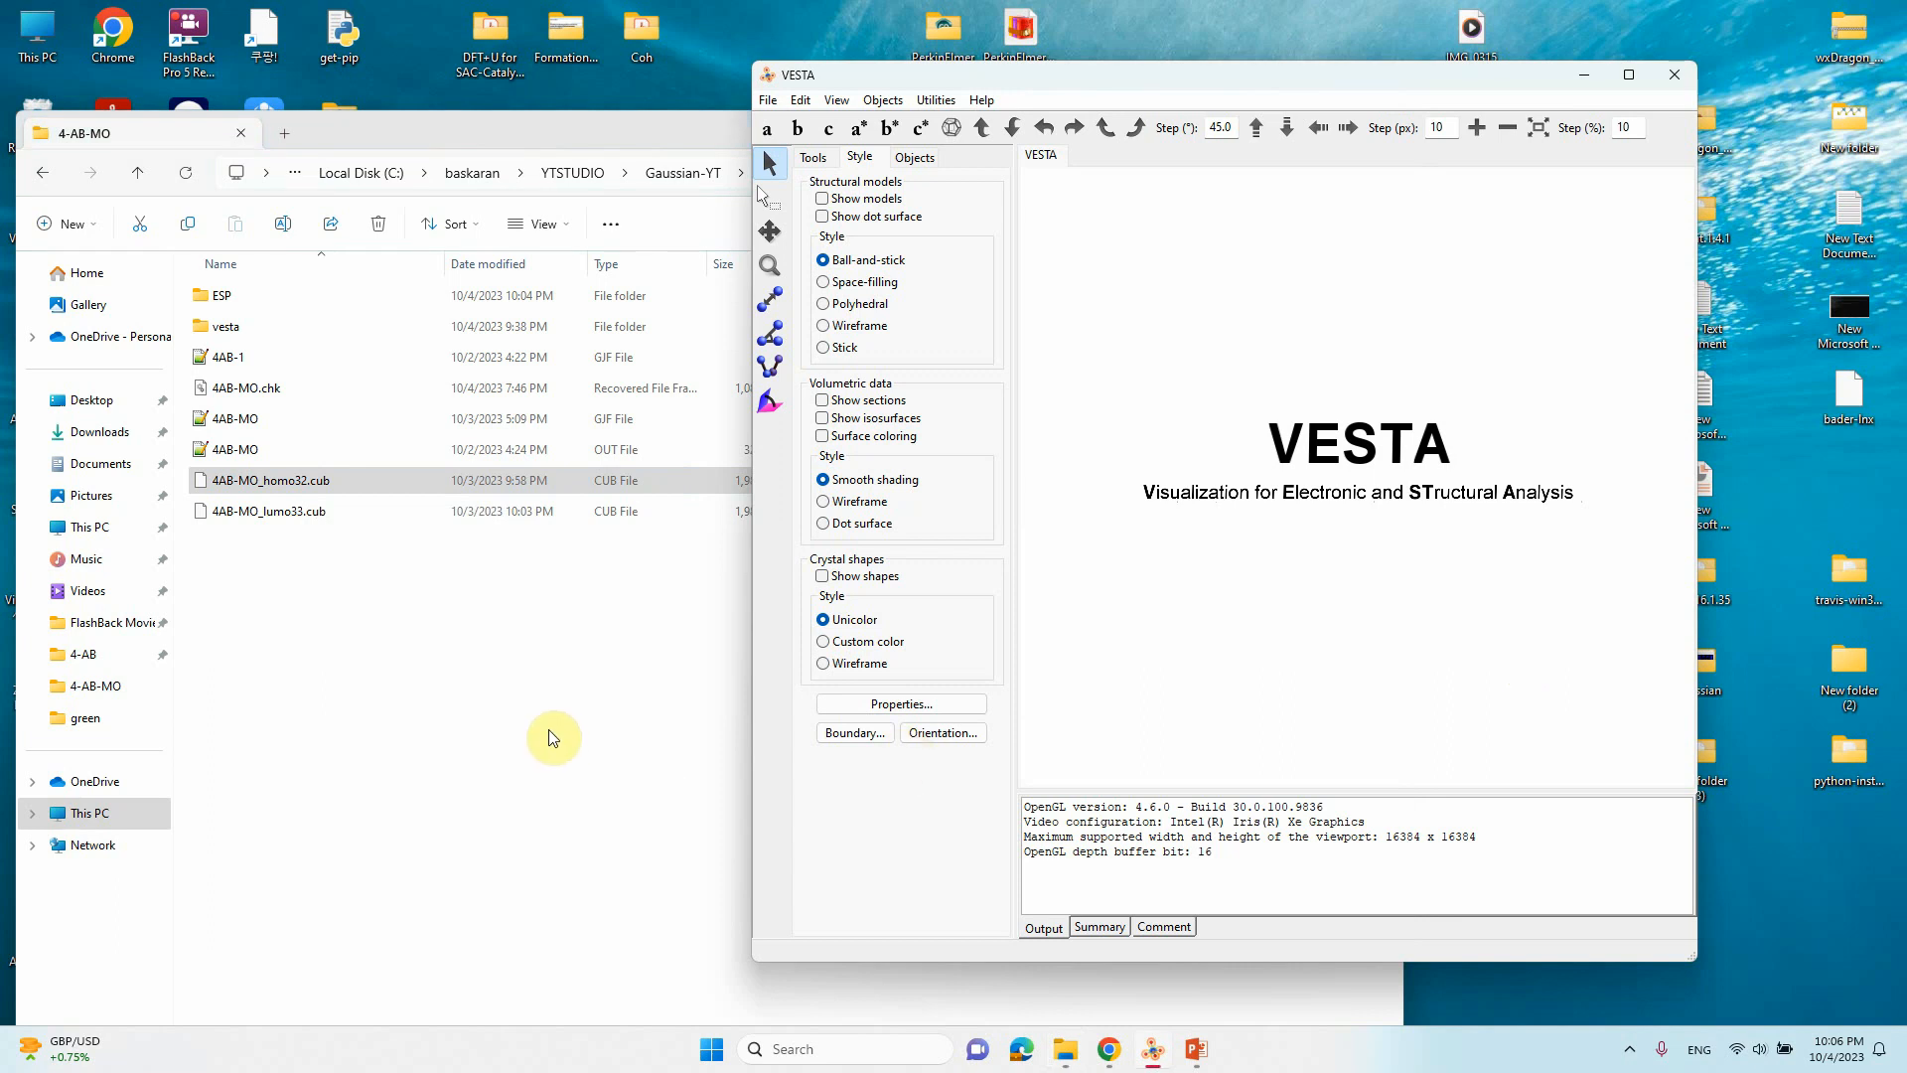
pyautogui.click(274, 479)
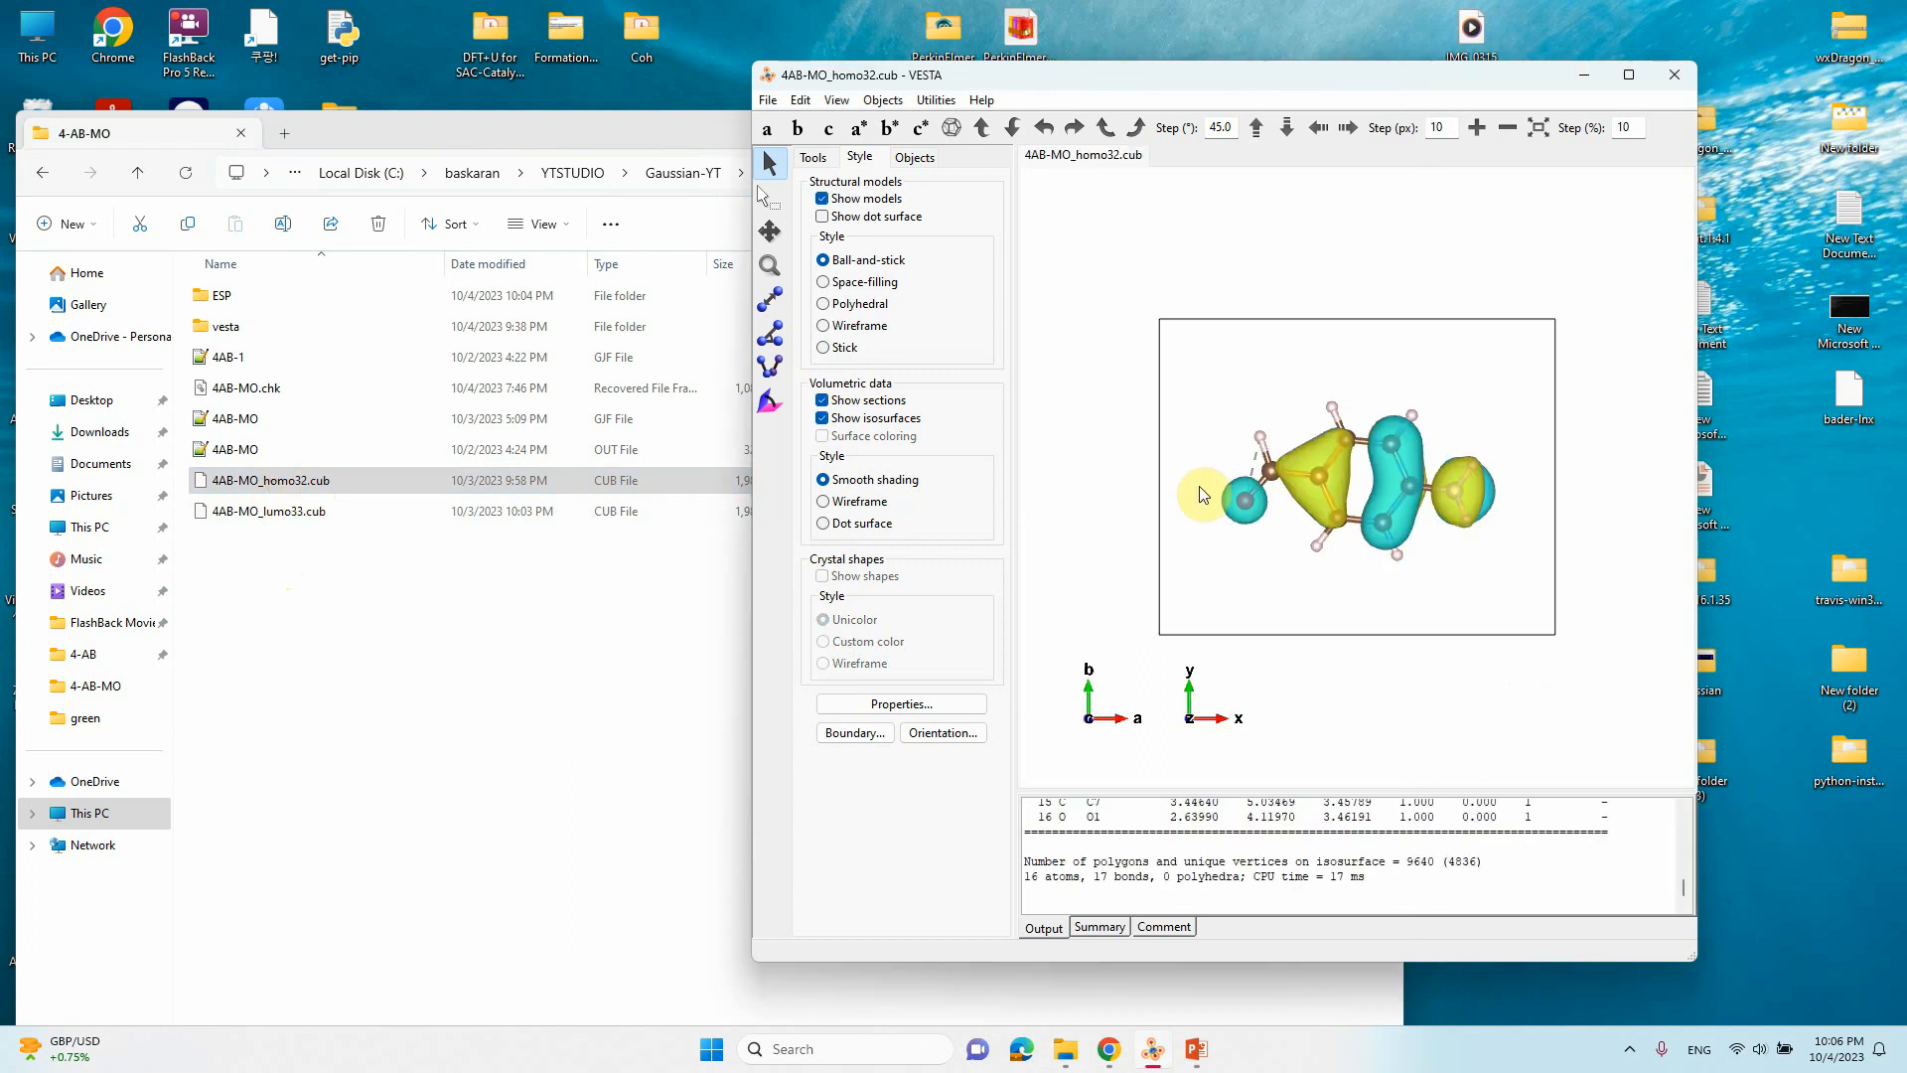
pyautogui.click(1627, 74)
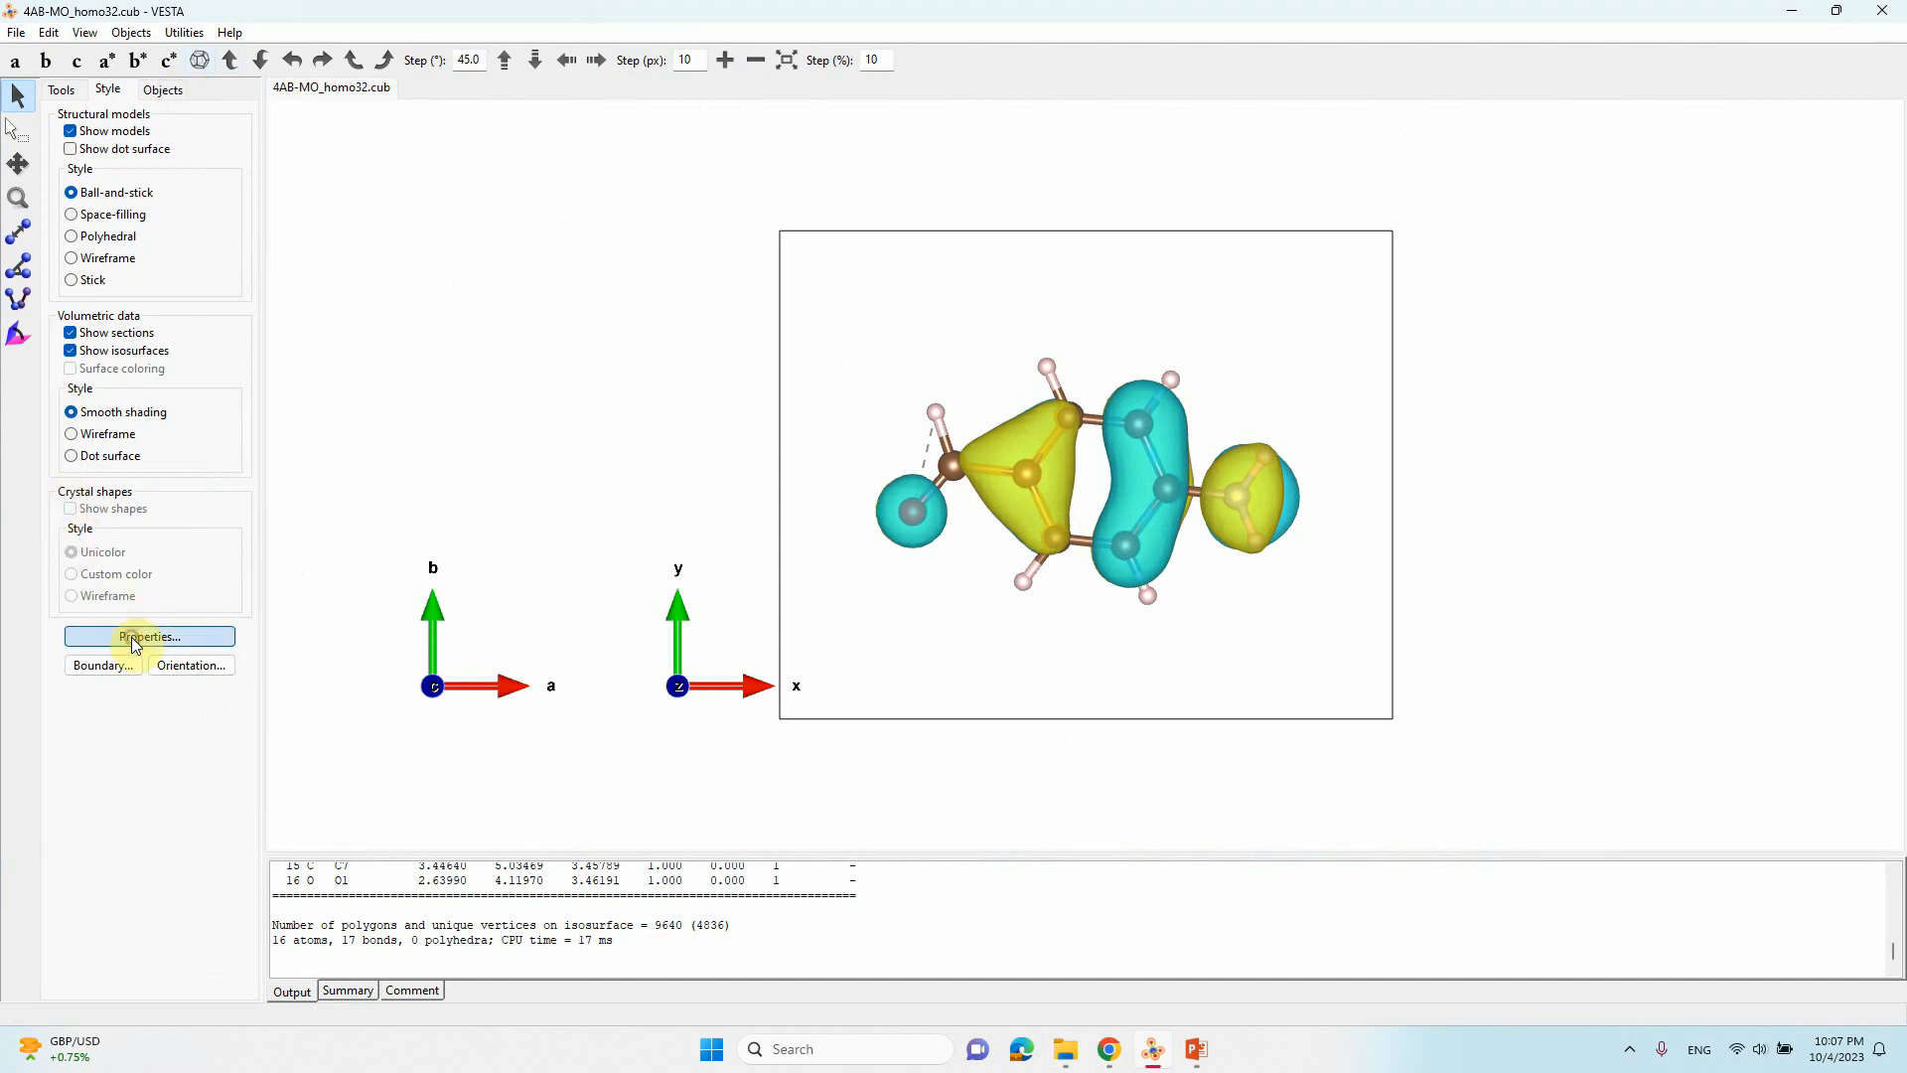
# Step: Set the unit cell line to 'Do not show' in Properties
pyautogui.click(148, 636)
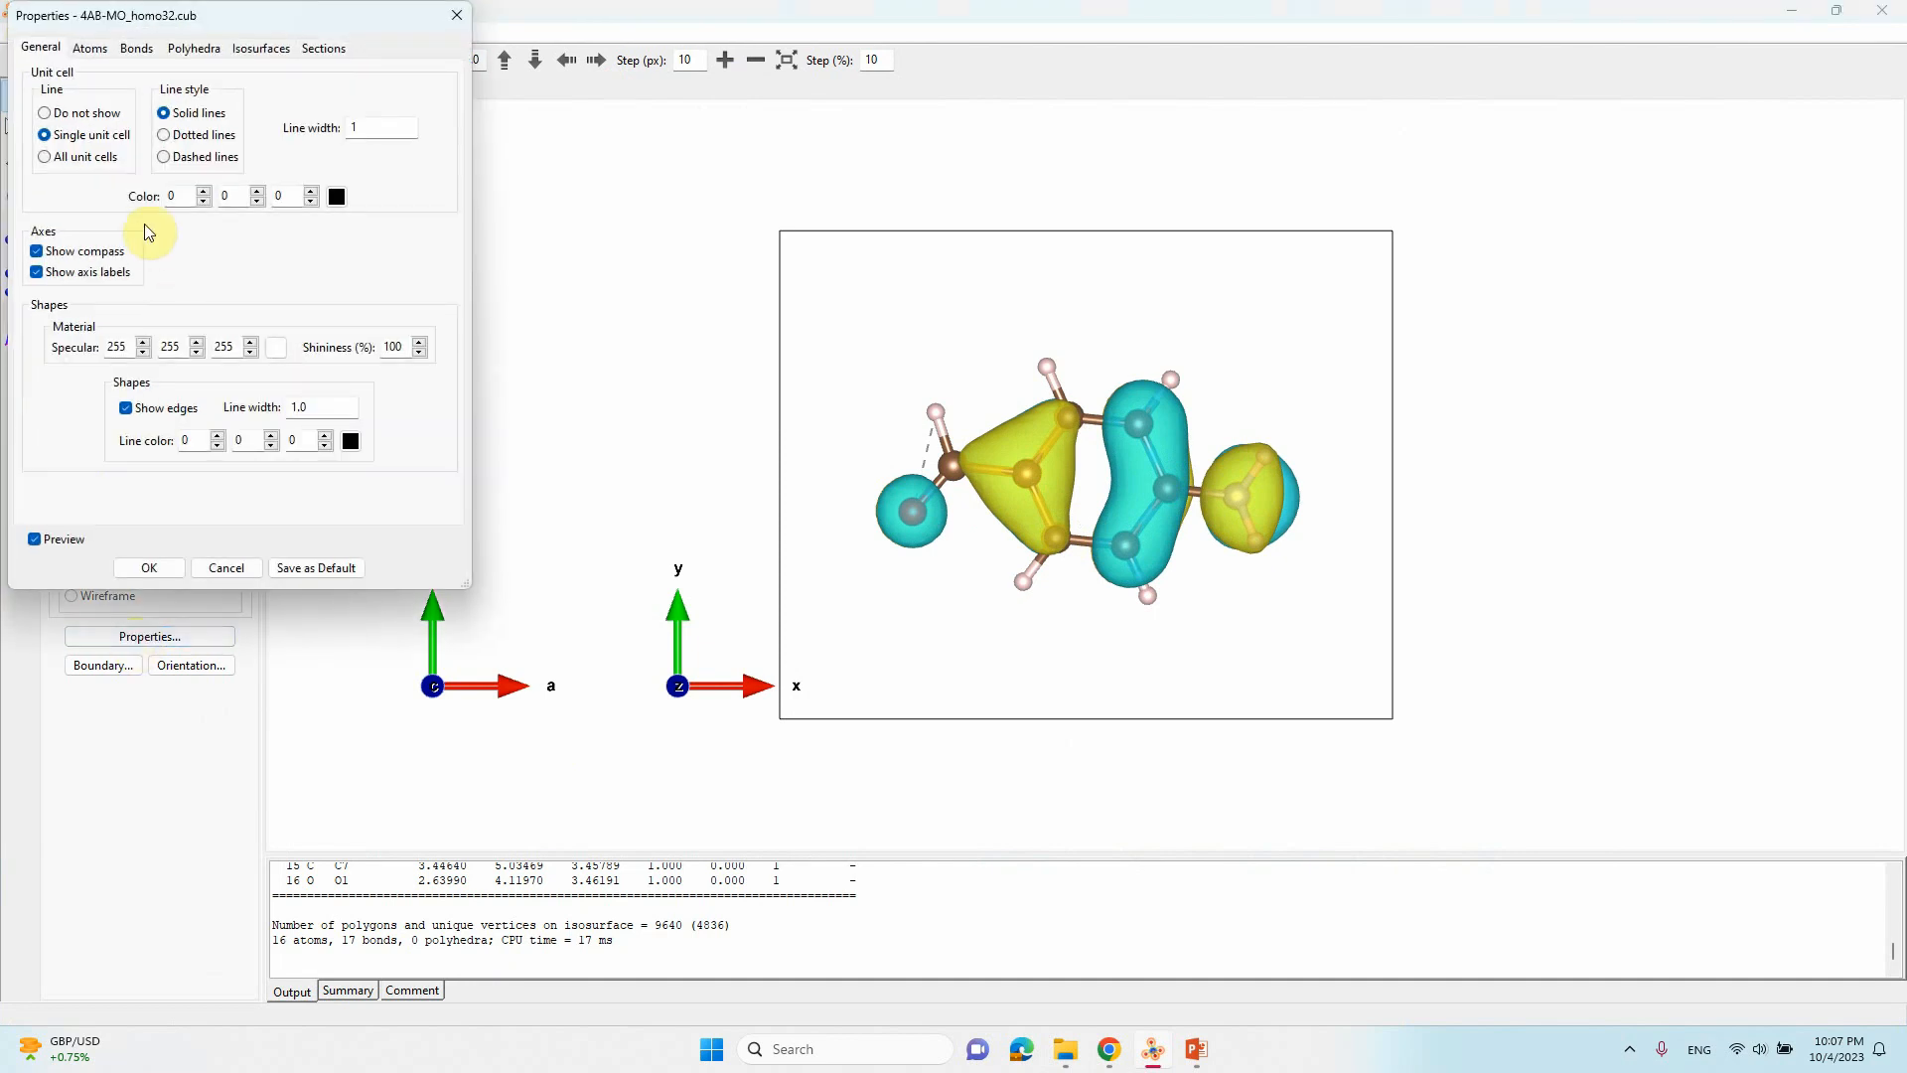
pyautogui.click(43, 112)
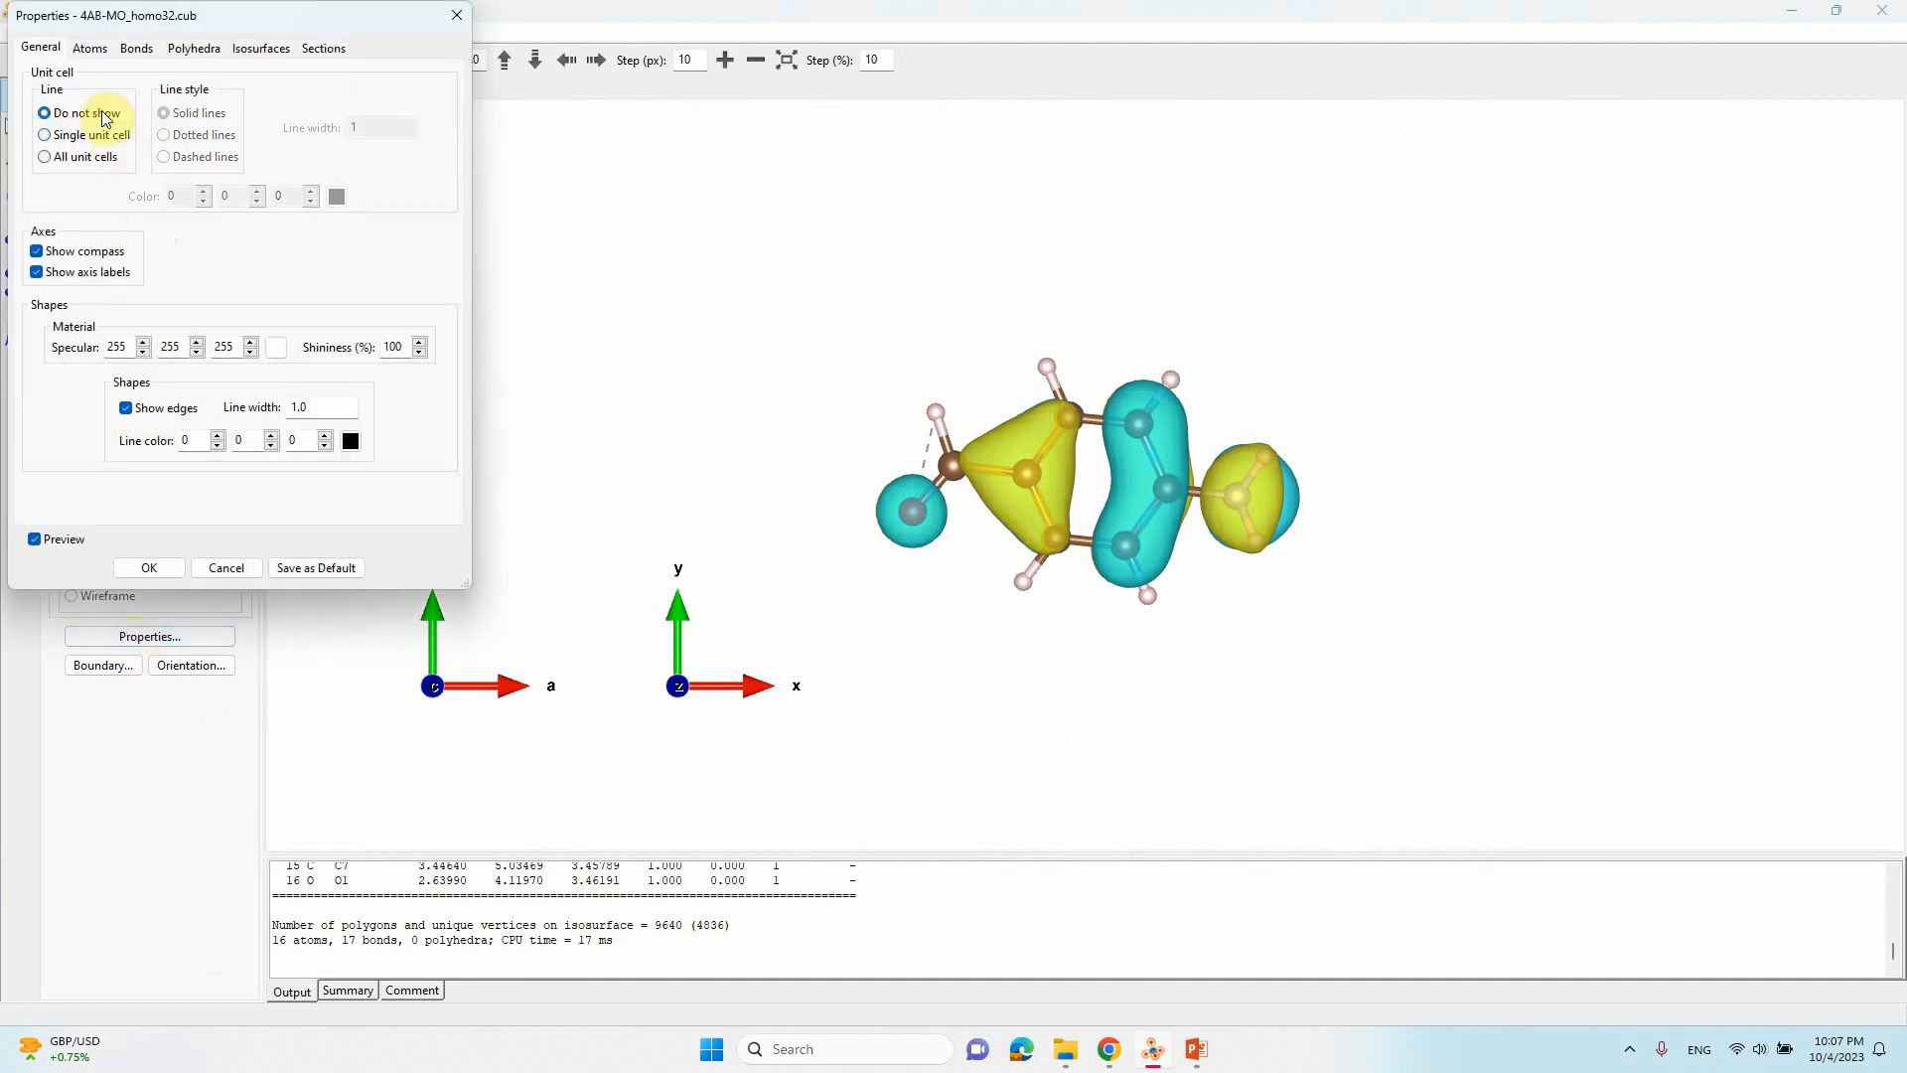
pyautogui.click(90, 48)
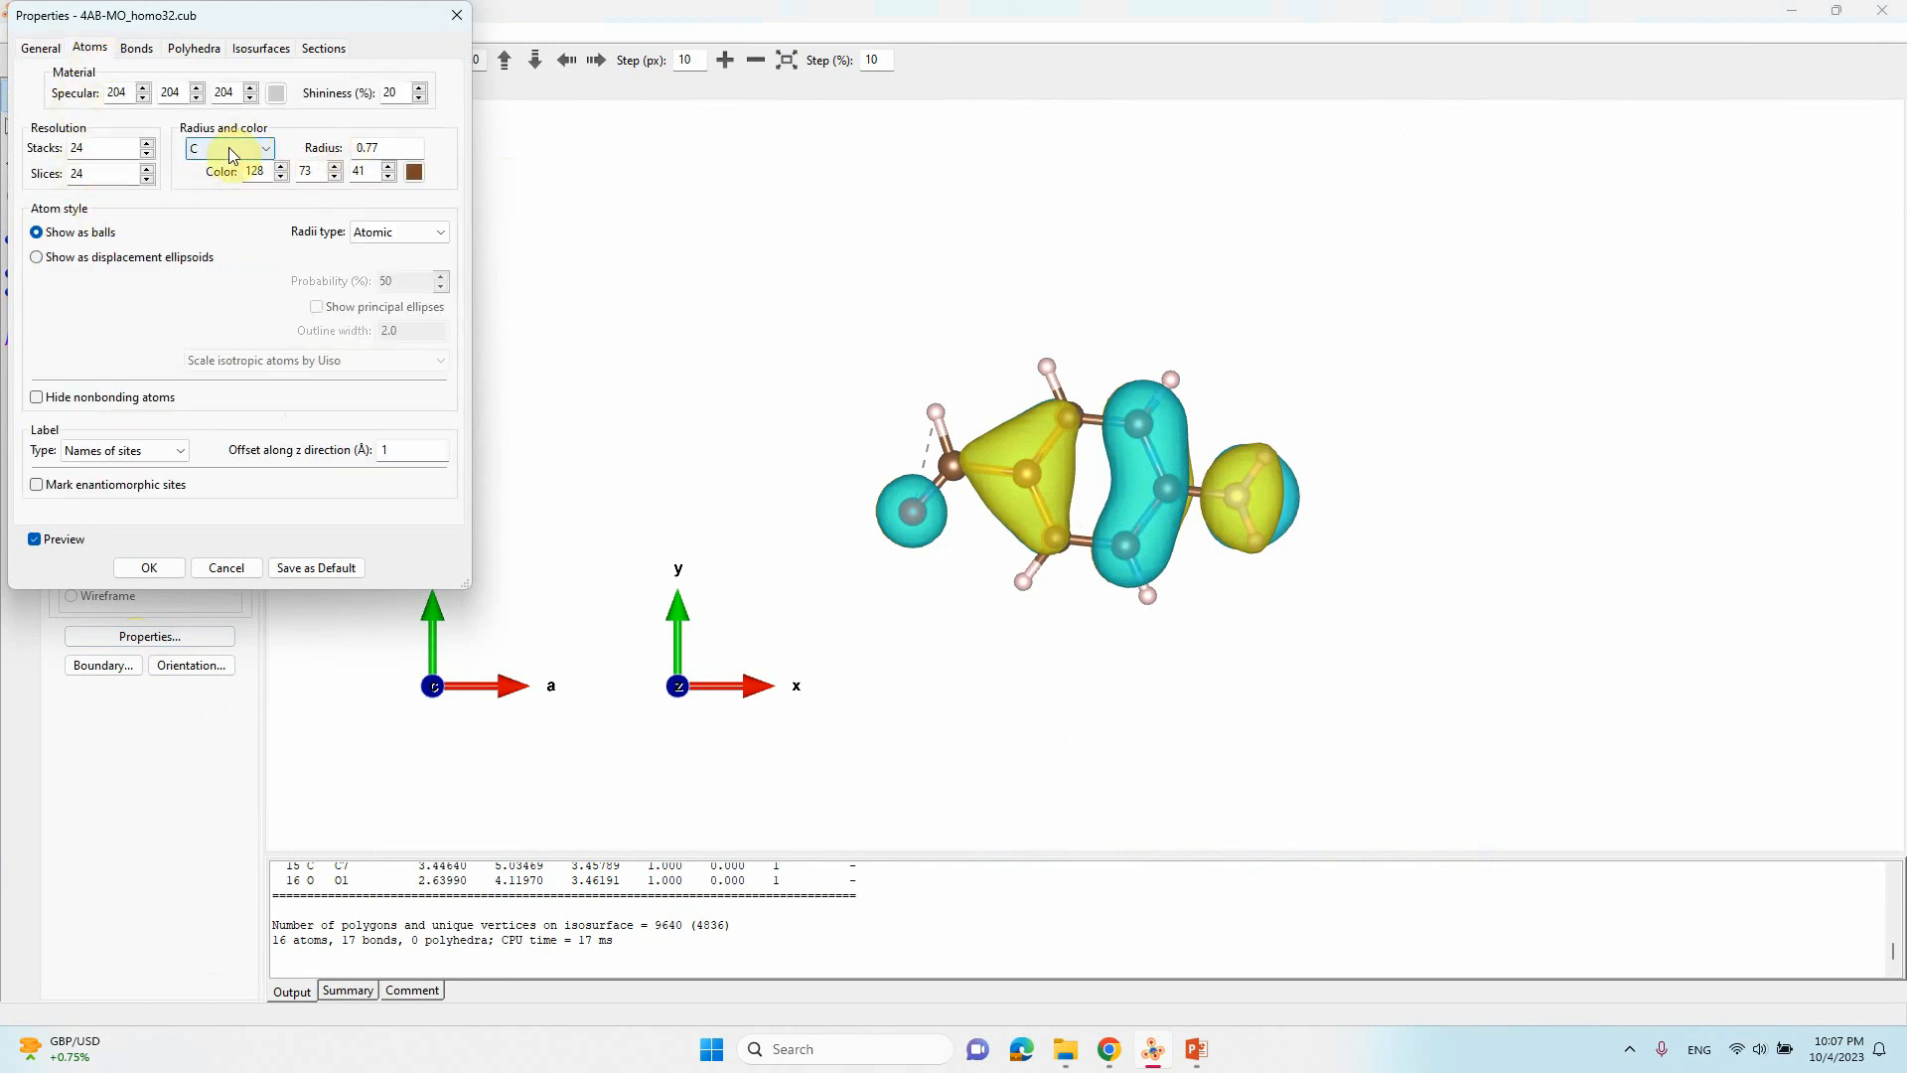
# Step: Make carbon atoms grey and set the hydrogen radius to 0.8
pyautogui.tripleClick(367, 147)
pyautogui.write('1')
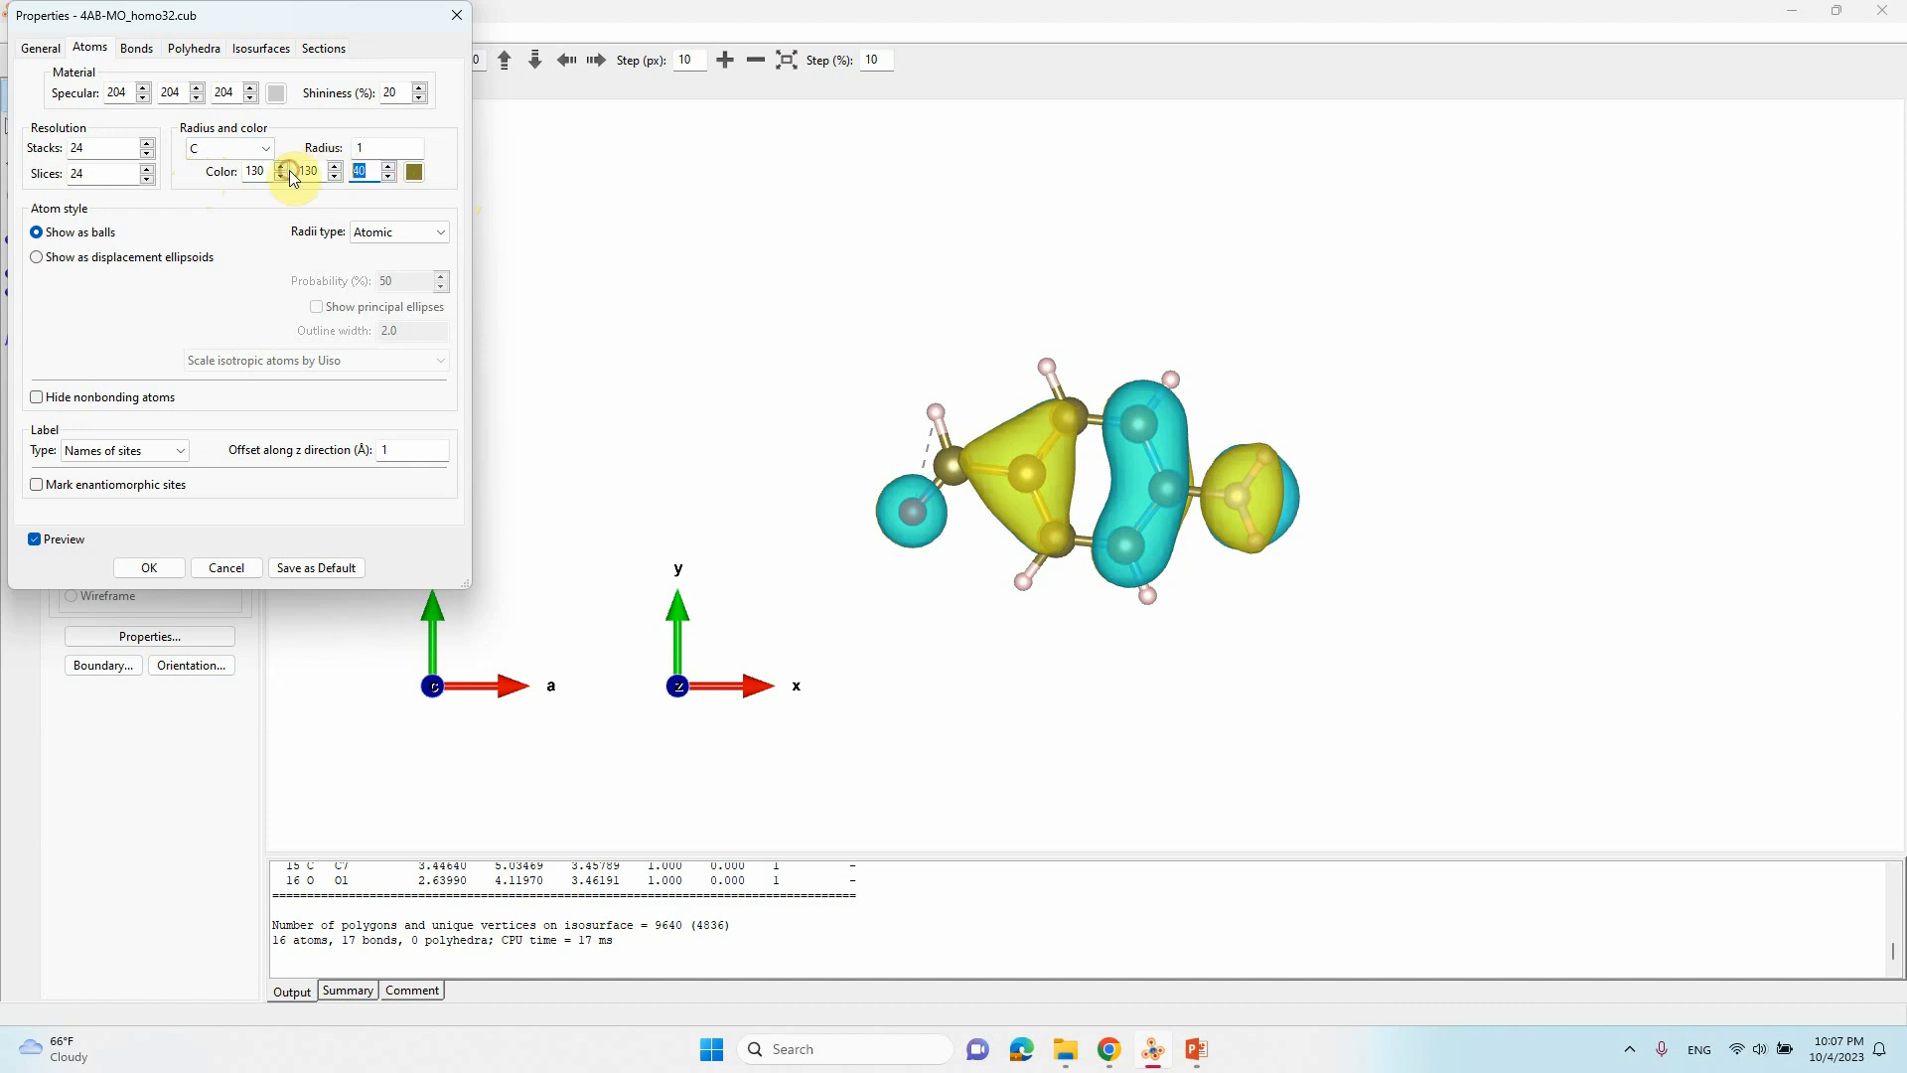
pyautogui.click(335, 166)
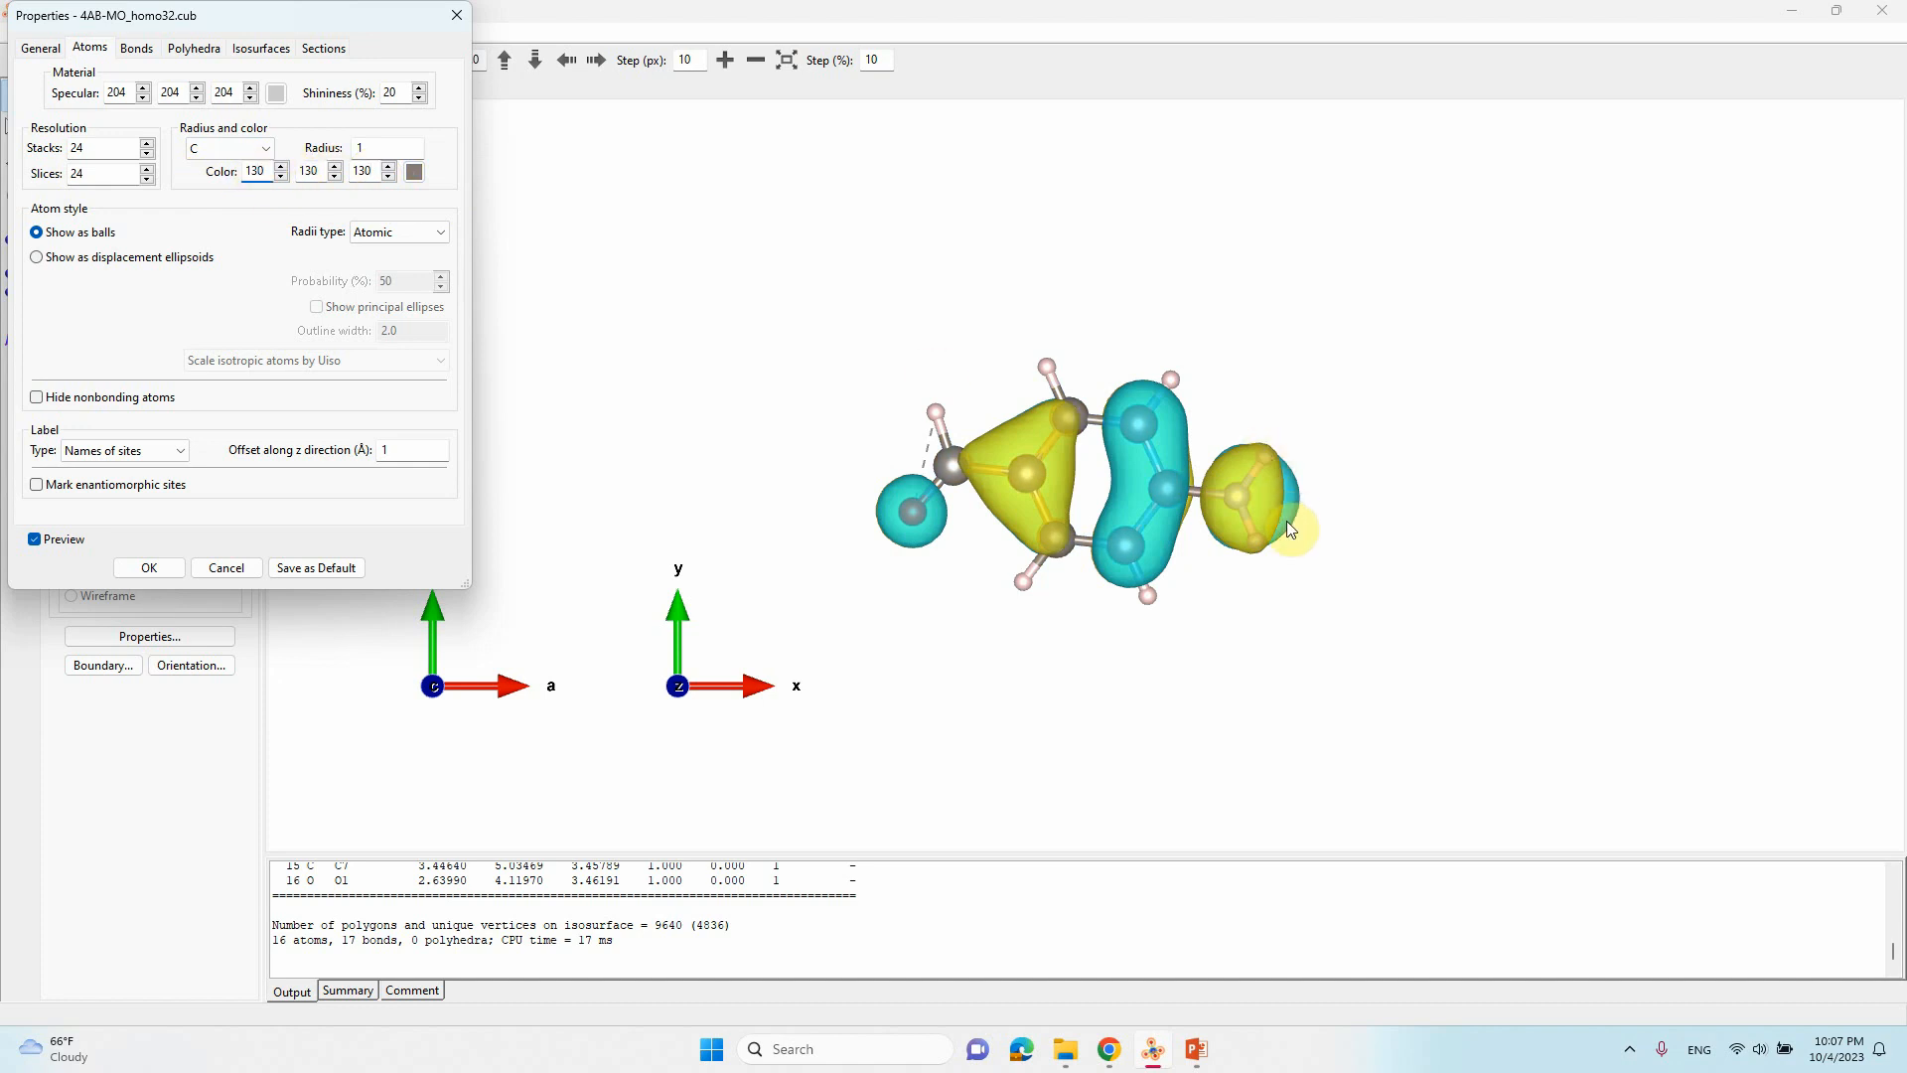
pyautogui.click(225, 147)
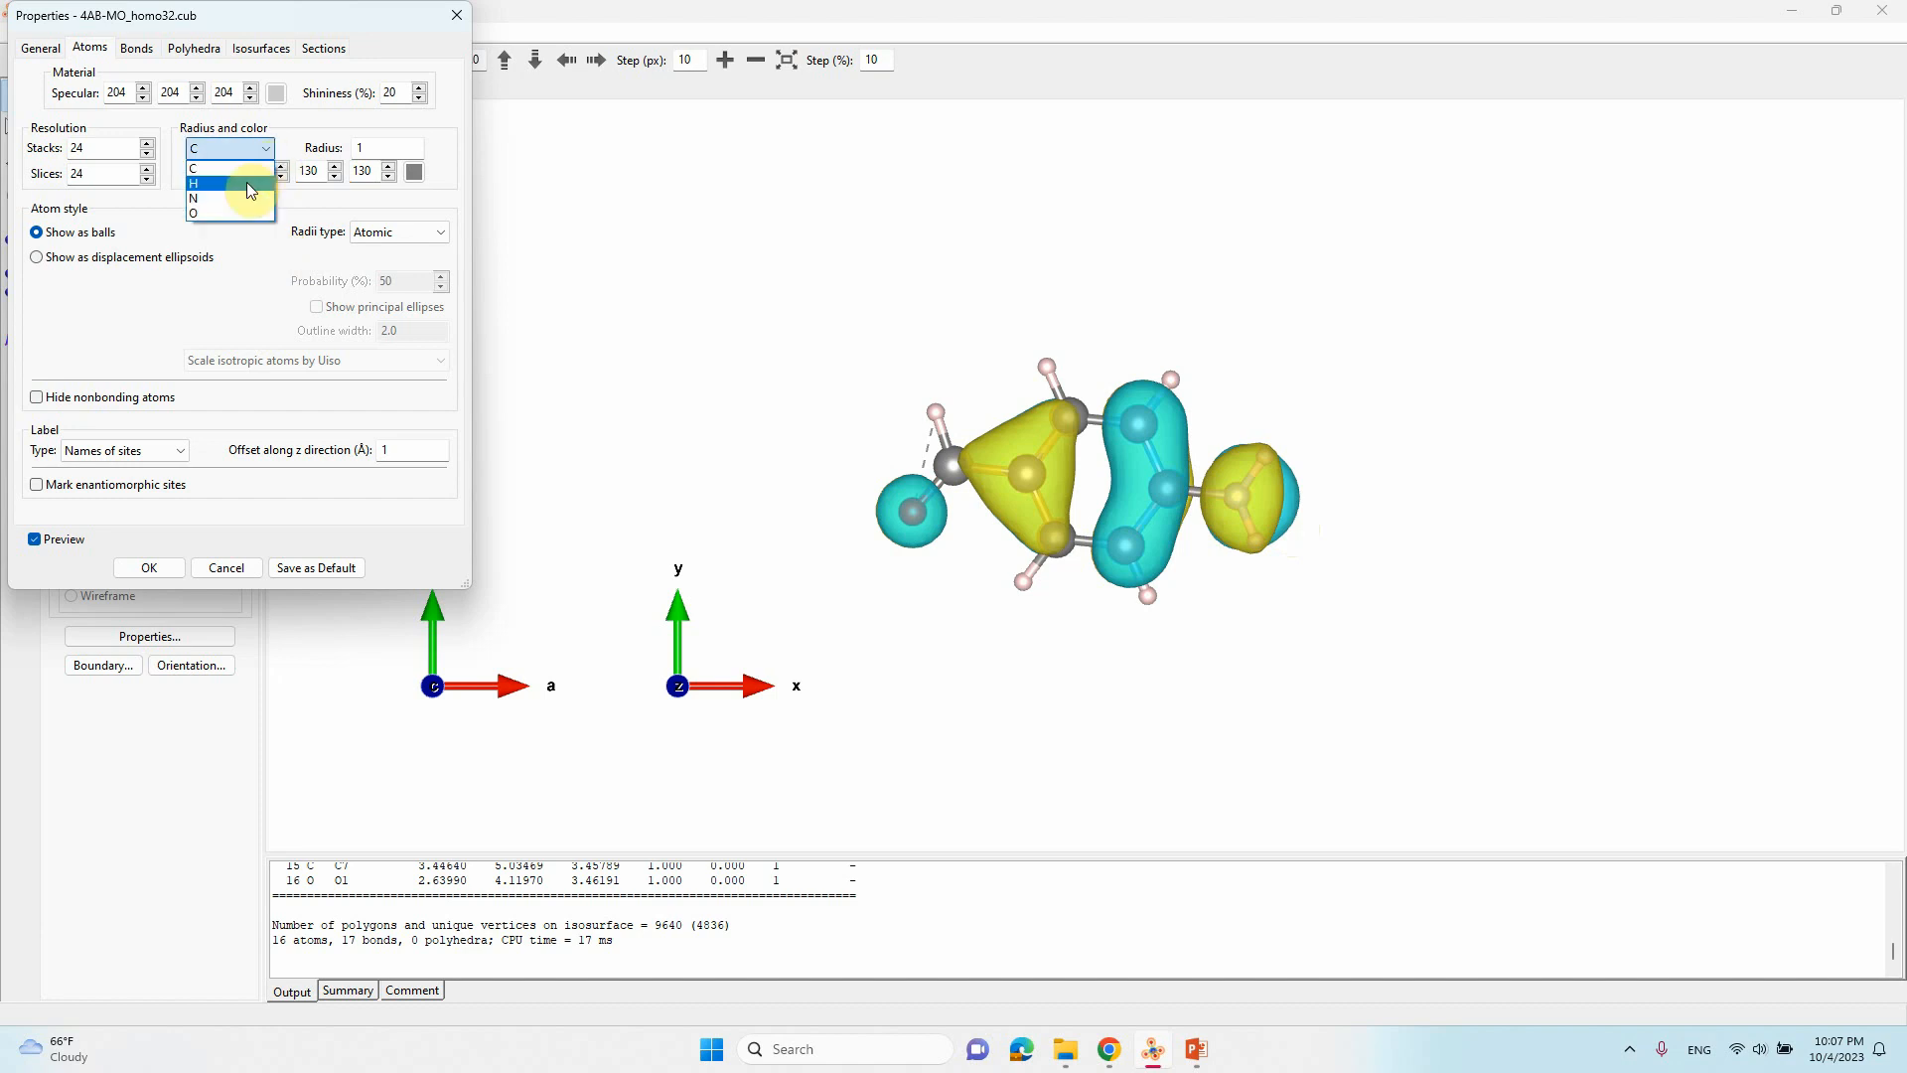
pyautogui.click(195, 184)
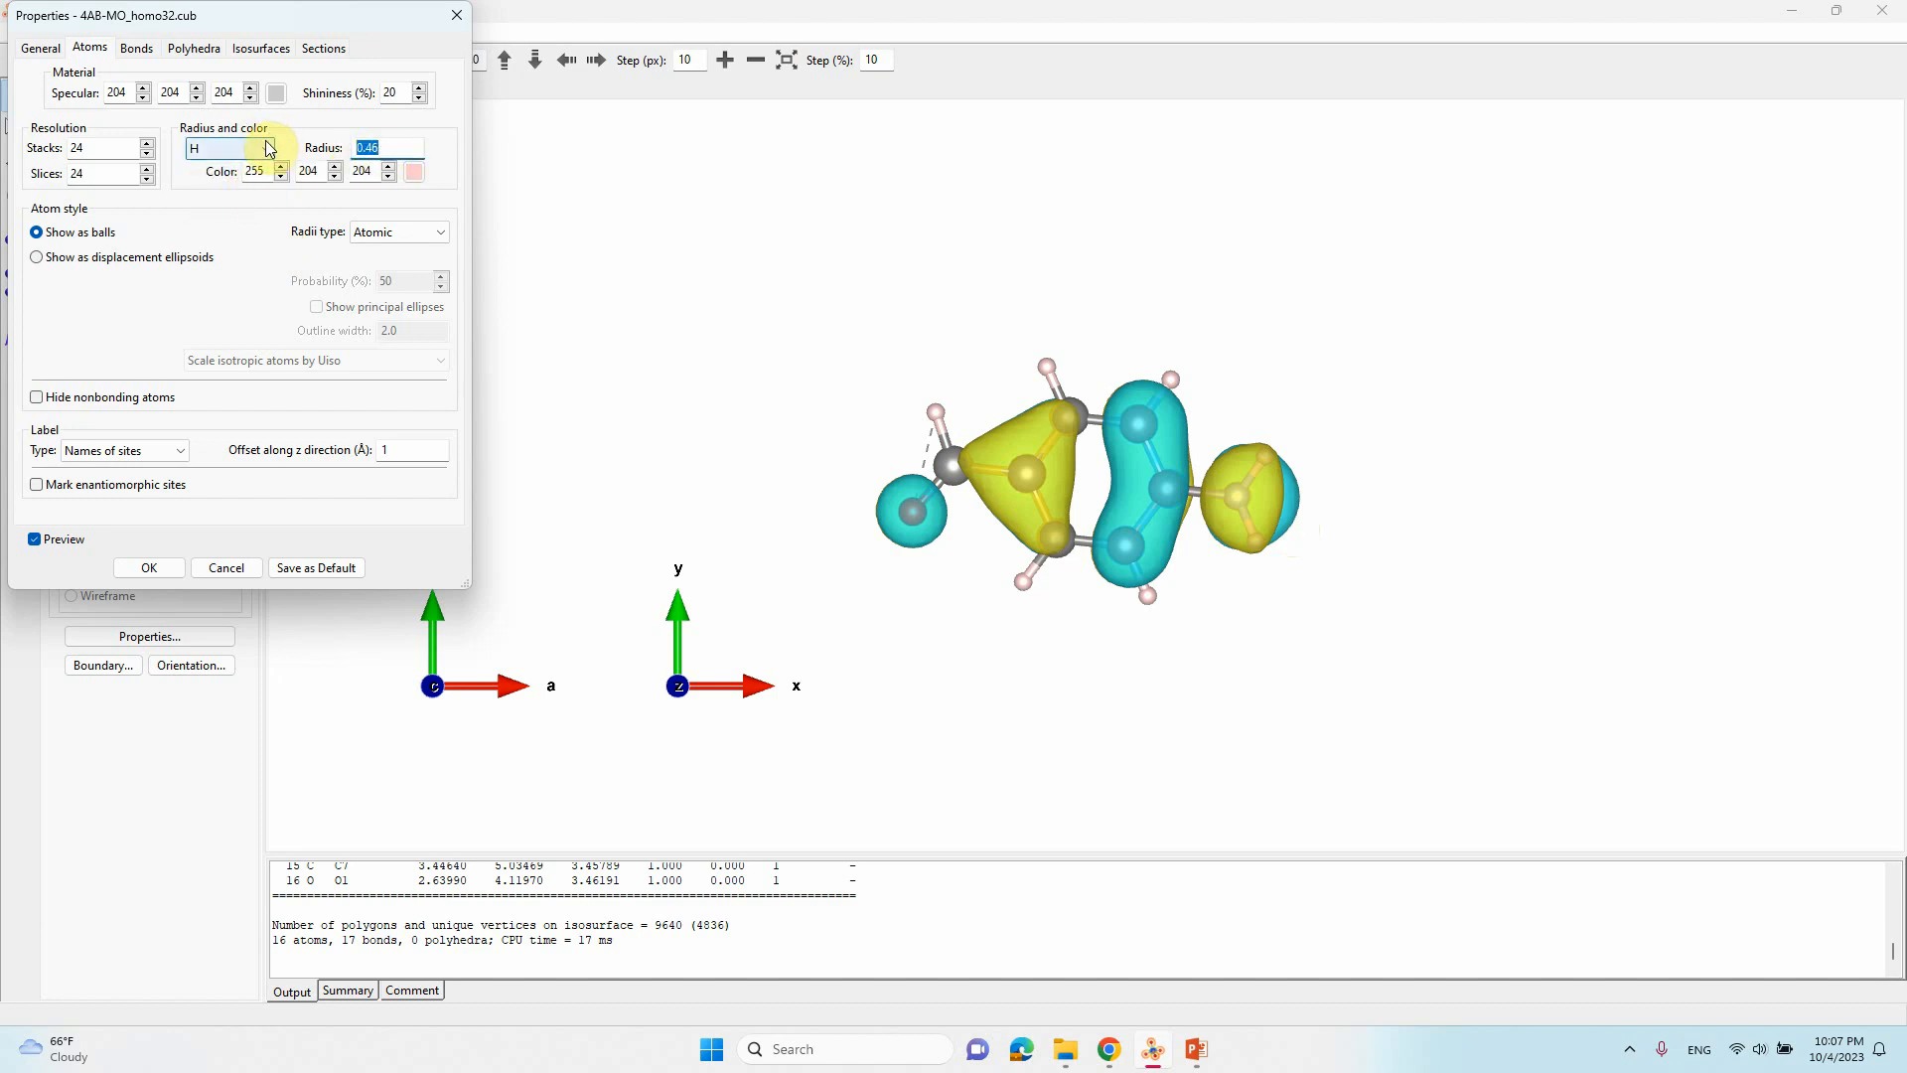
pyautogui.write('0.8')
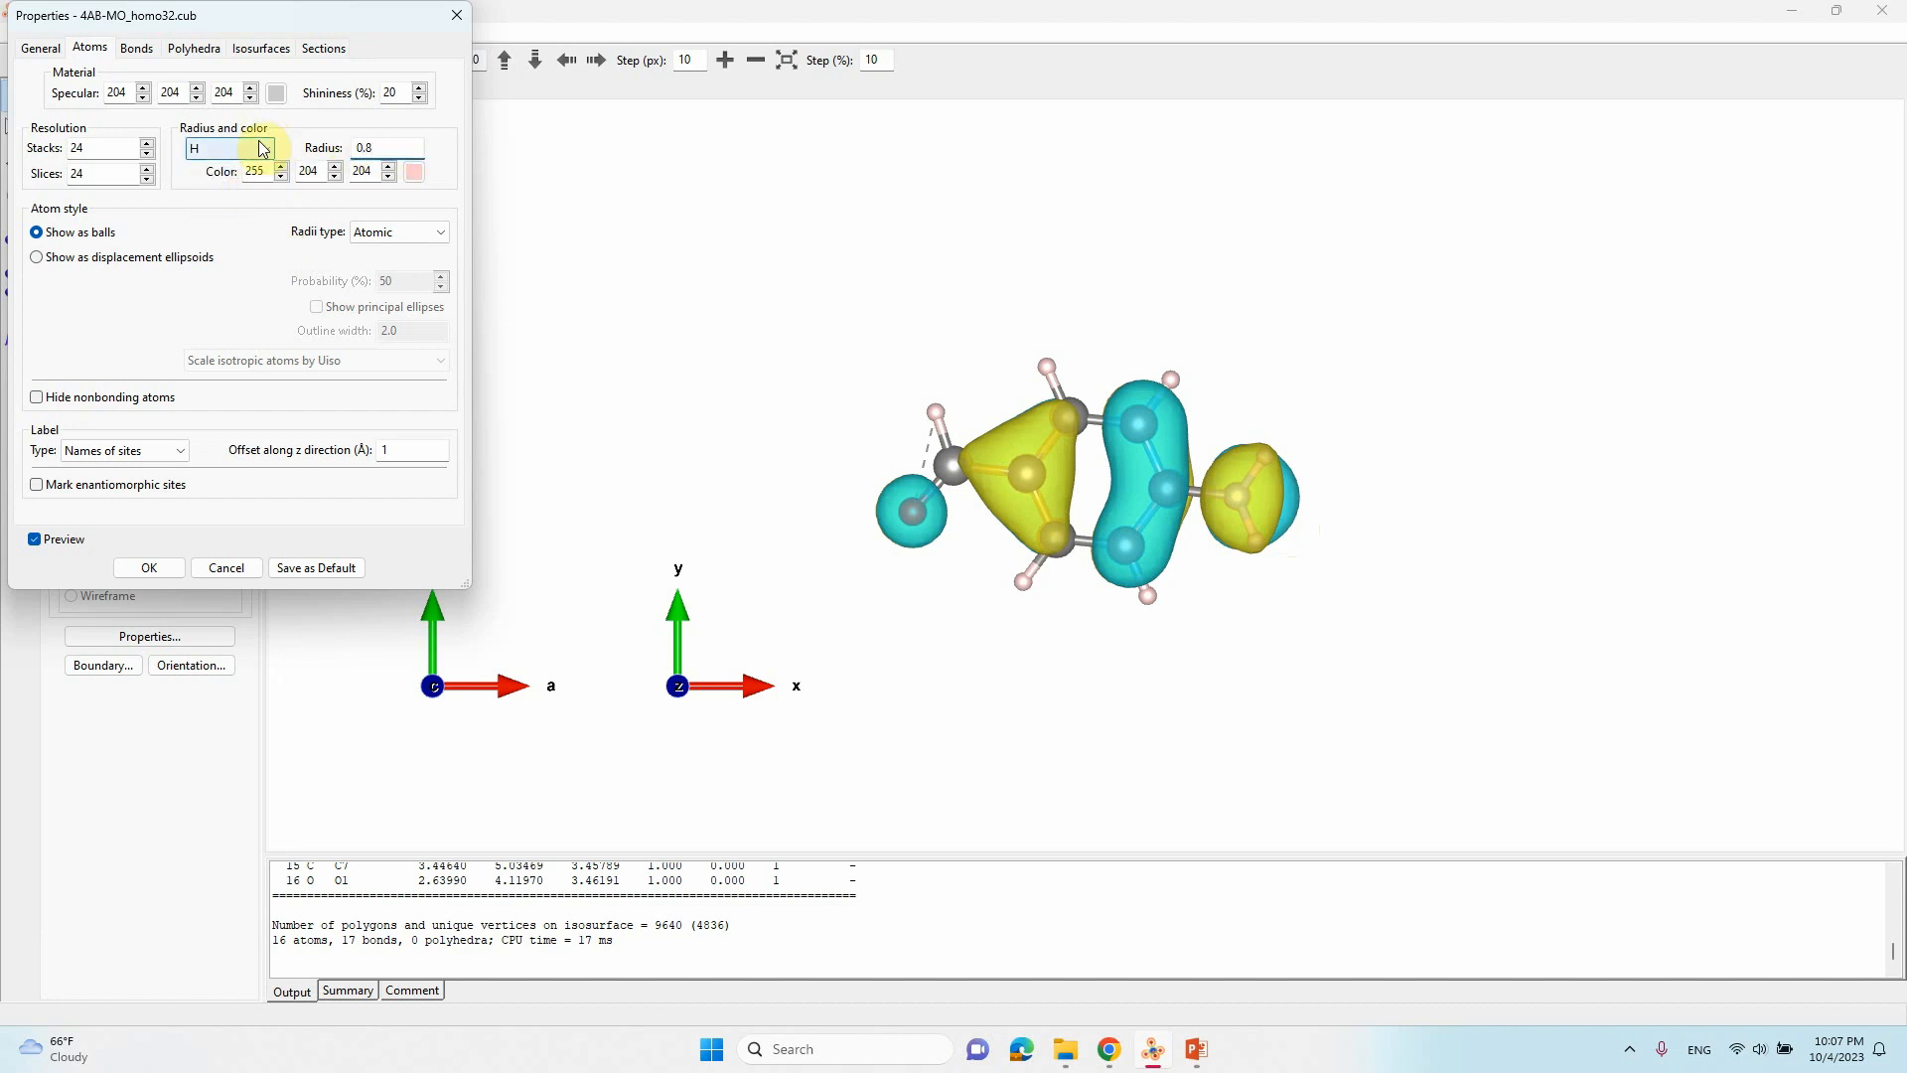
pyautogui.click(414, 170)
pyautogui.write('1')
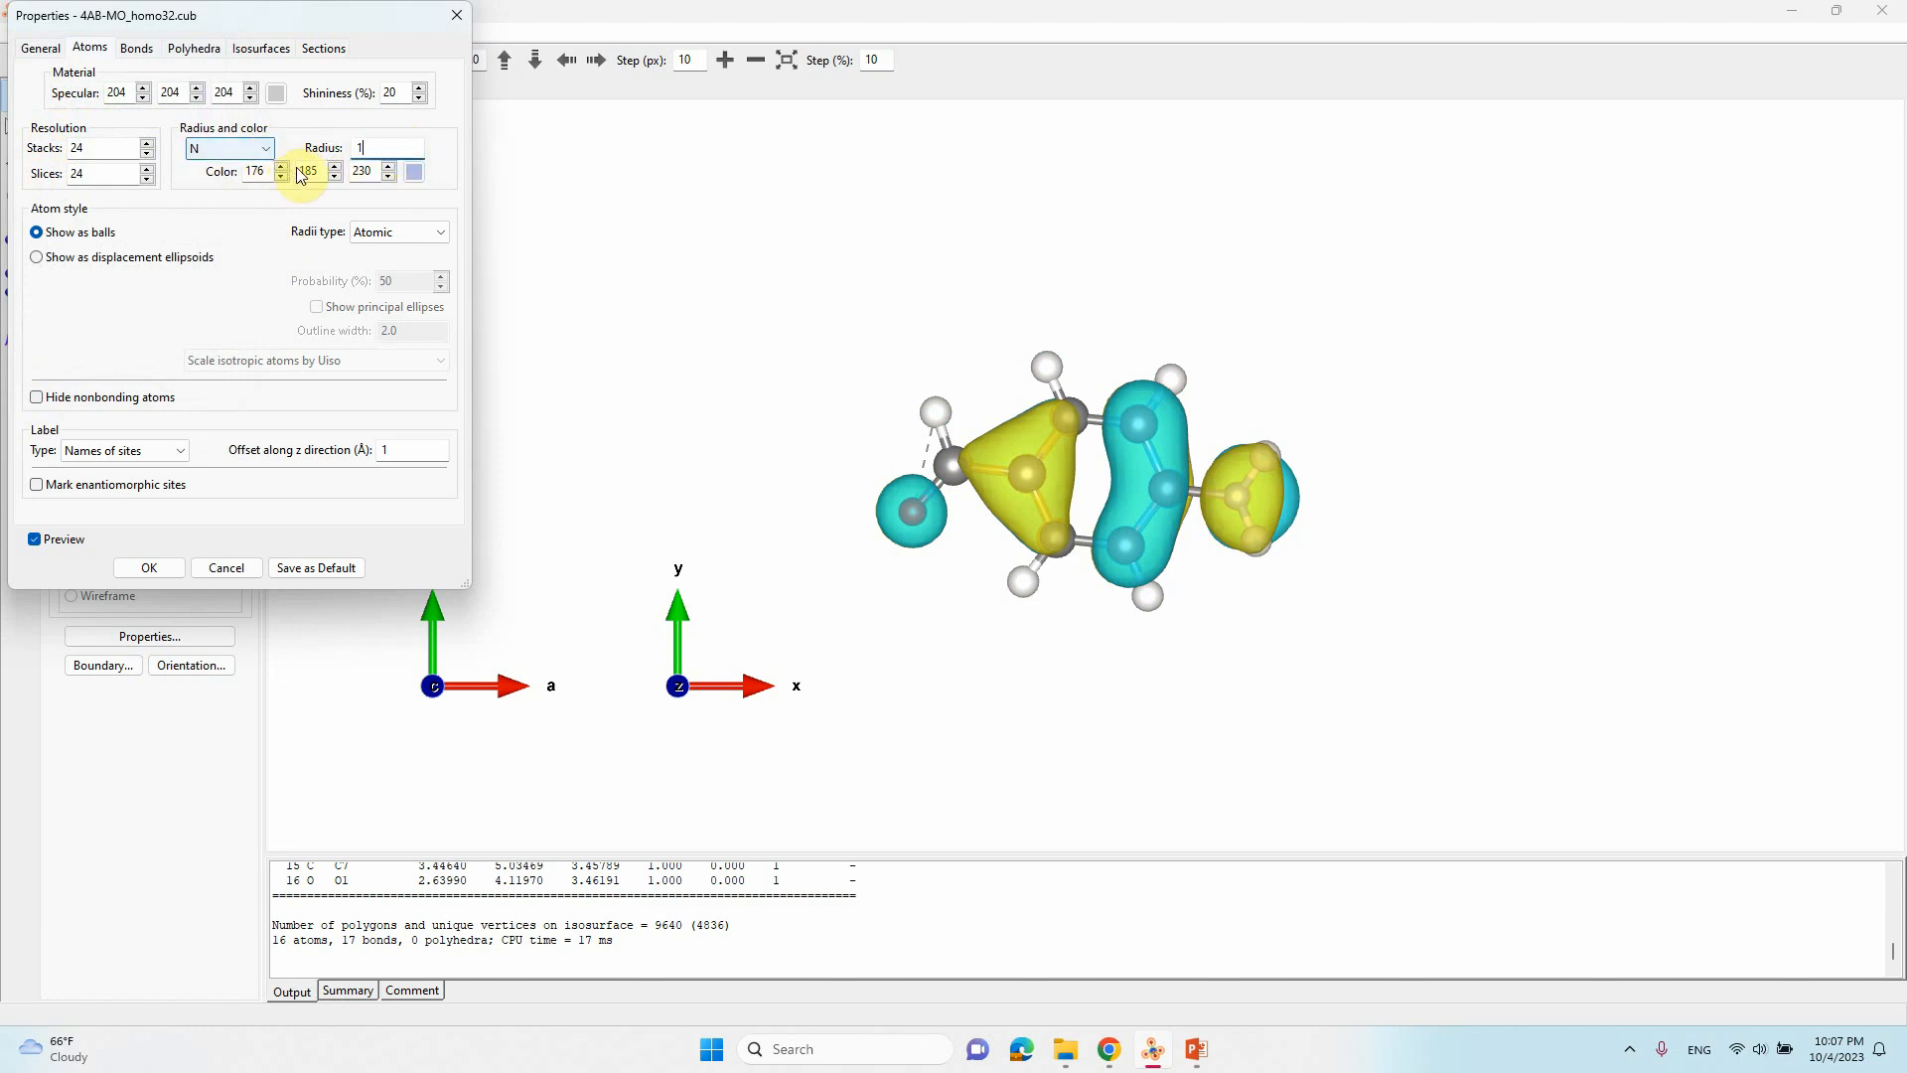
# Step: Colour nitrogen blue (0,0,255) and change the oxygen radius from 0.74 to 1
pyautogui.click(413, 169)
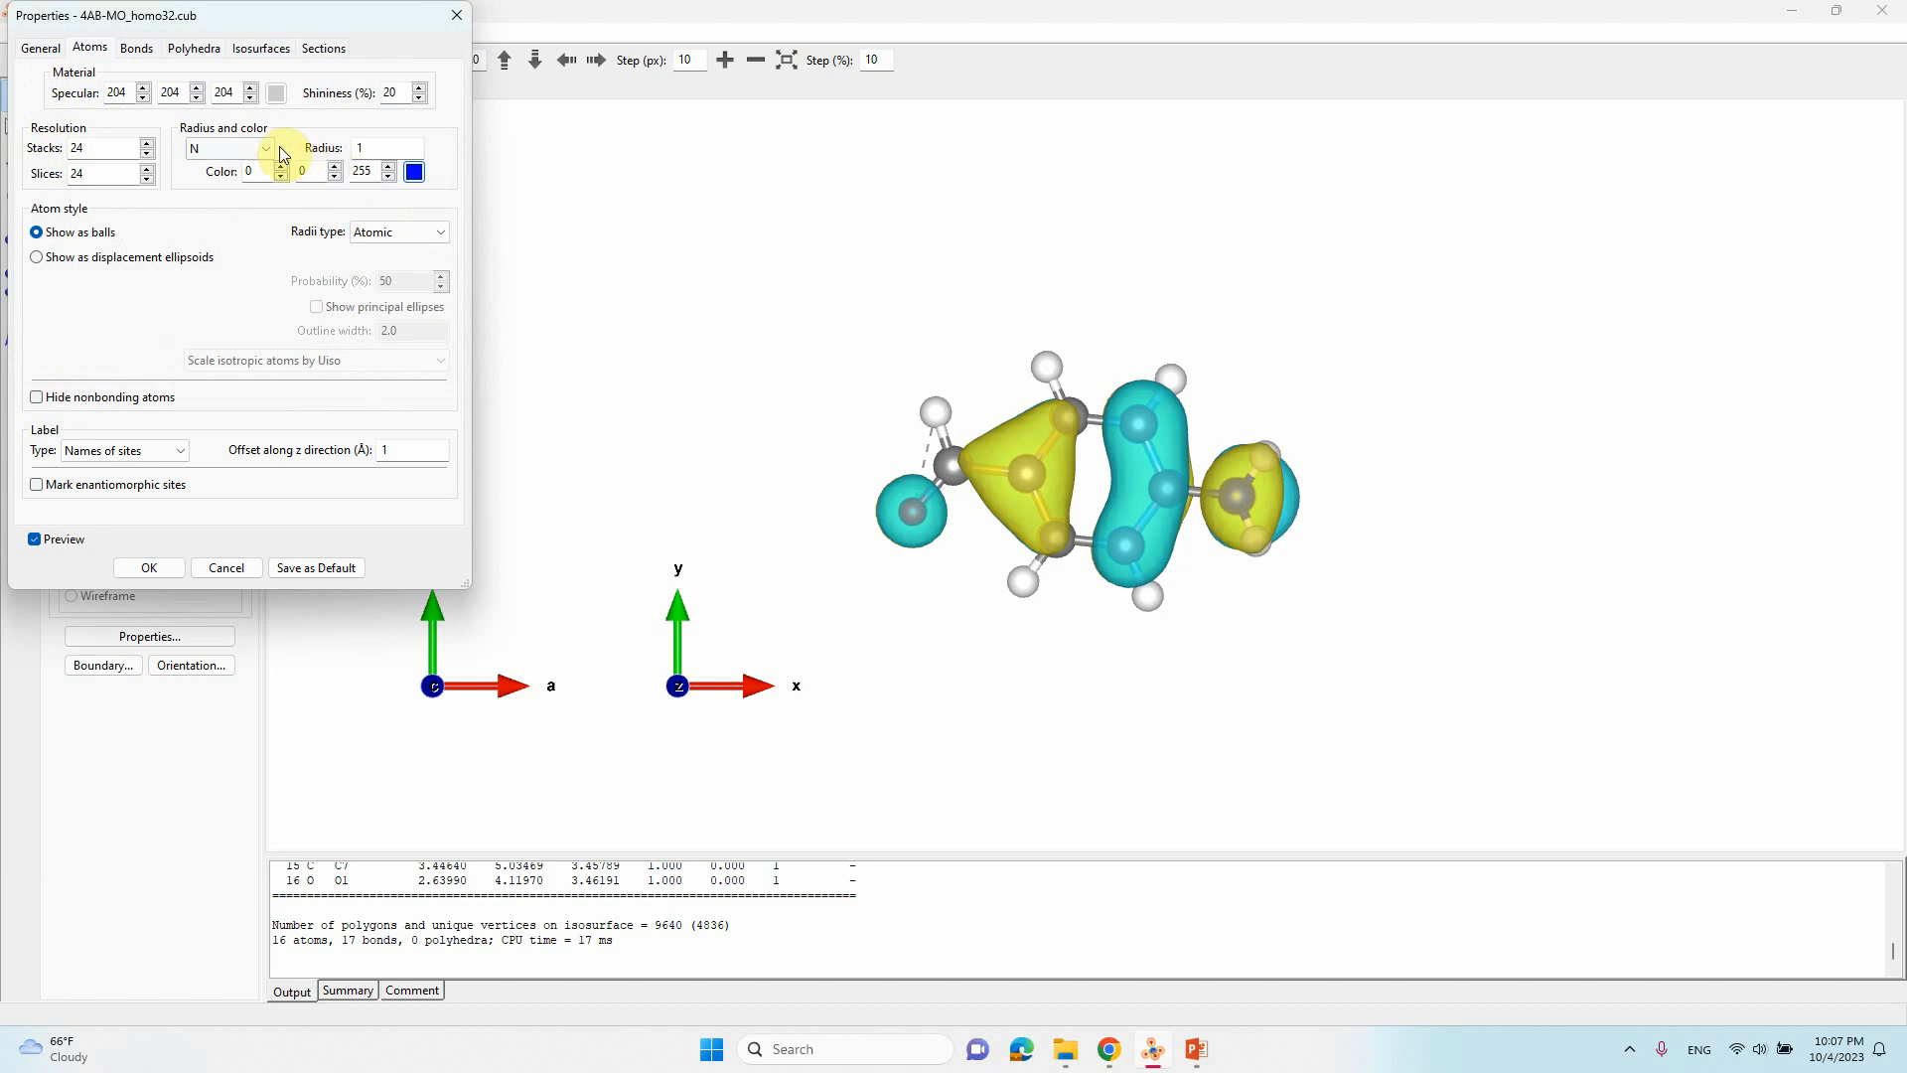
pyautogui.click(265, 147)
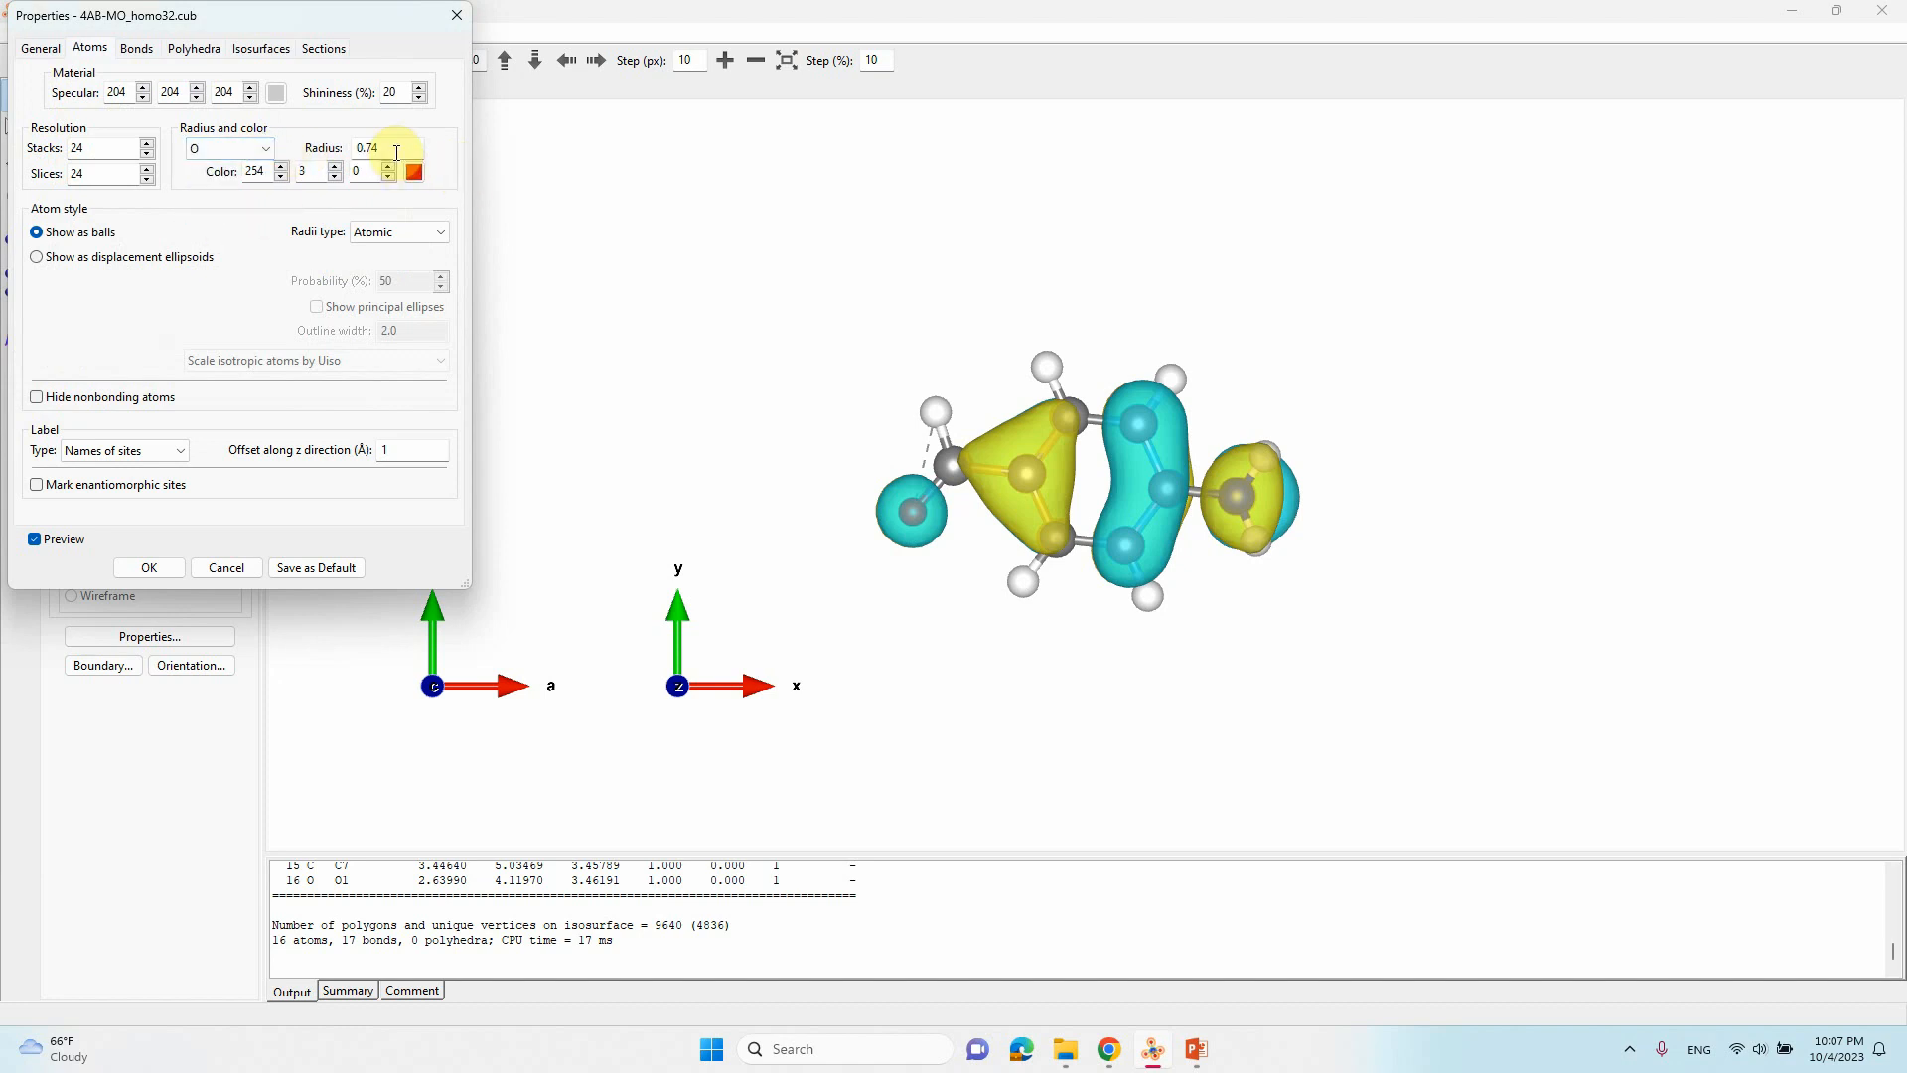
pyautogui.tripleClick(368, 148)
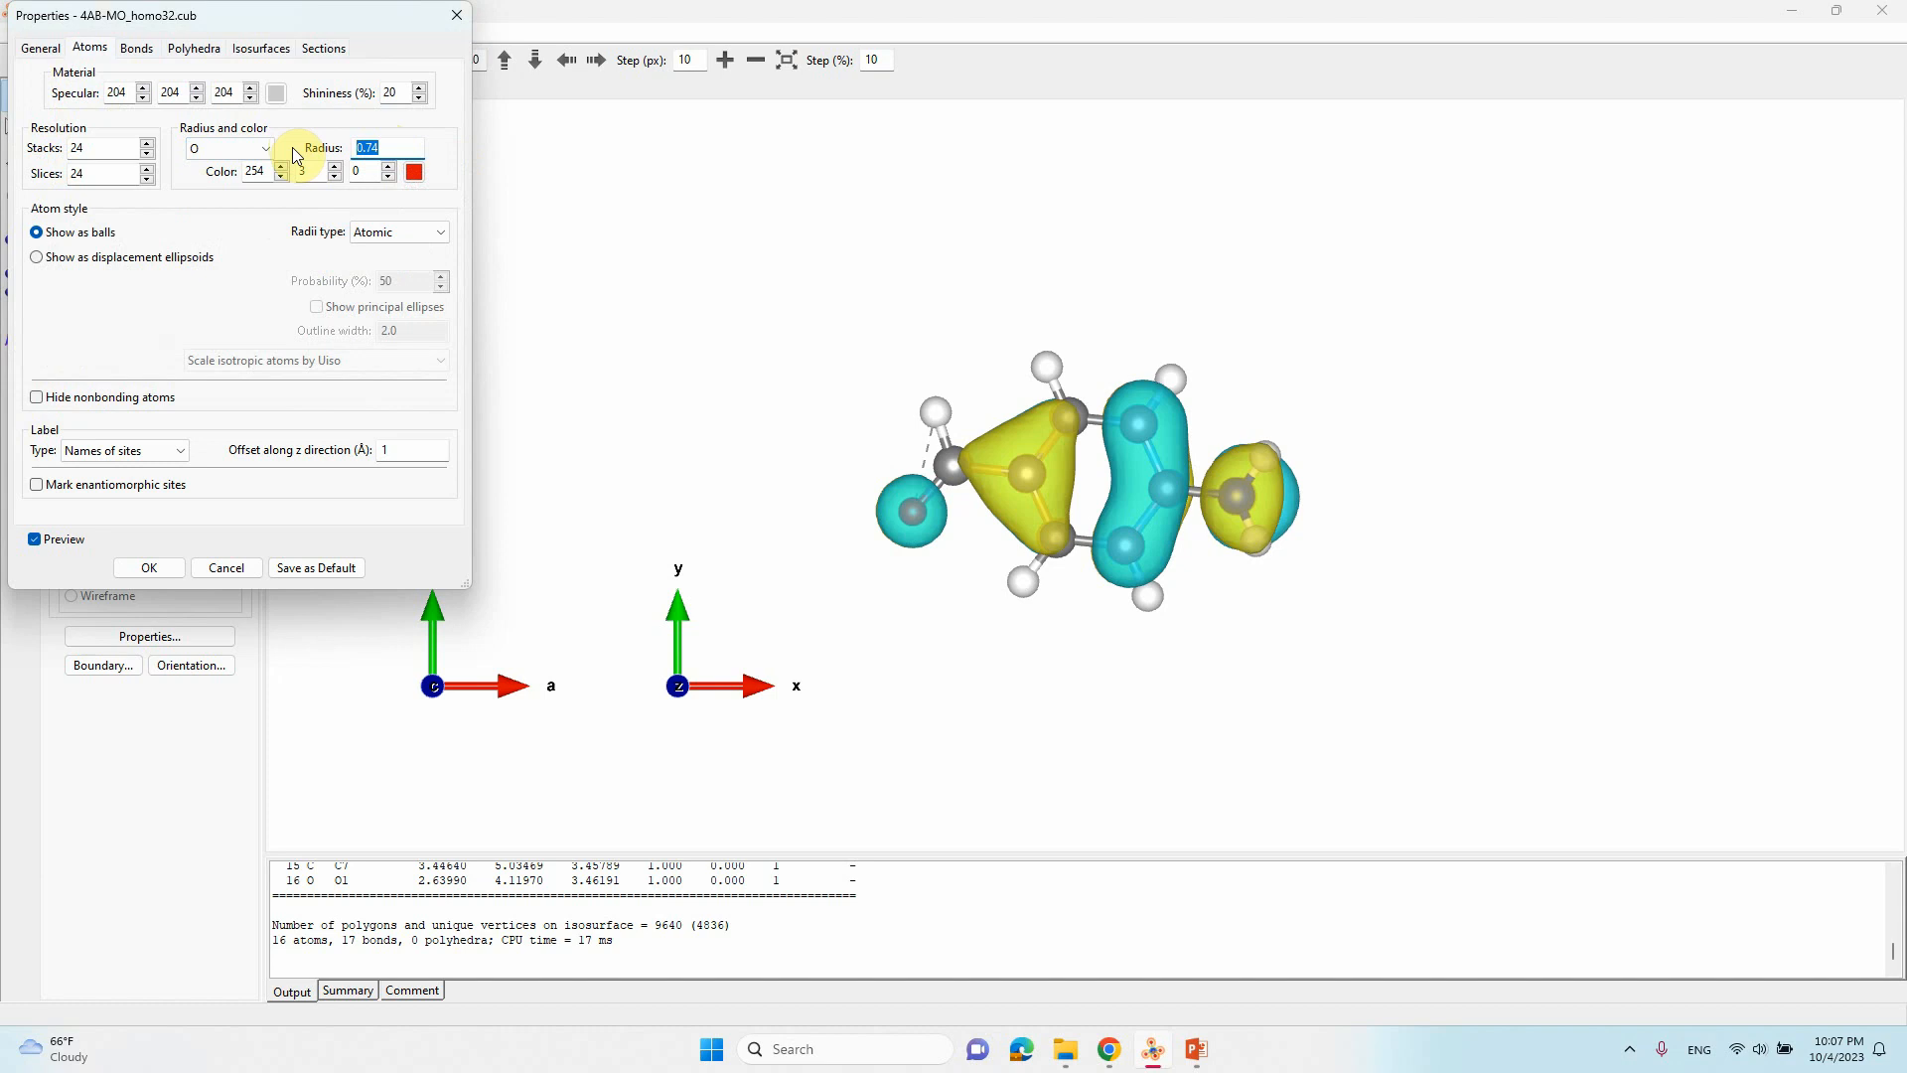
pyautogui.write('1')
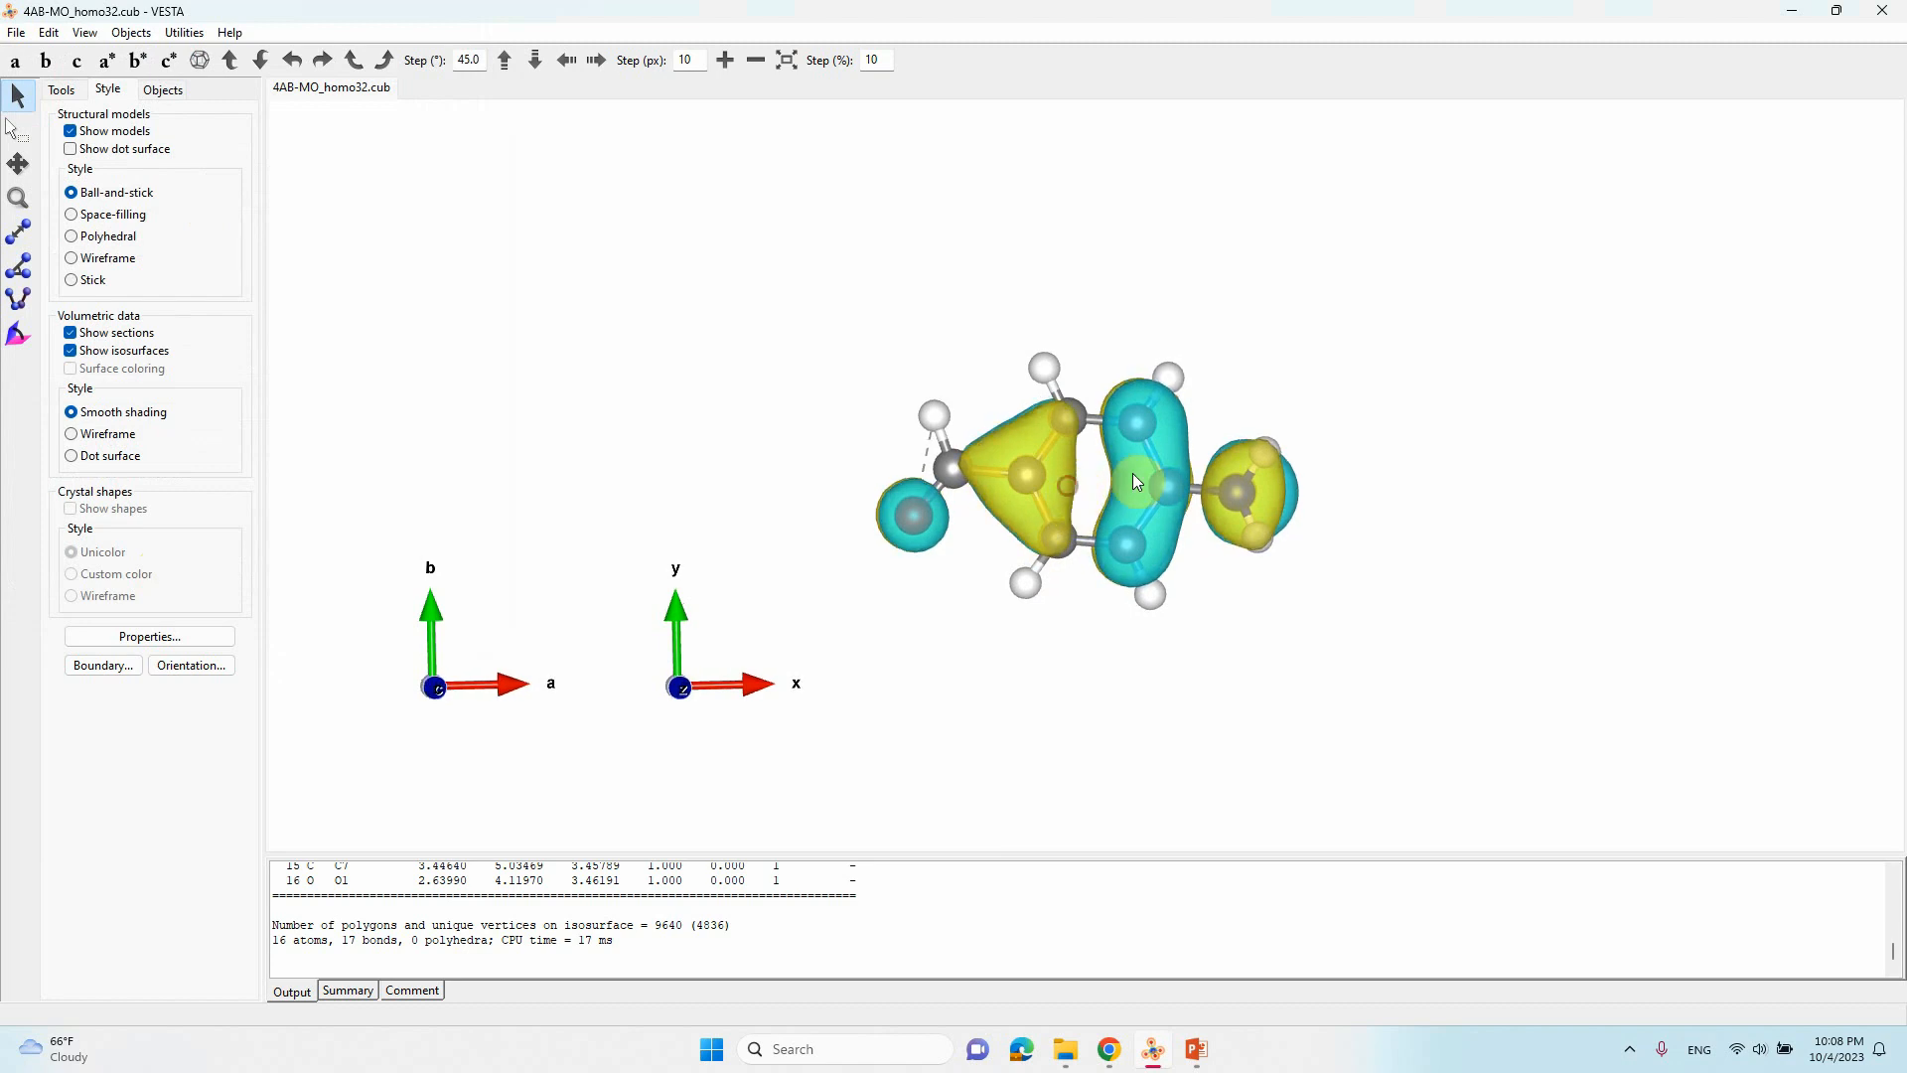
pyautogui.moveTo(839, 498)
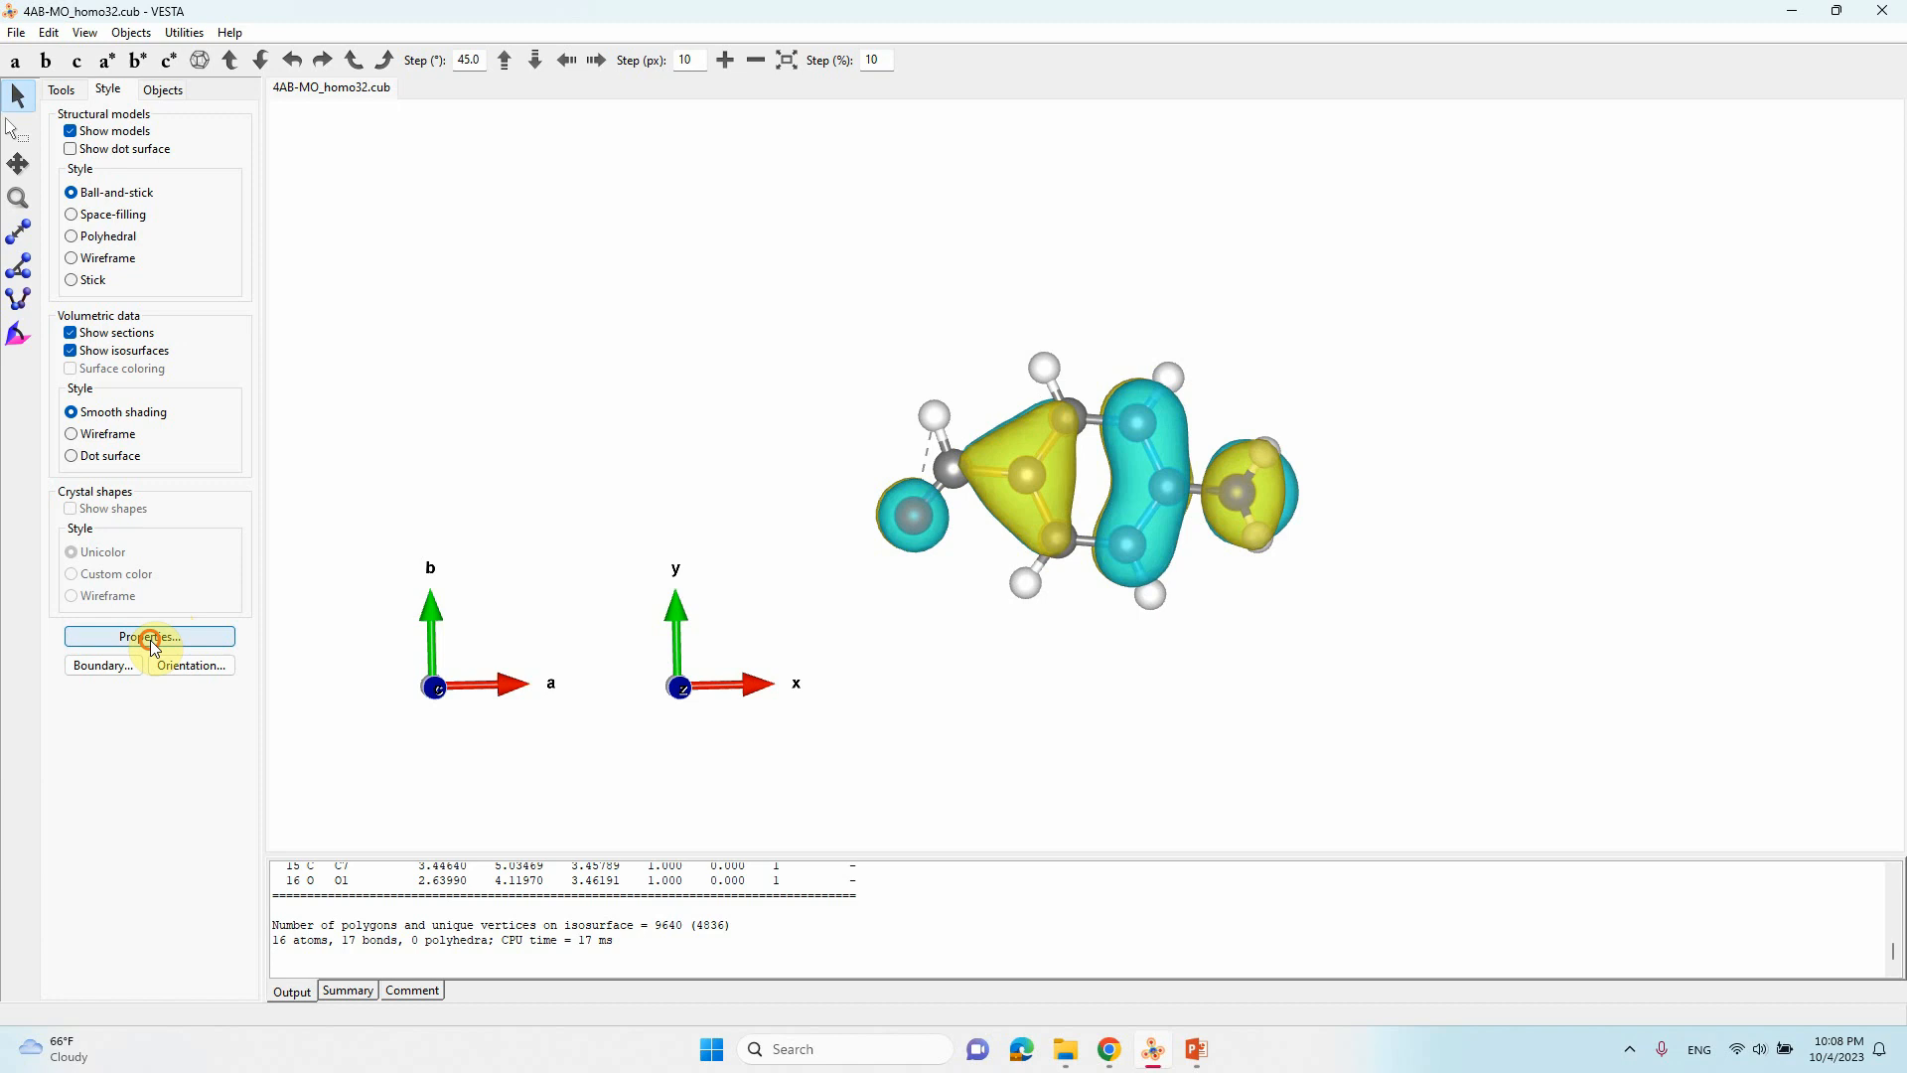
# Step: Raise the isosurface level from 0.0285122 to 0.05 in Properties > Isosurfaces
pyautogui.click(148, 636)
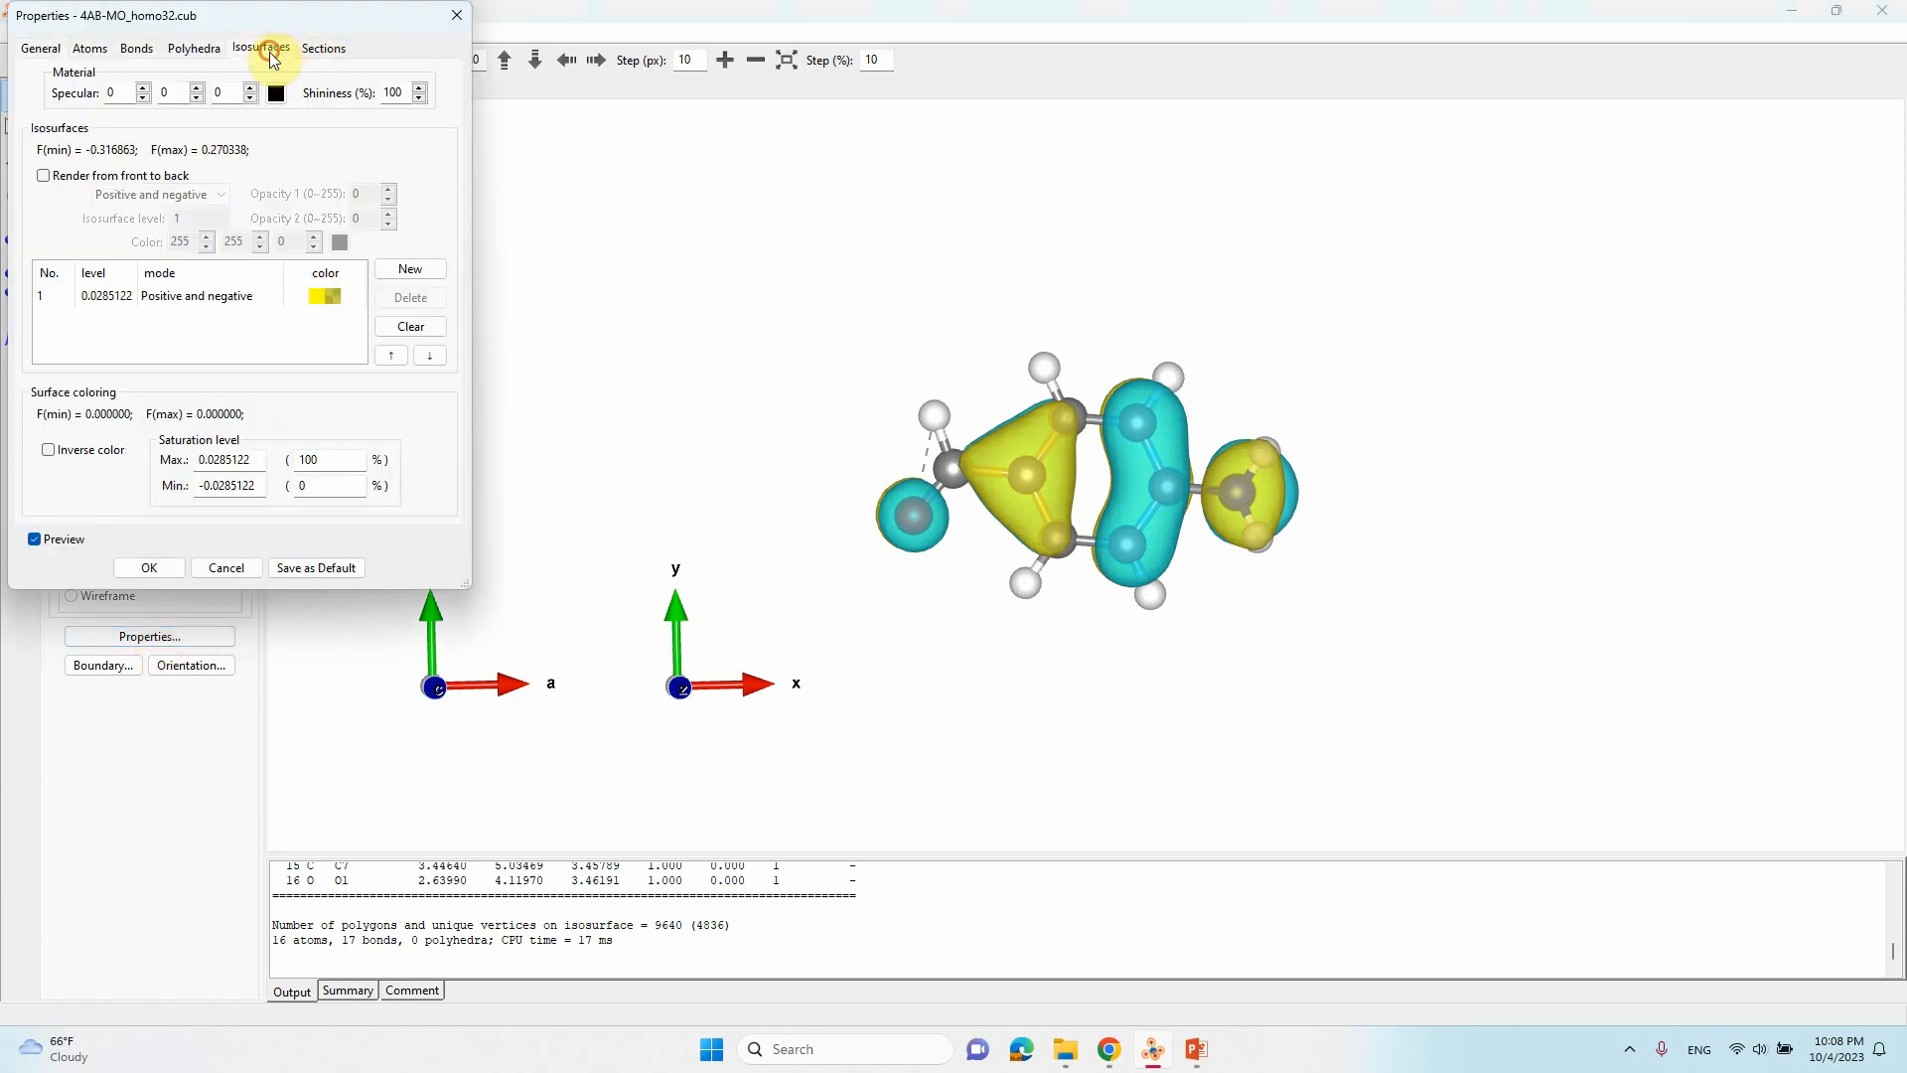
pyautogui.click(195, 296)
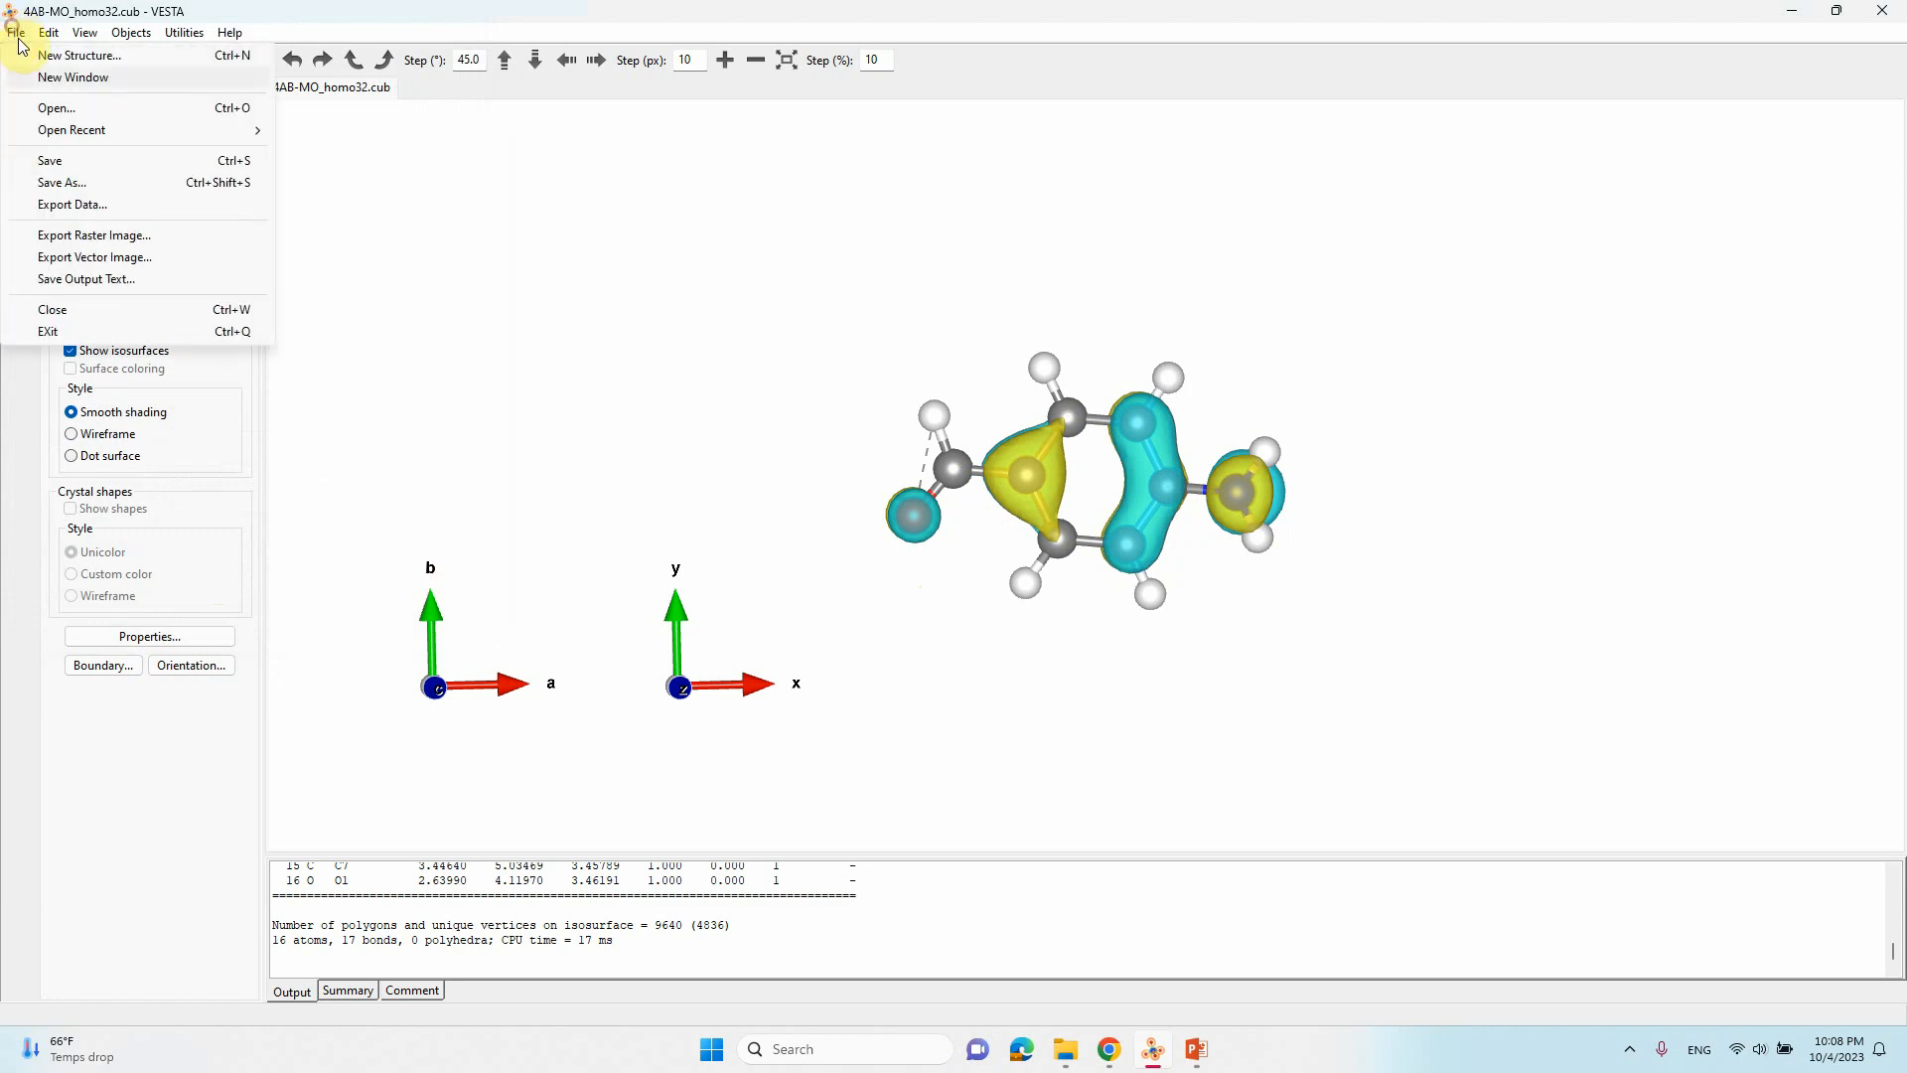
# Step: Export the view as JPG '4AB-MO_homo32-VESTA' at five-times scale
pyautogui.click(93, 234)
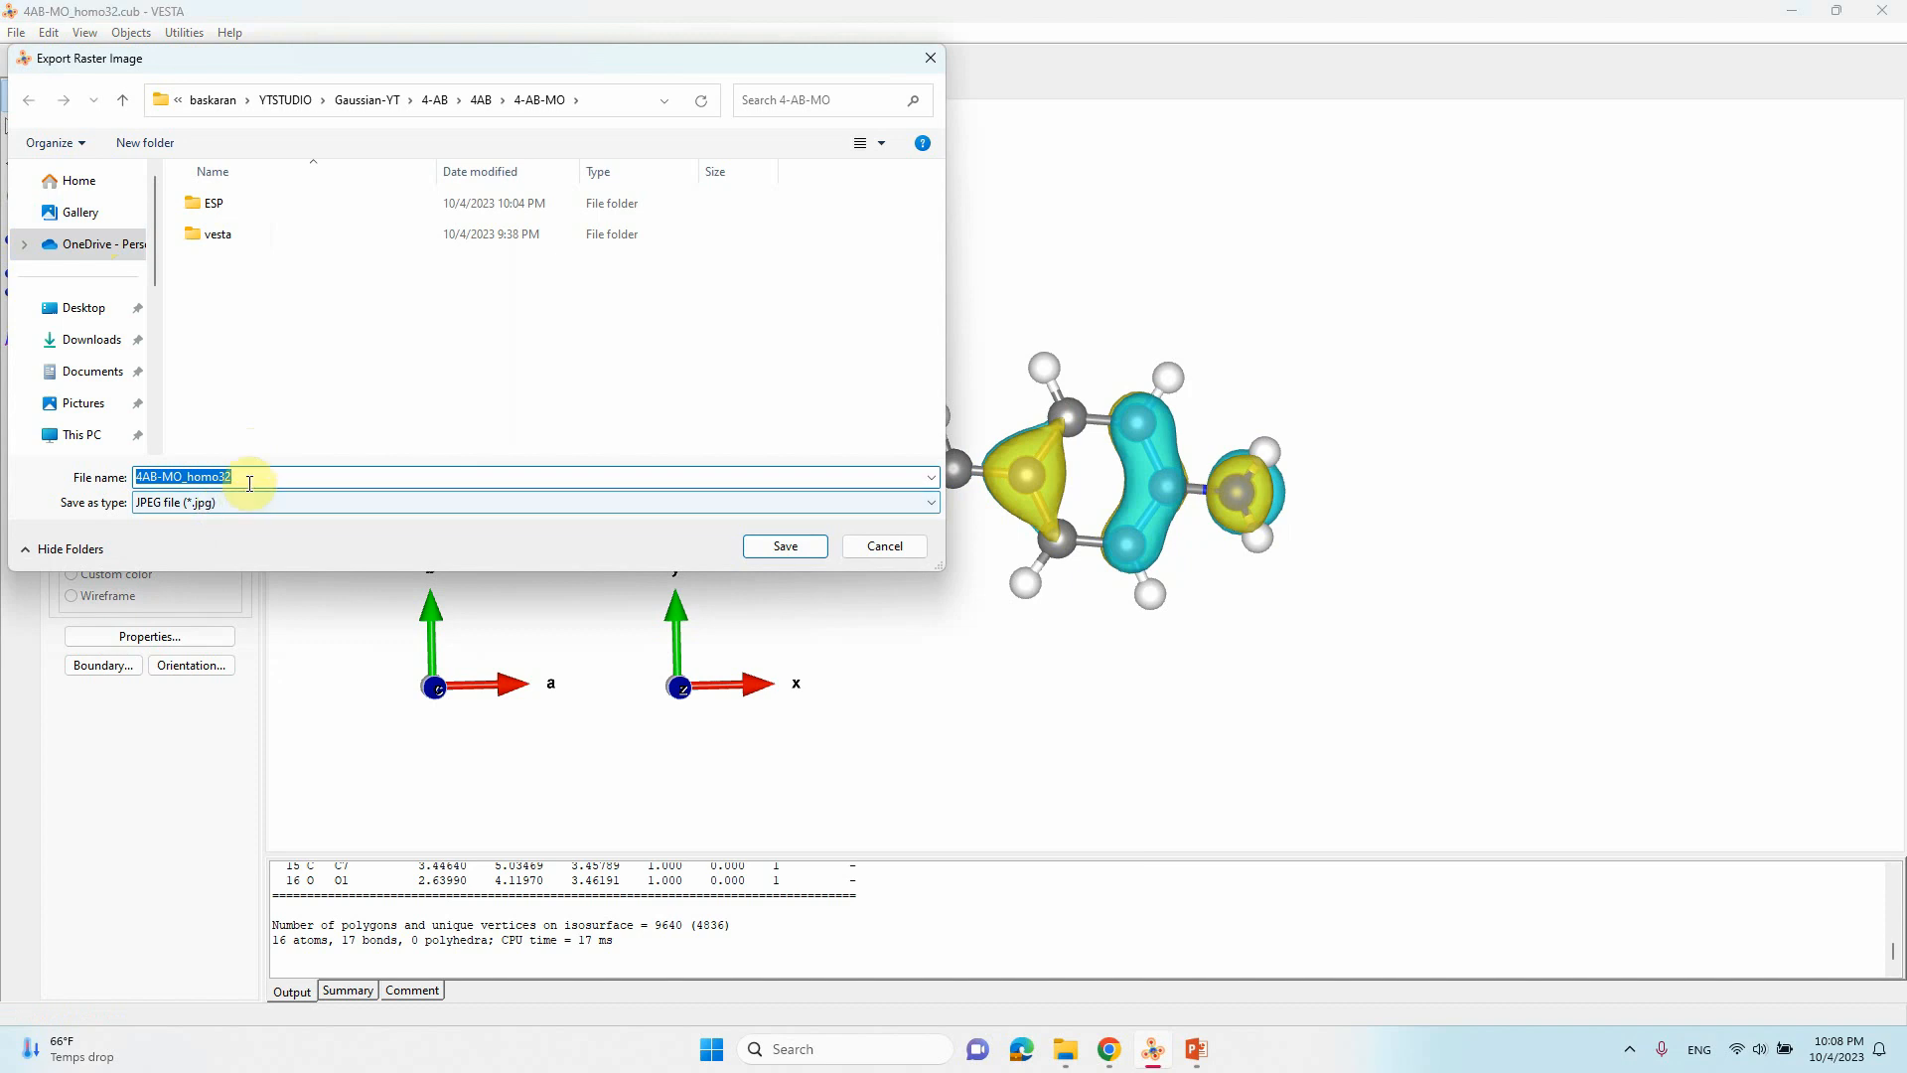
pyautogui.write('-VESTA')
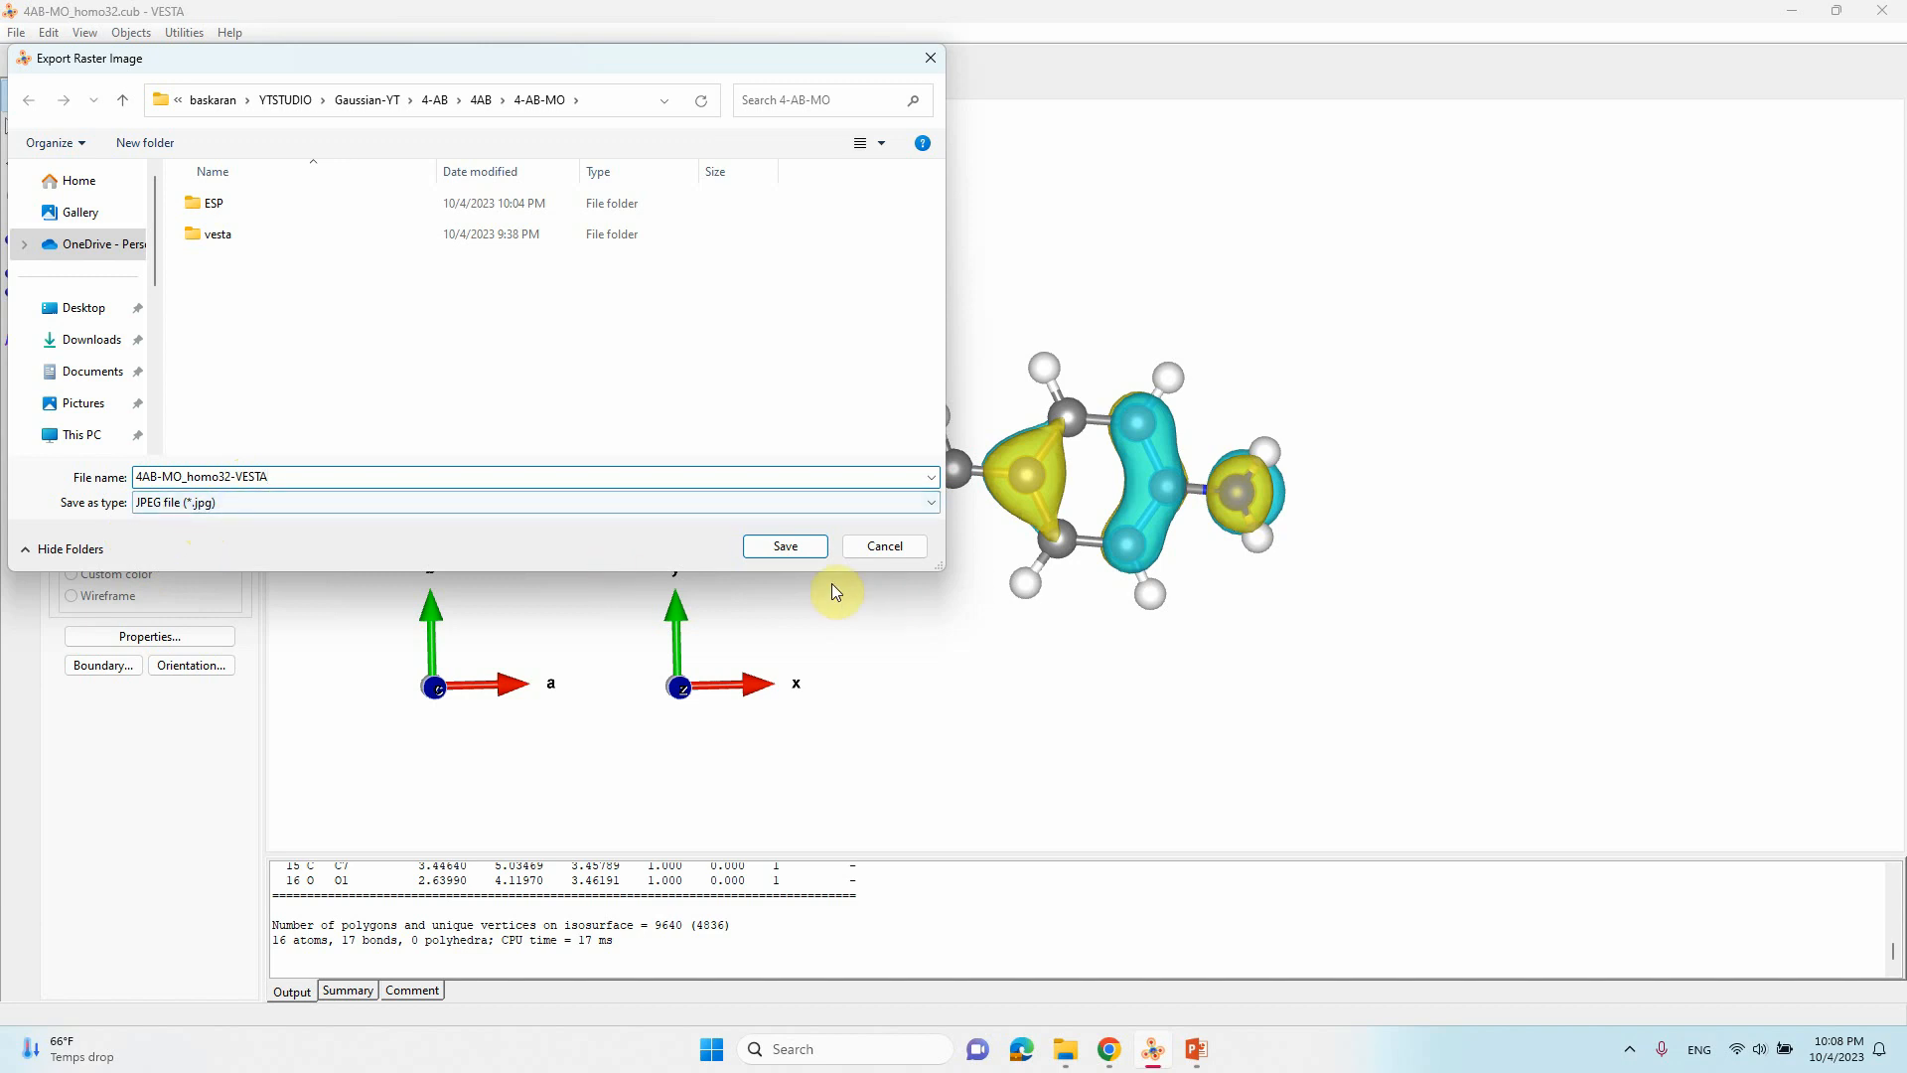
pyautogui.click(785, 546)
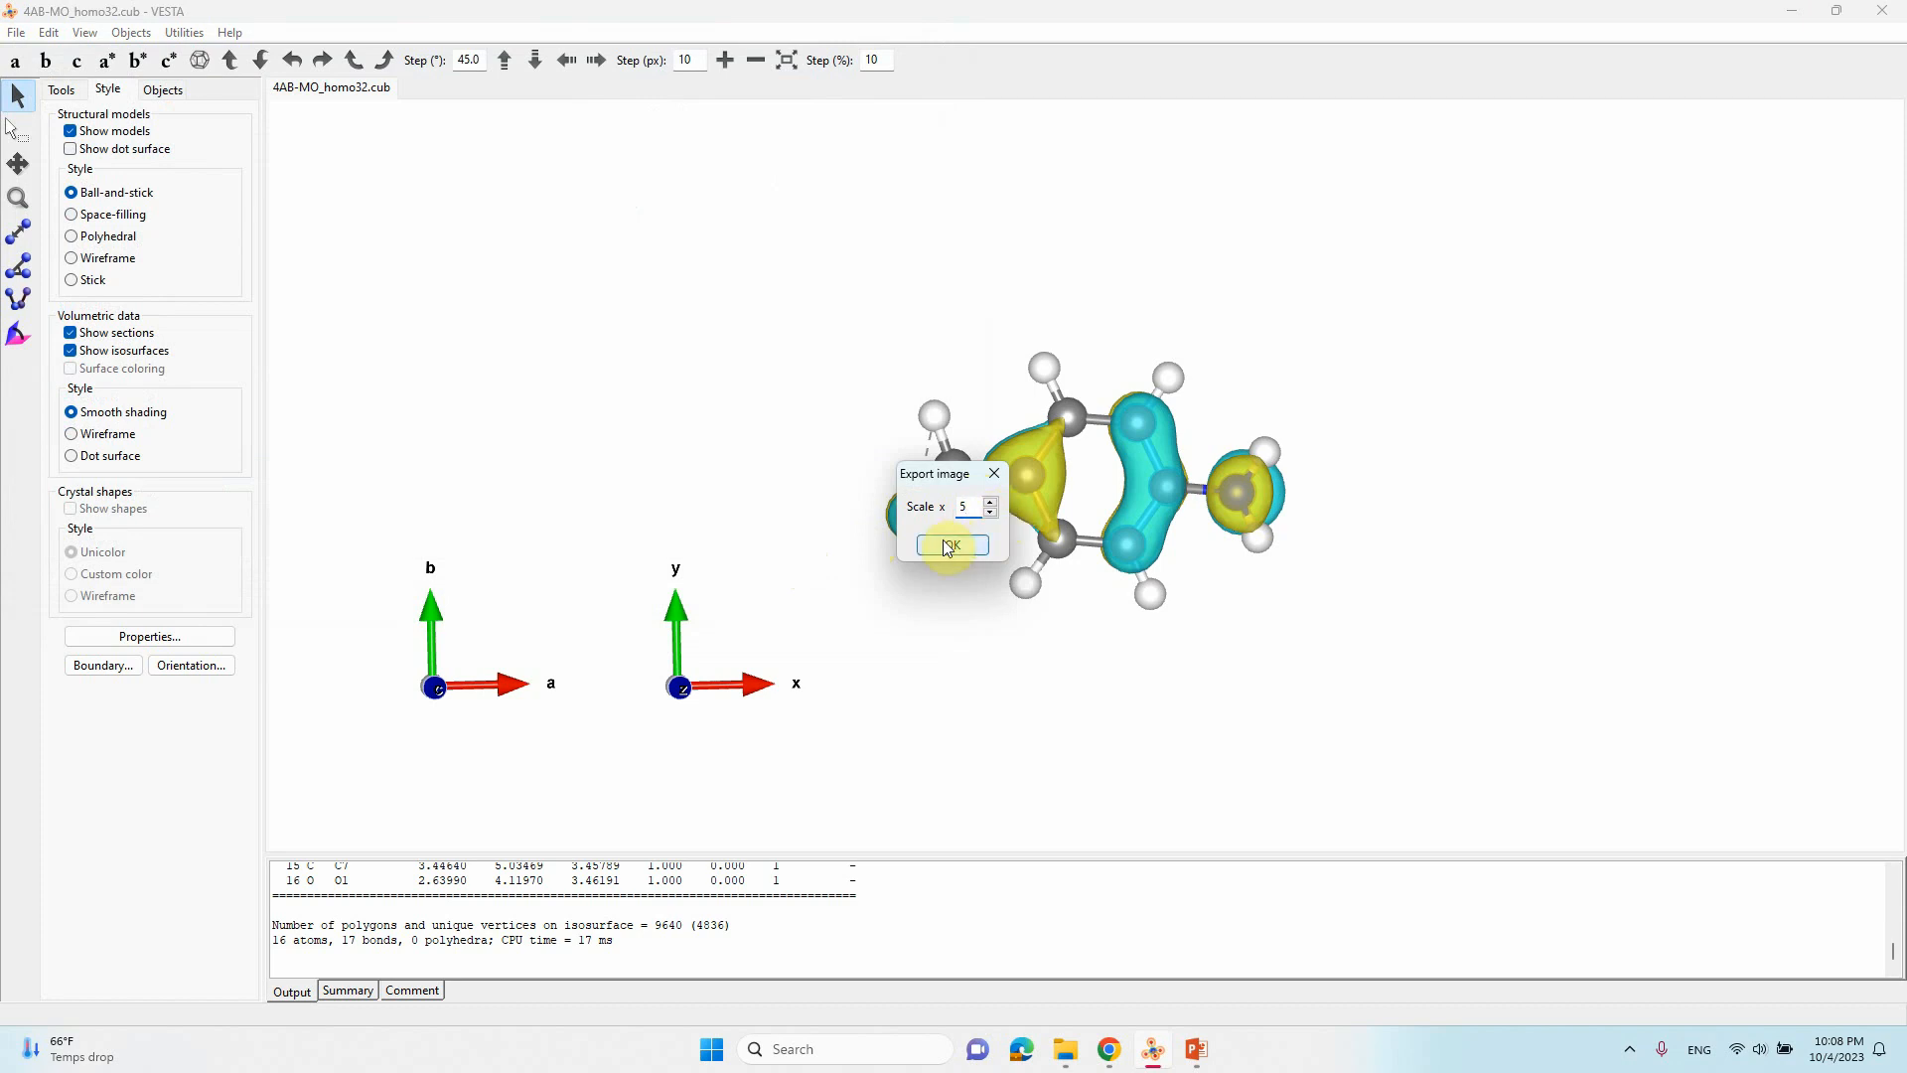
pyautogui.click(952, 545)
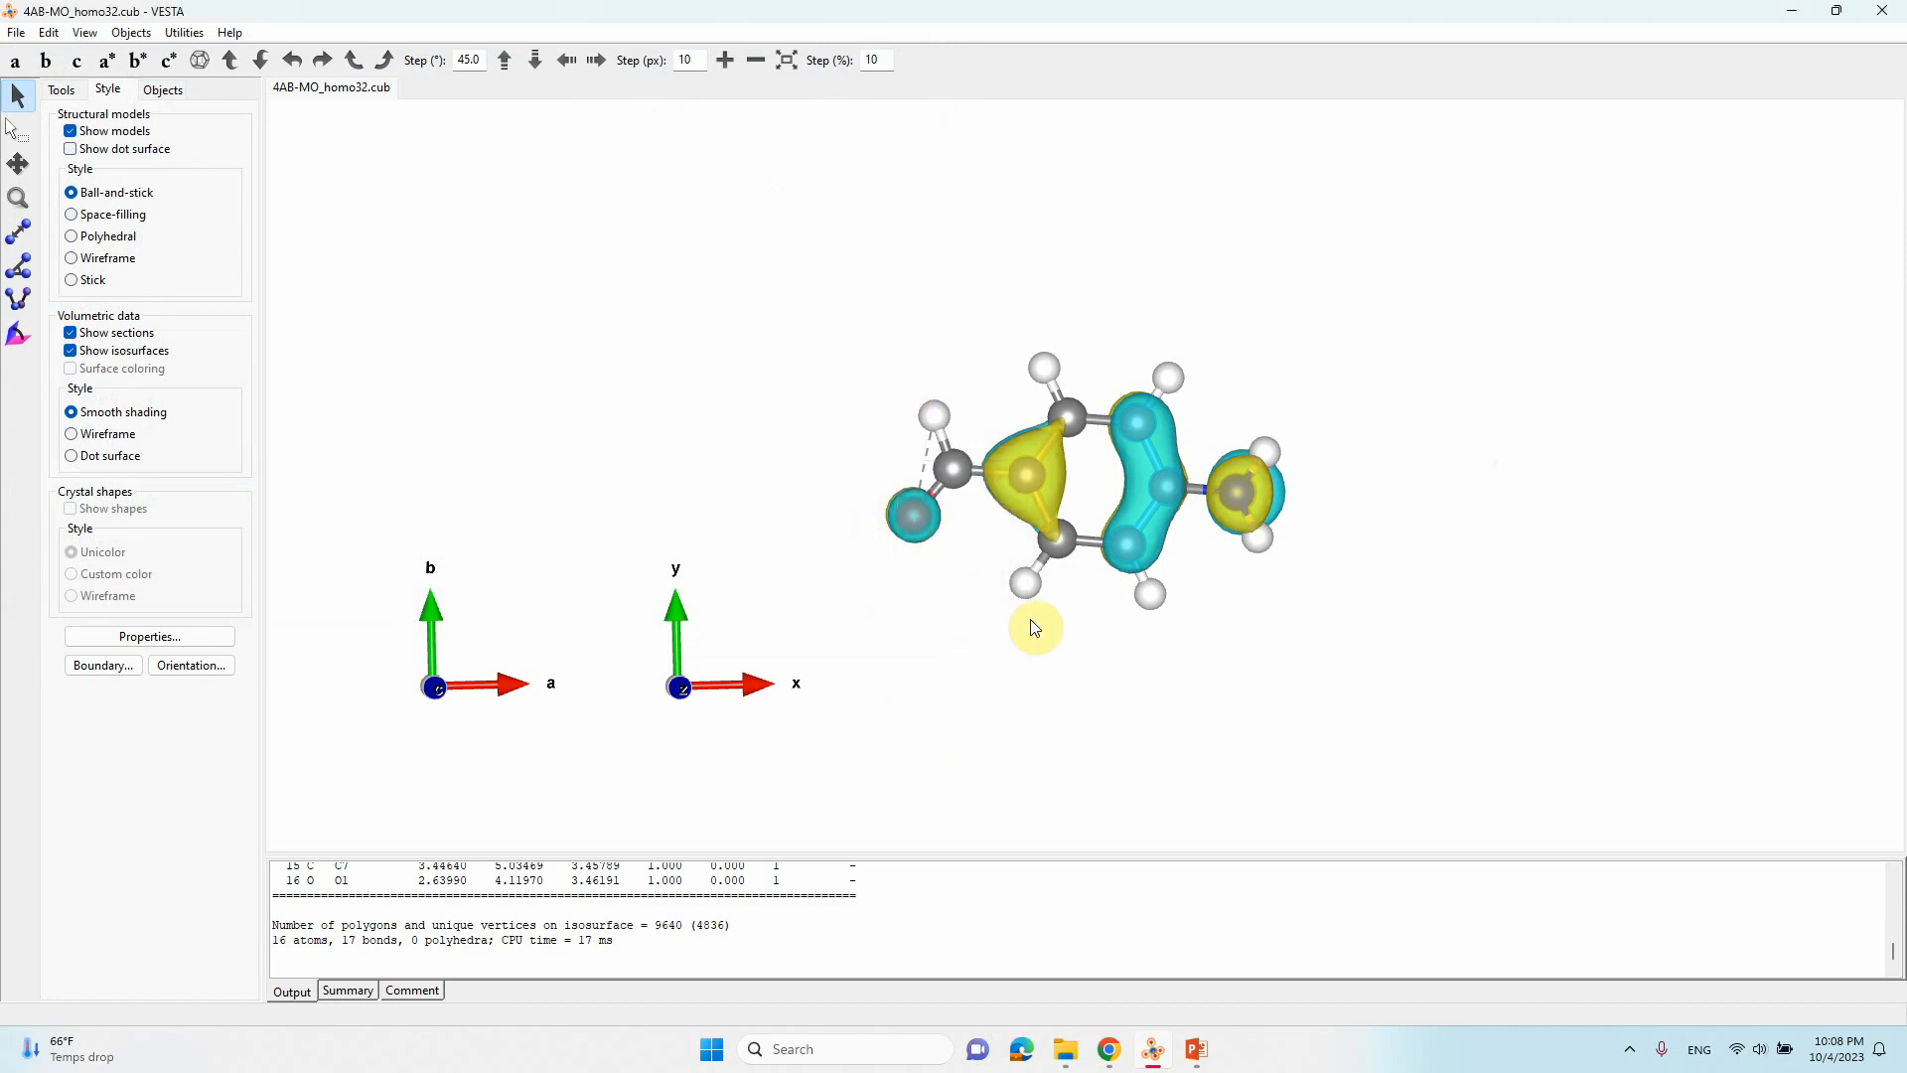
pyautogui.moveTo(1101, 545)
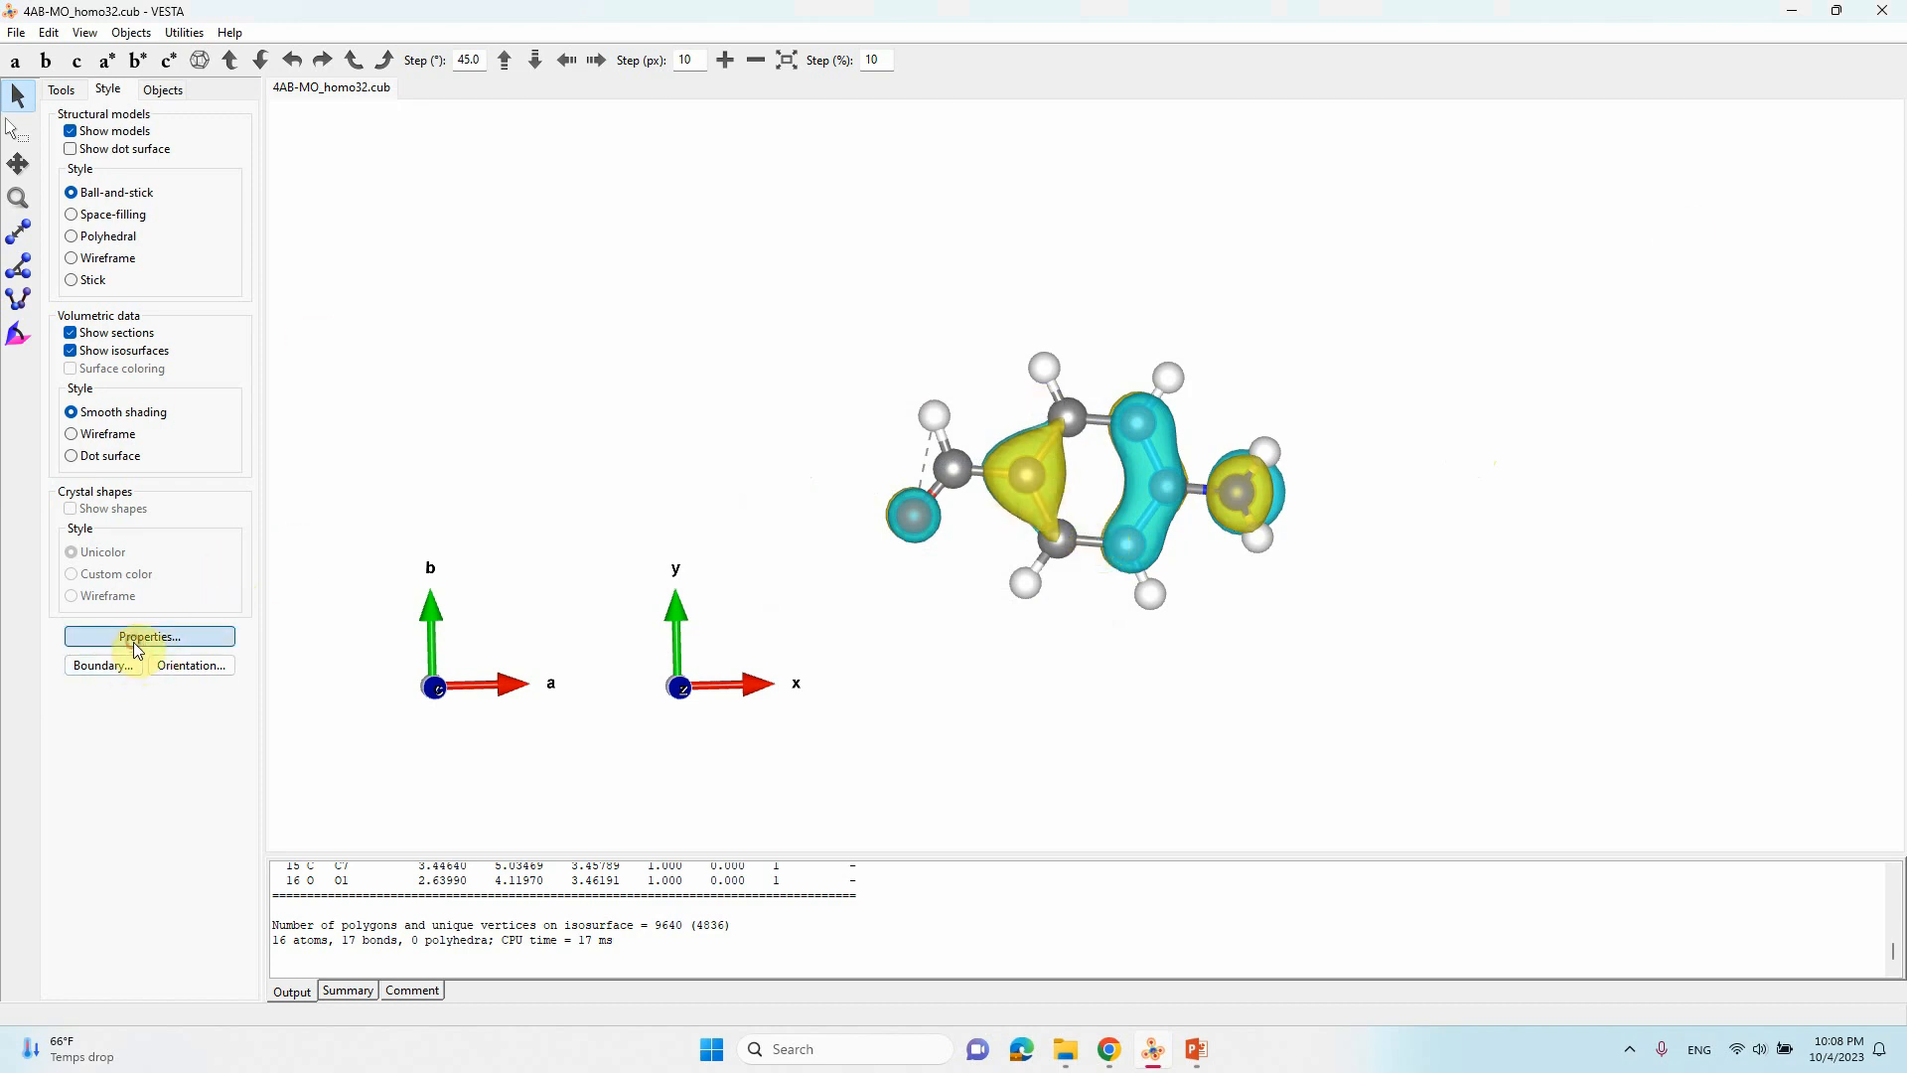
# Step: Set the 0.05 isosurface colours to red (255,0,0) and green, and apply
pyautogui.click(148, 636)
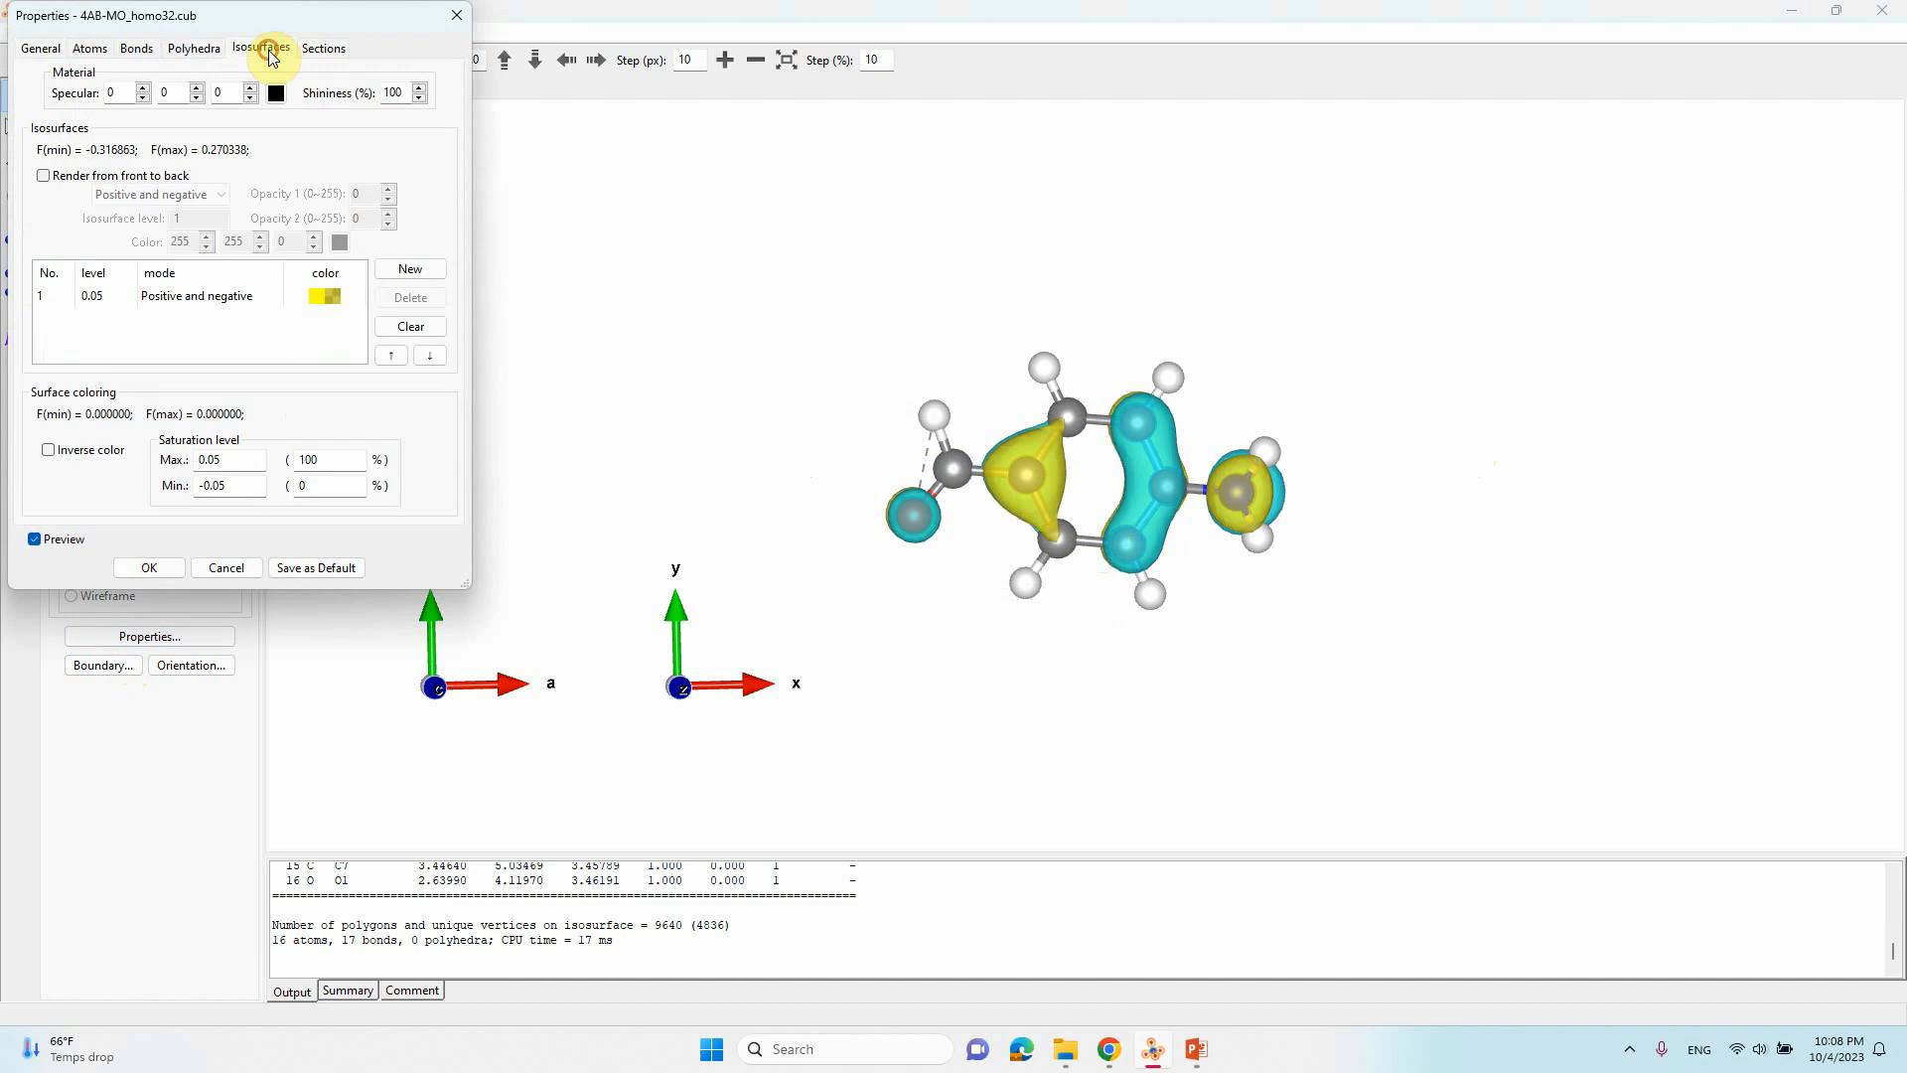
pyautogui.click(195, 296)
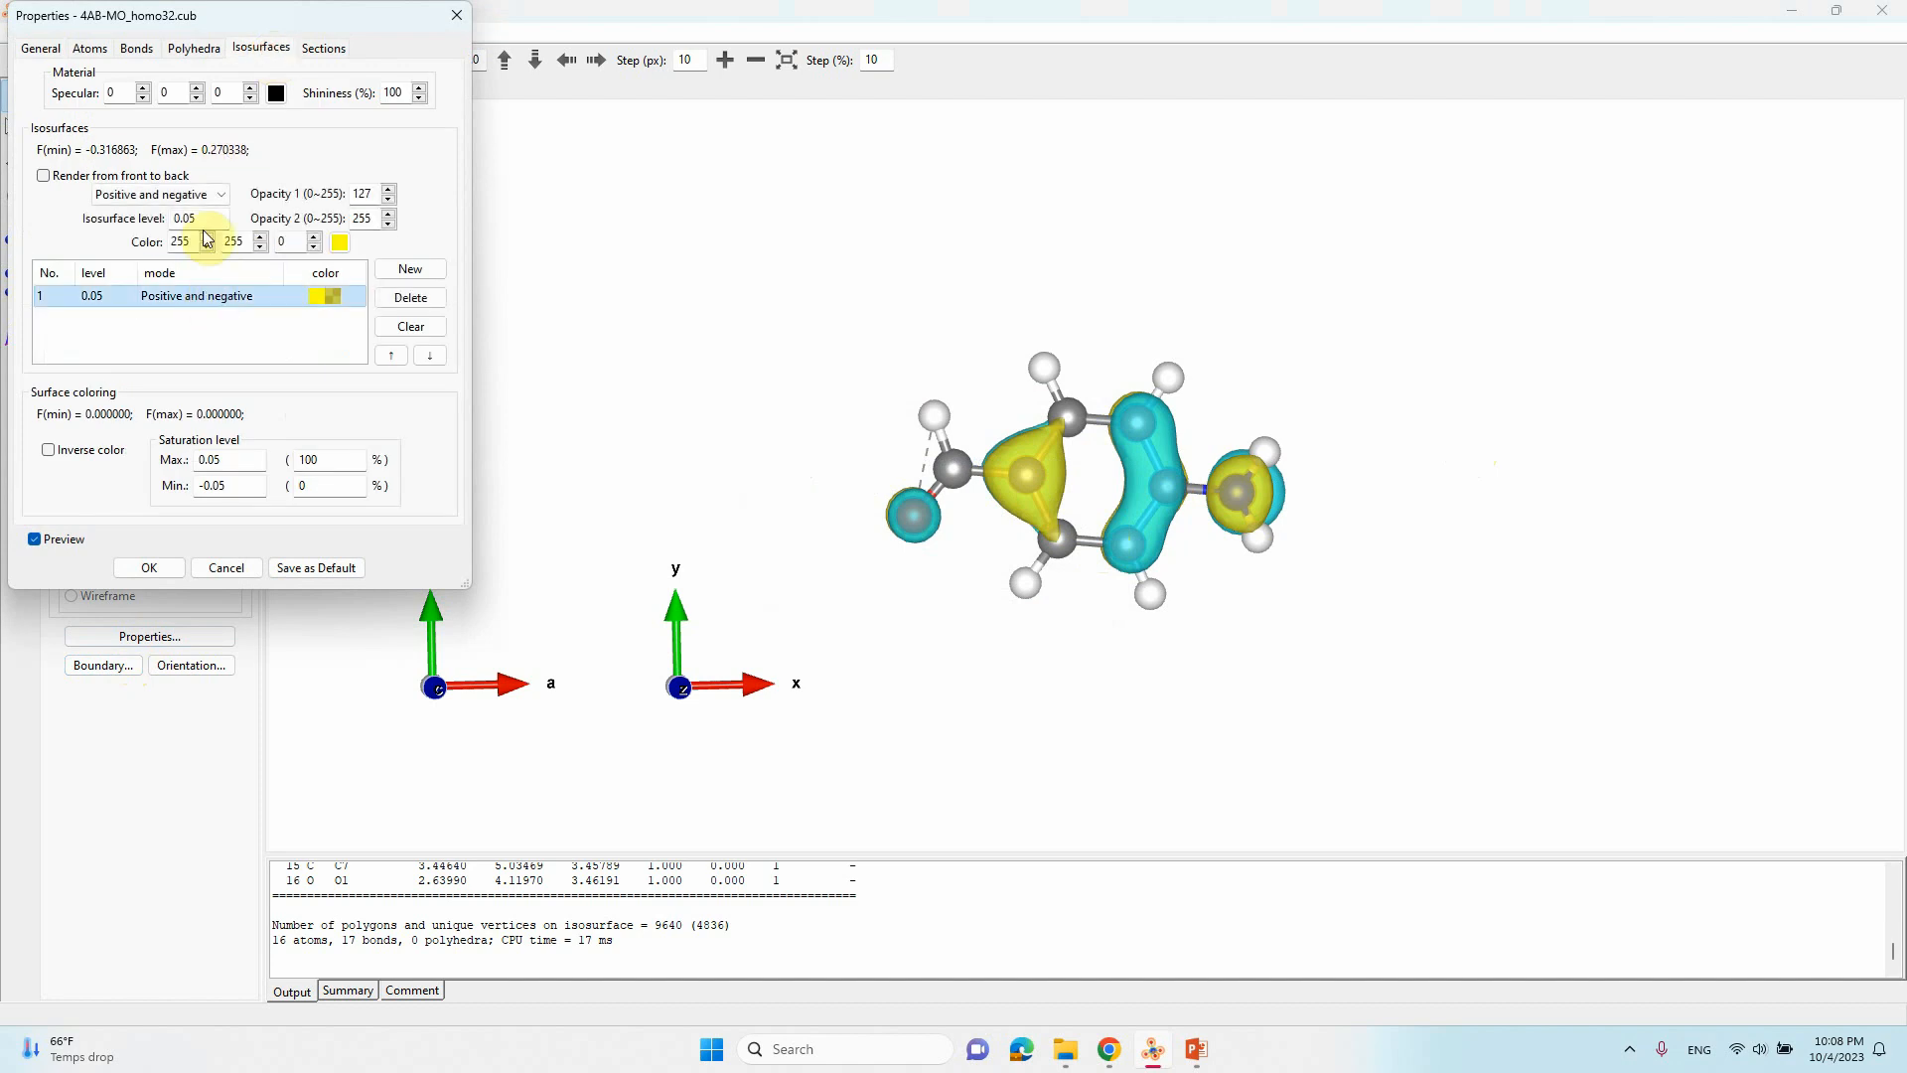
pyautogui.click(341, 243)
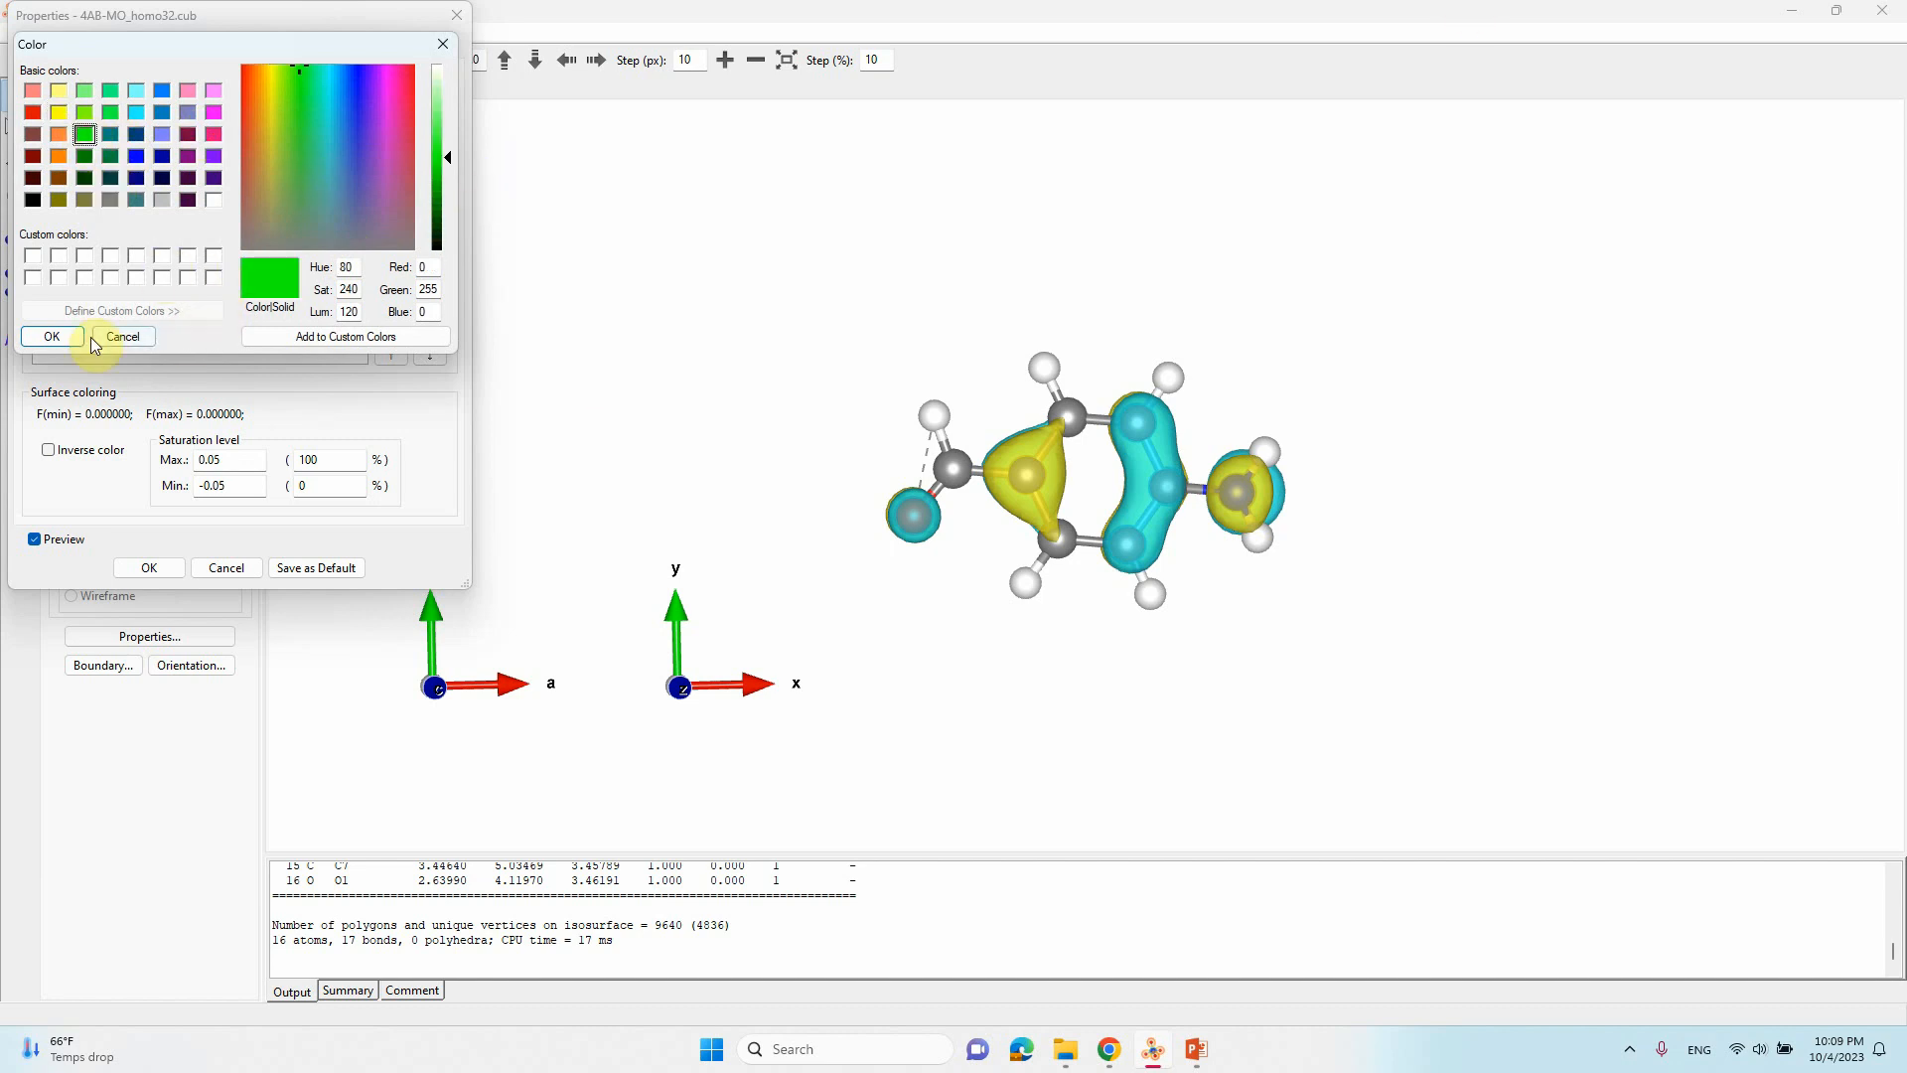
pyautogui.click(50, 337)
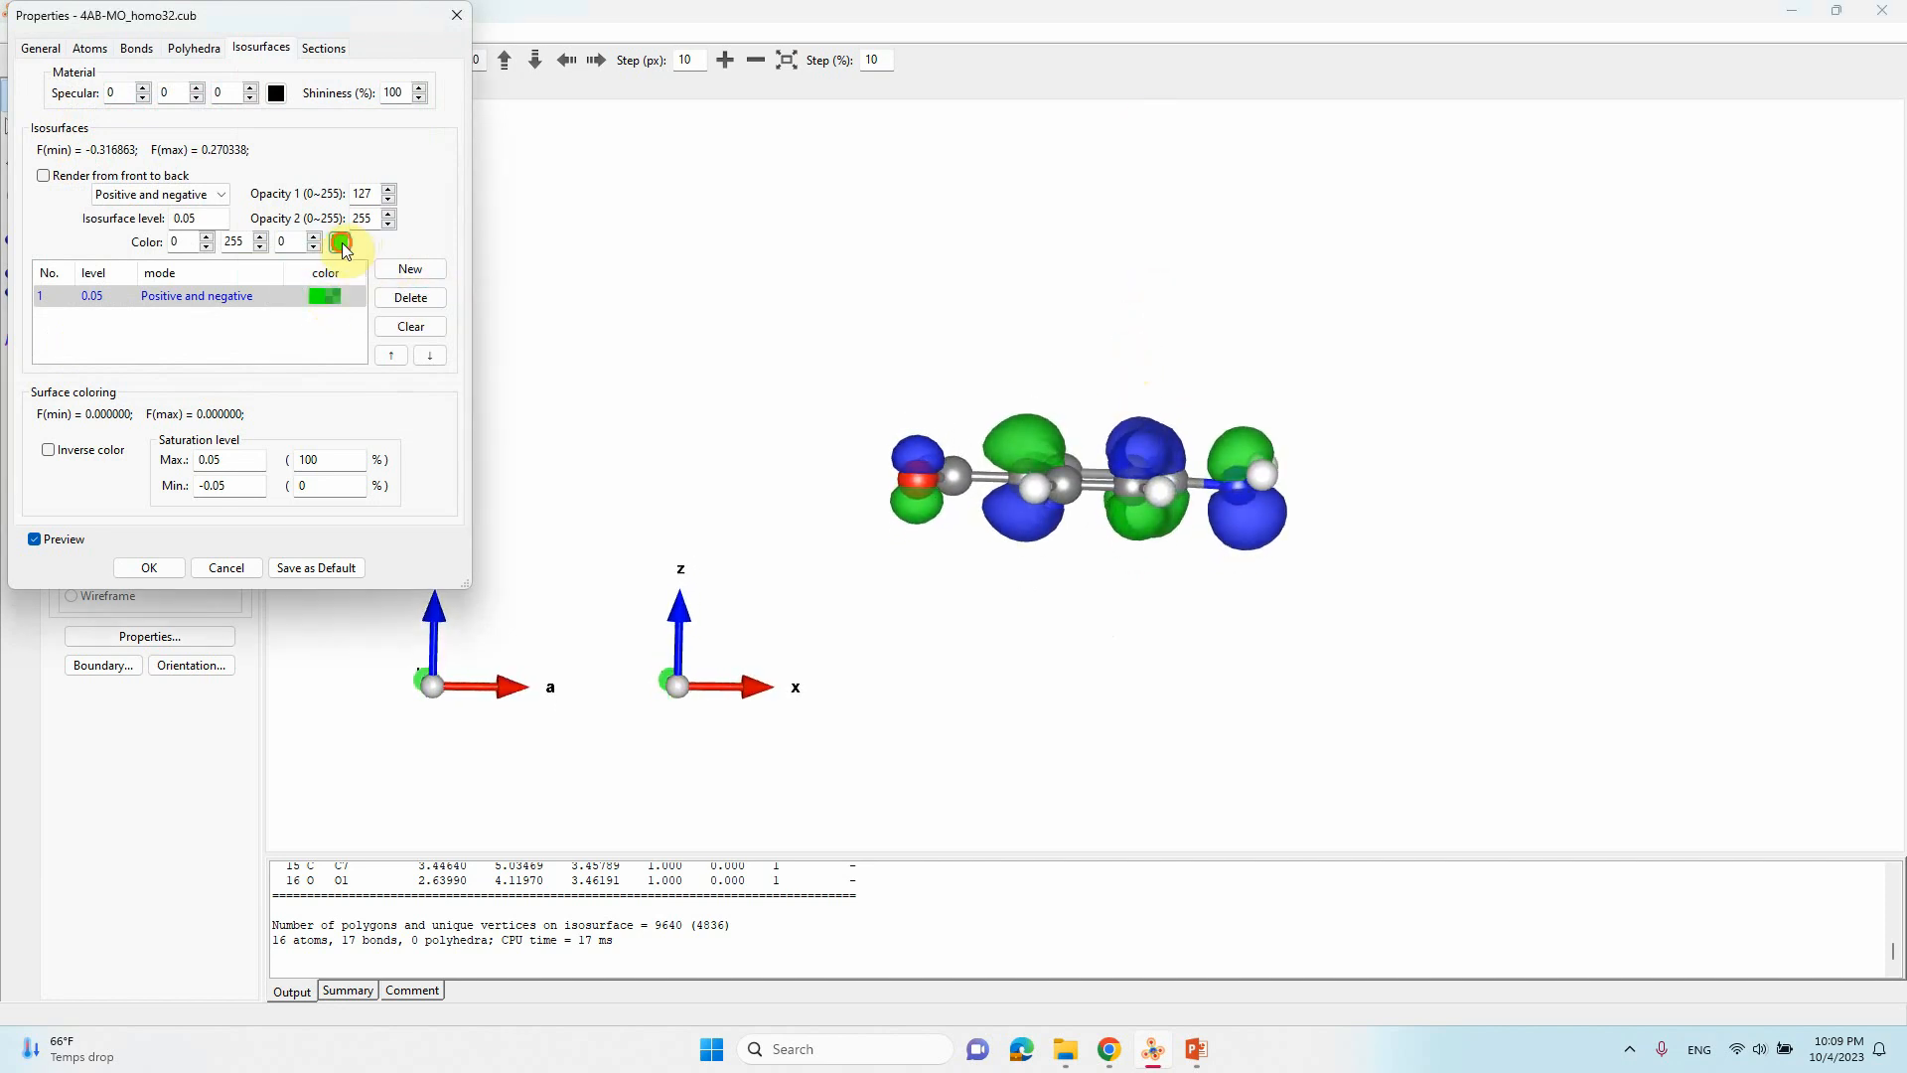
pyautogui.click(342, 243)
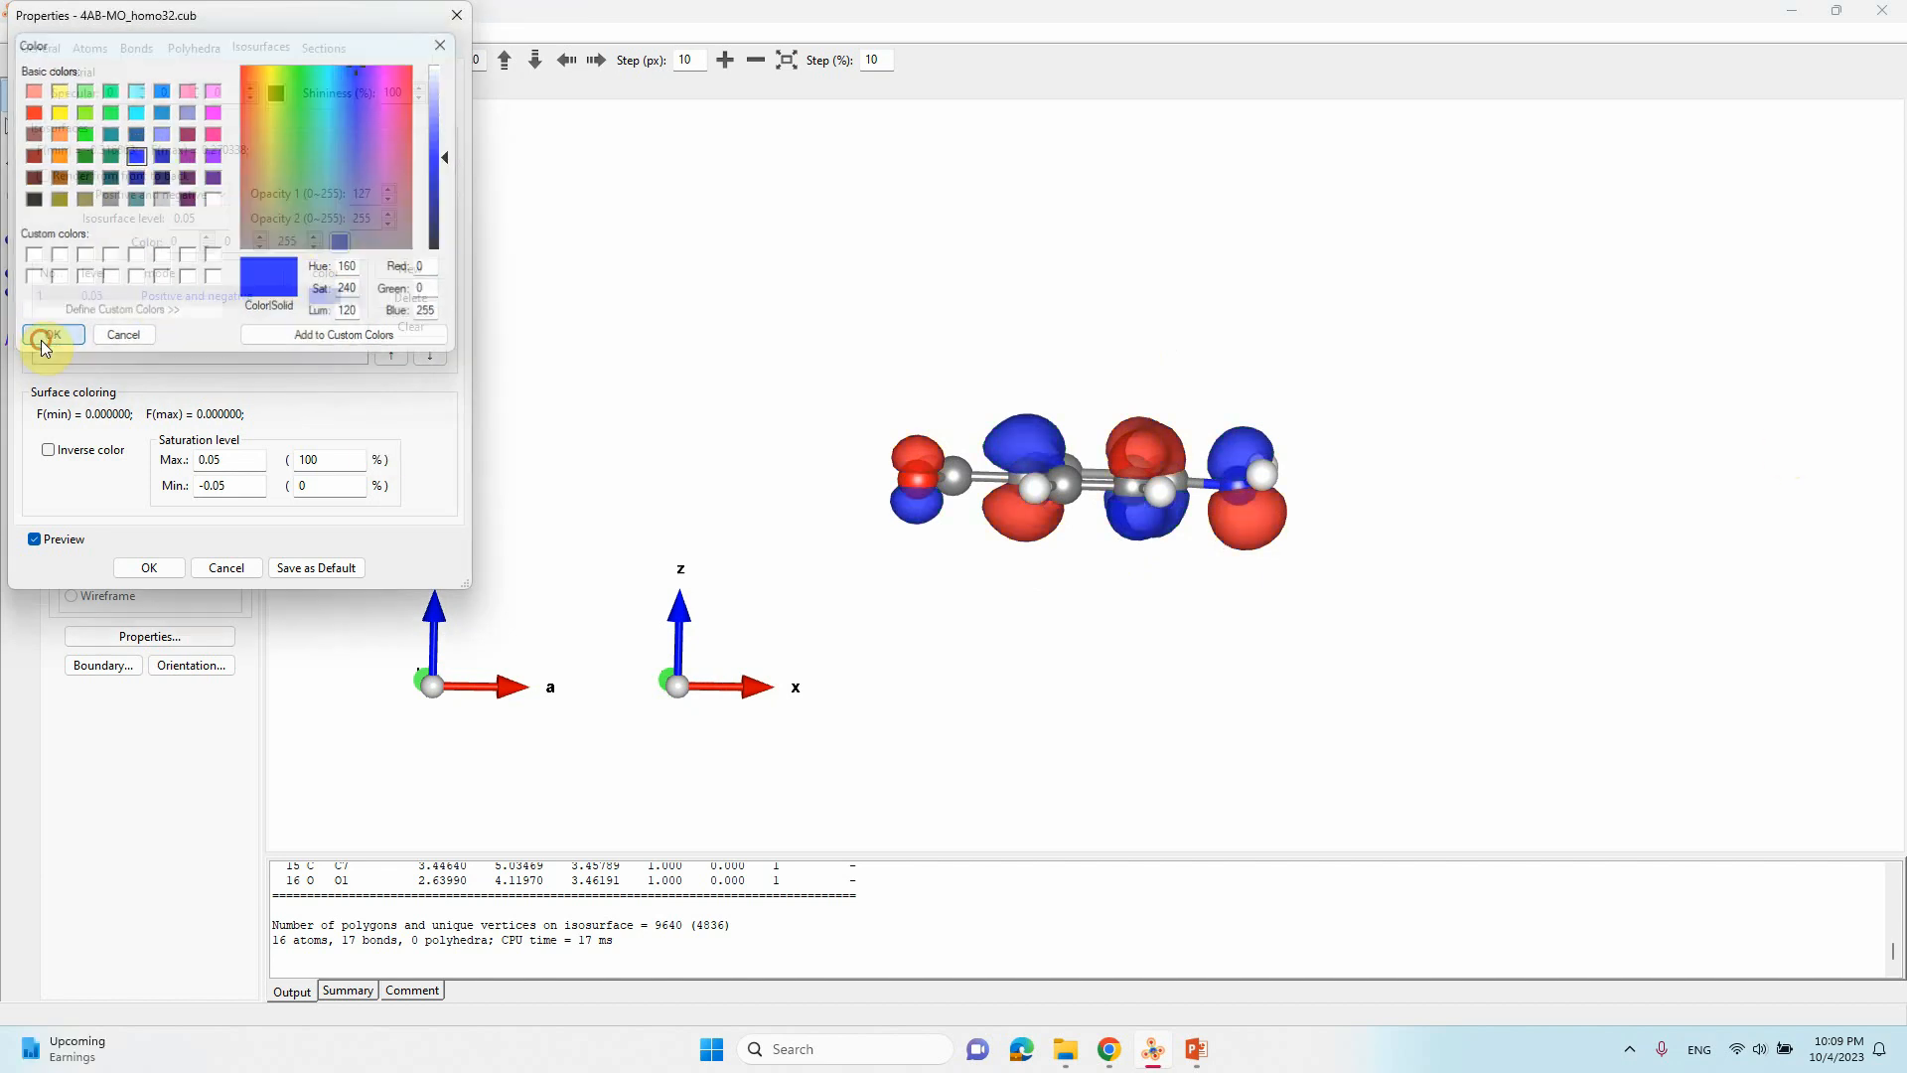
pyautogui.click(48, 337)
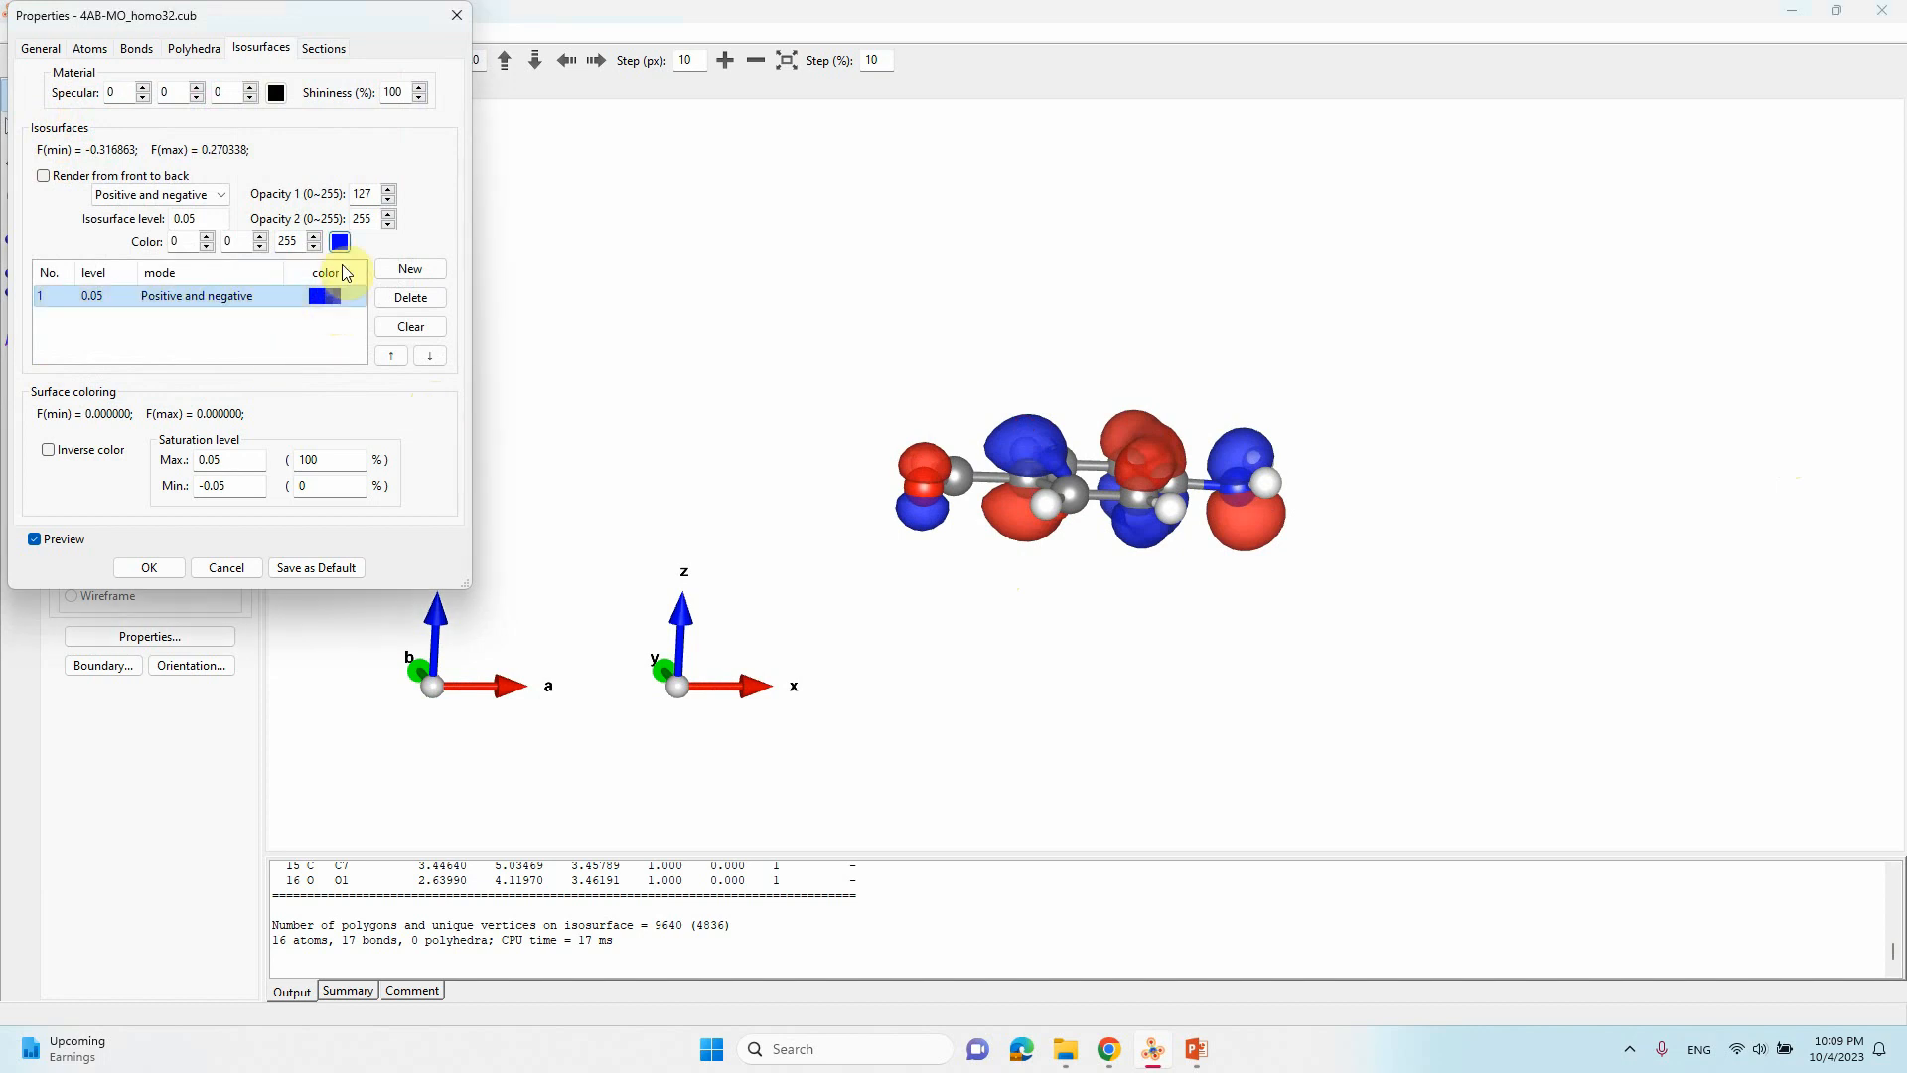
pyautogui.click(340, 241)
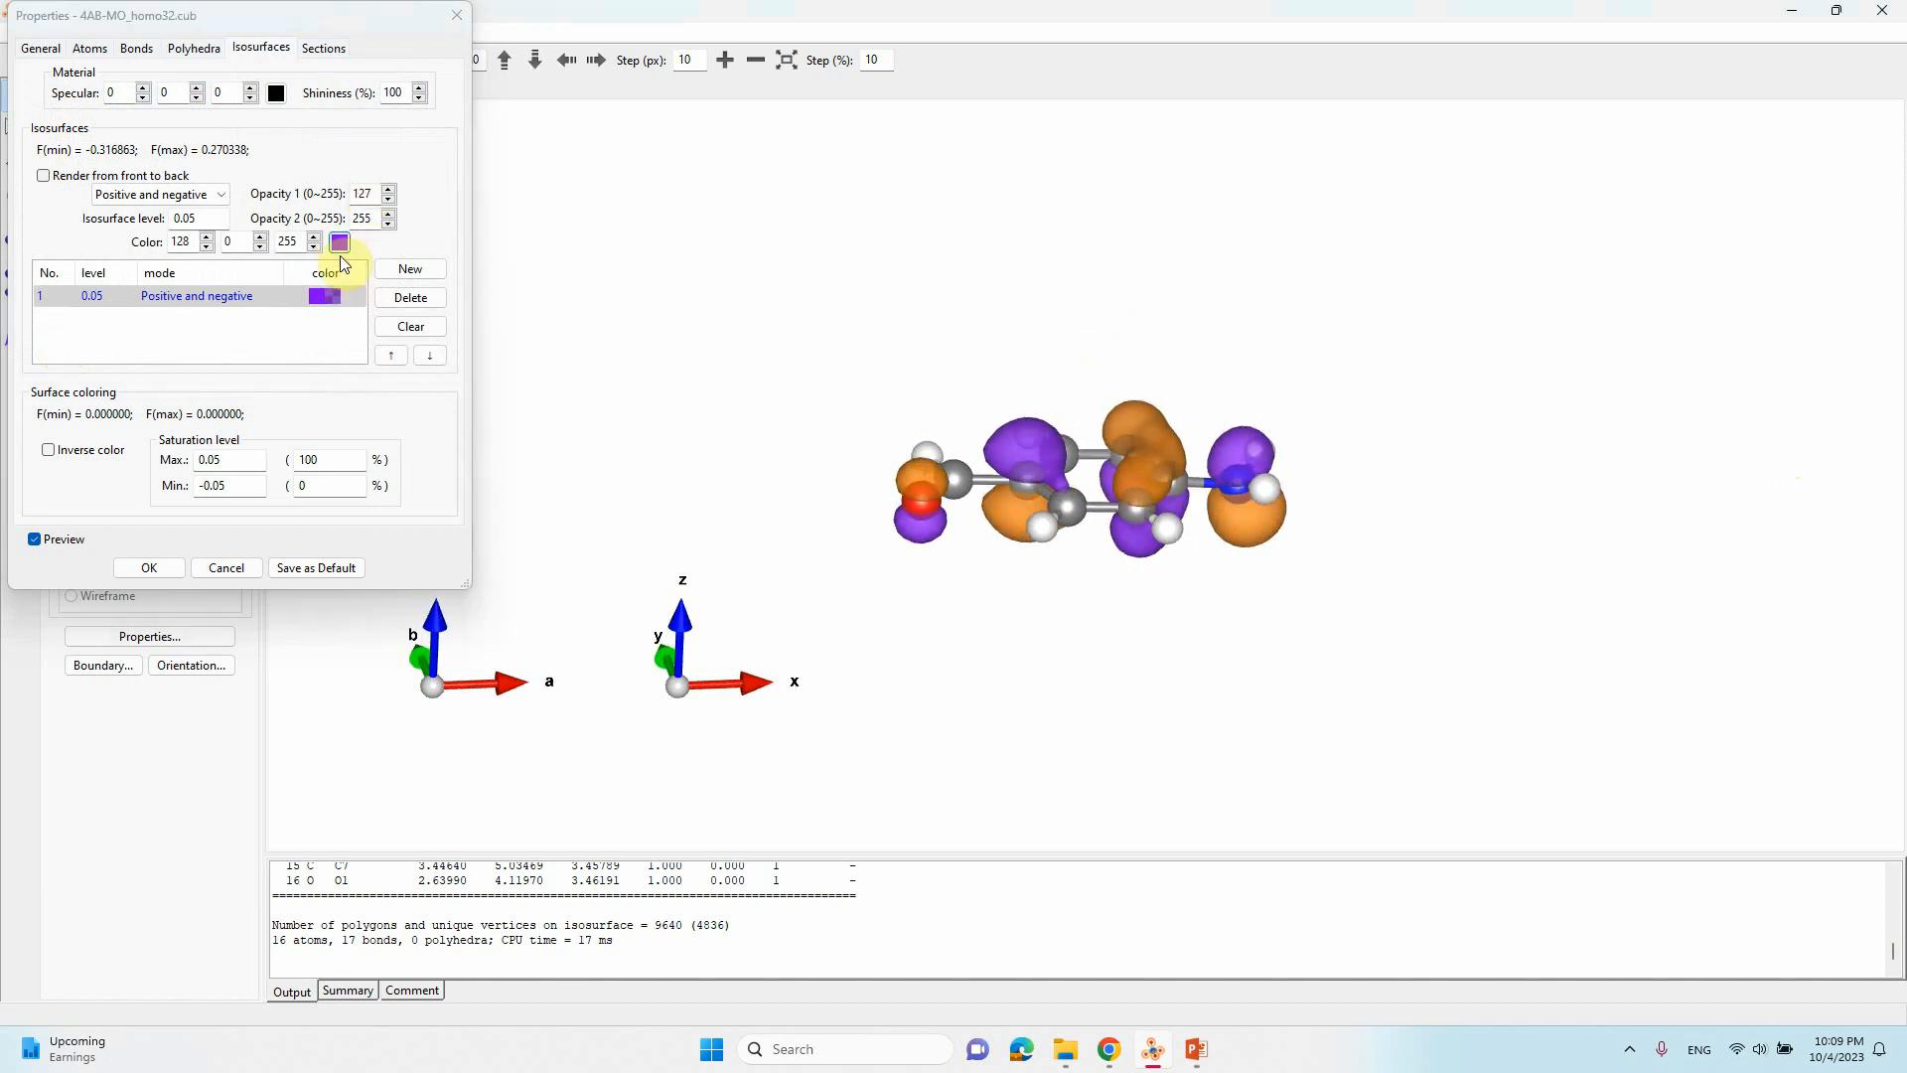
pyautogui.click(340, 241)
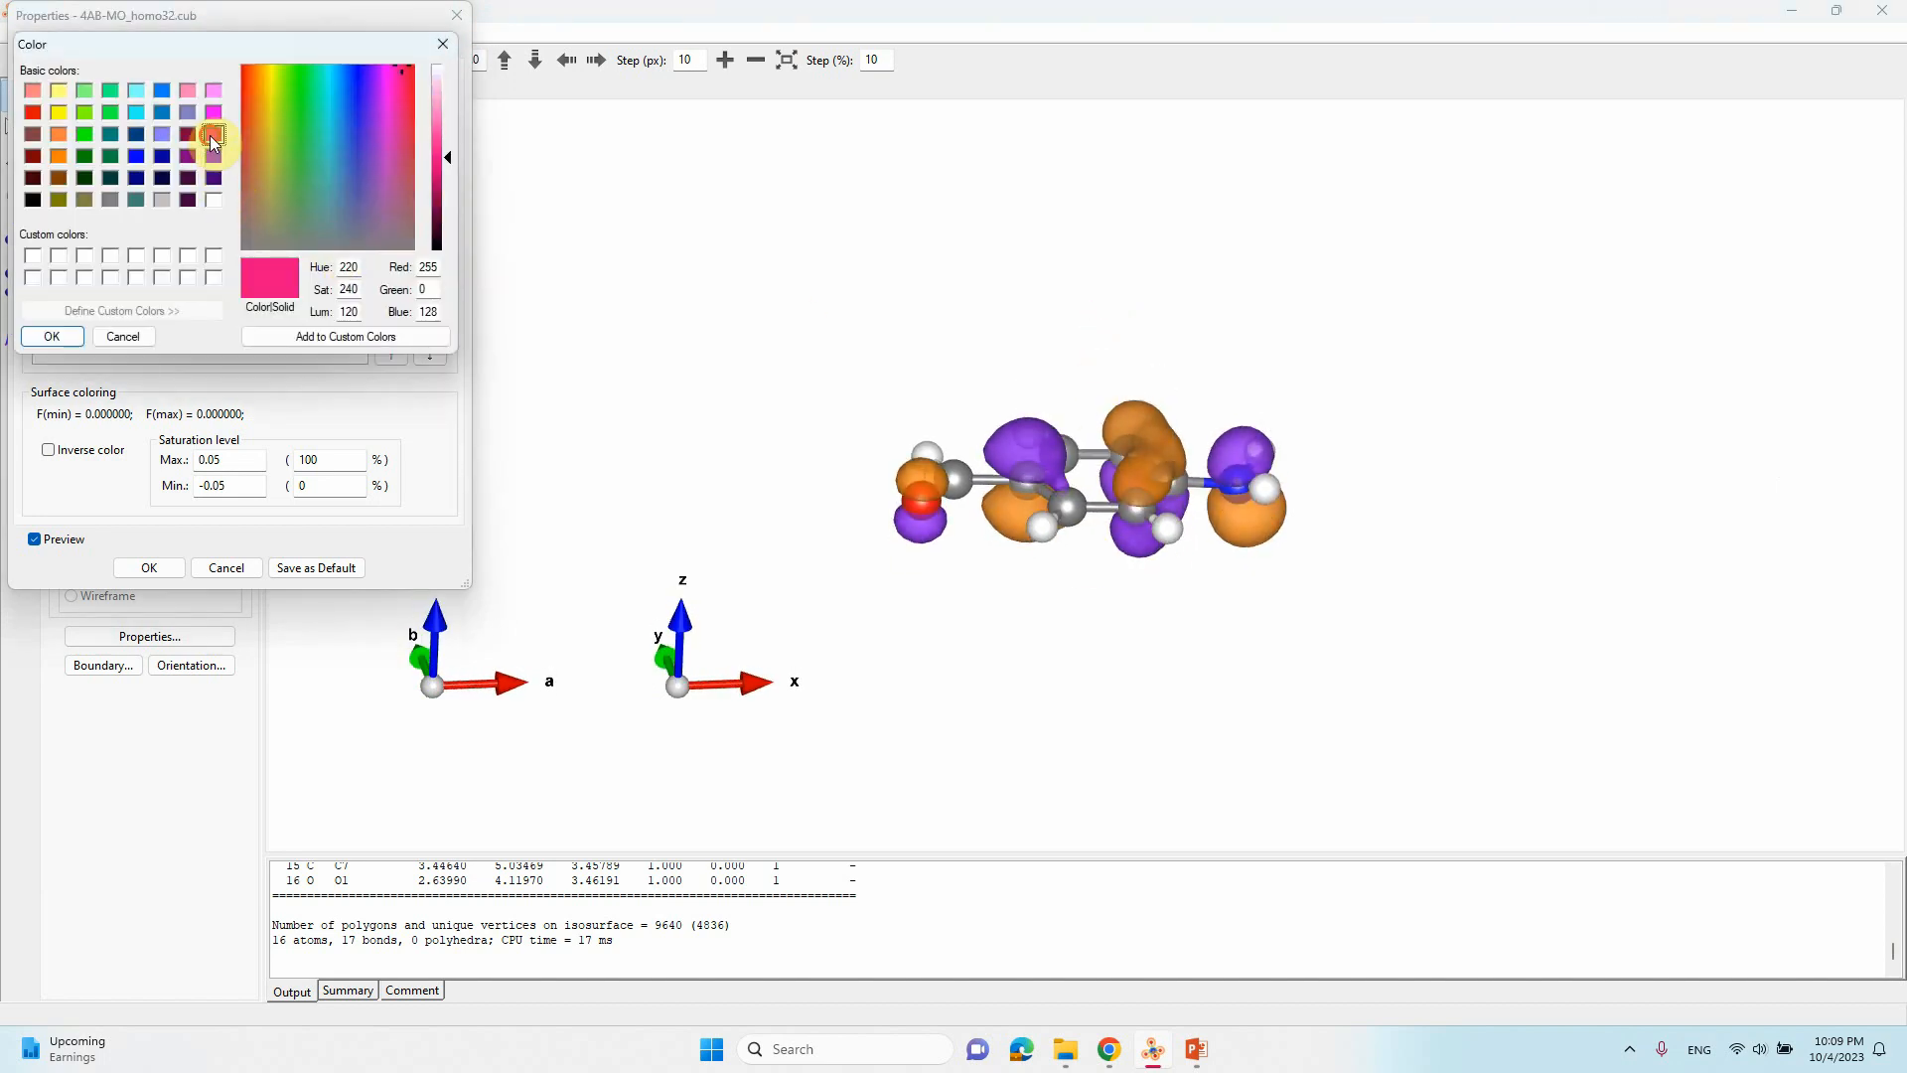
pyautogui.click(32, 112)
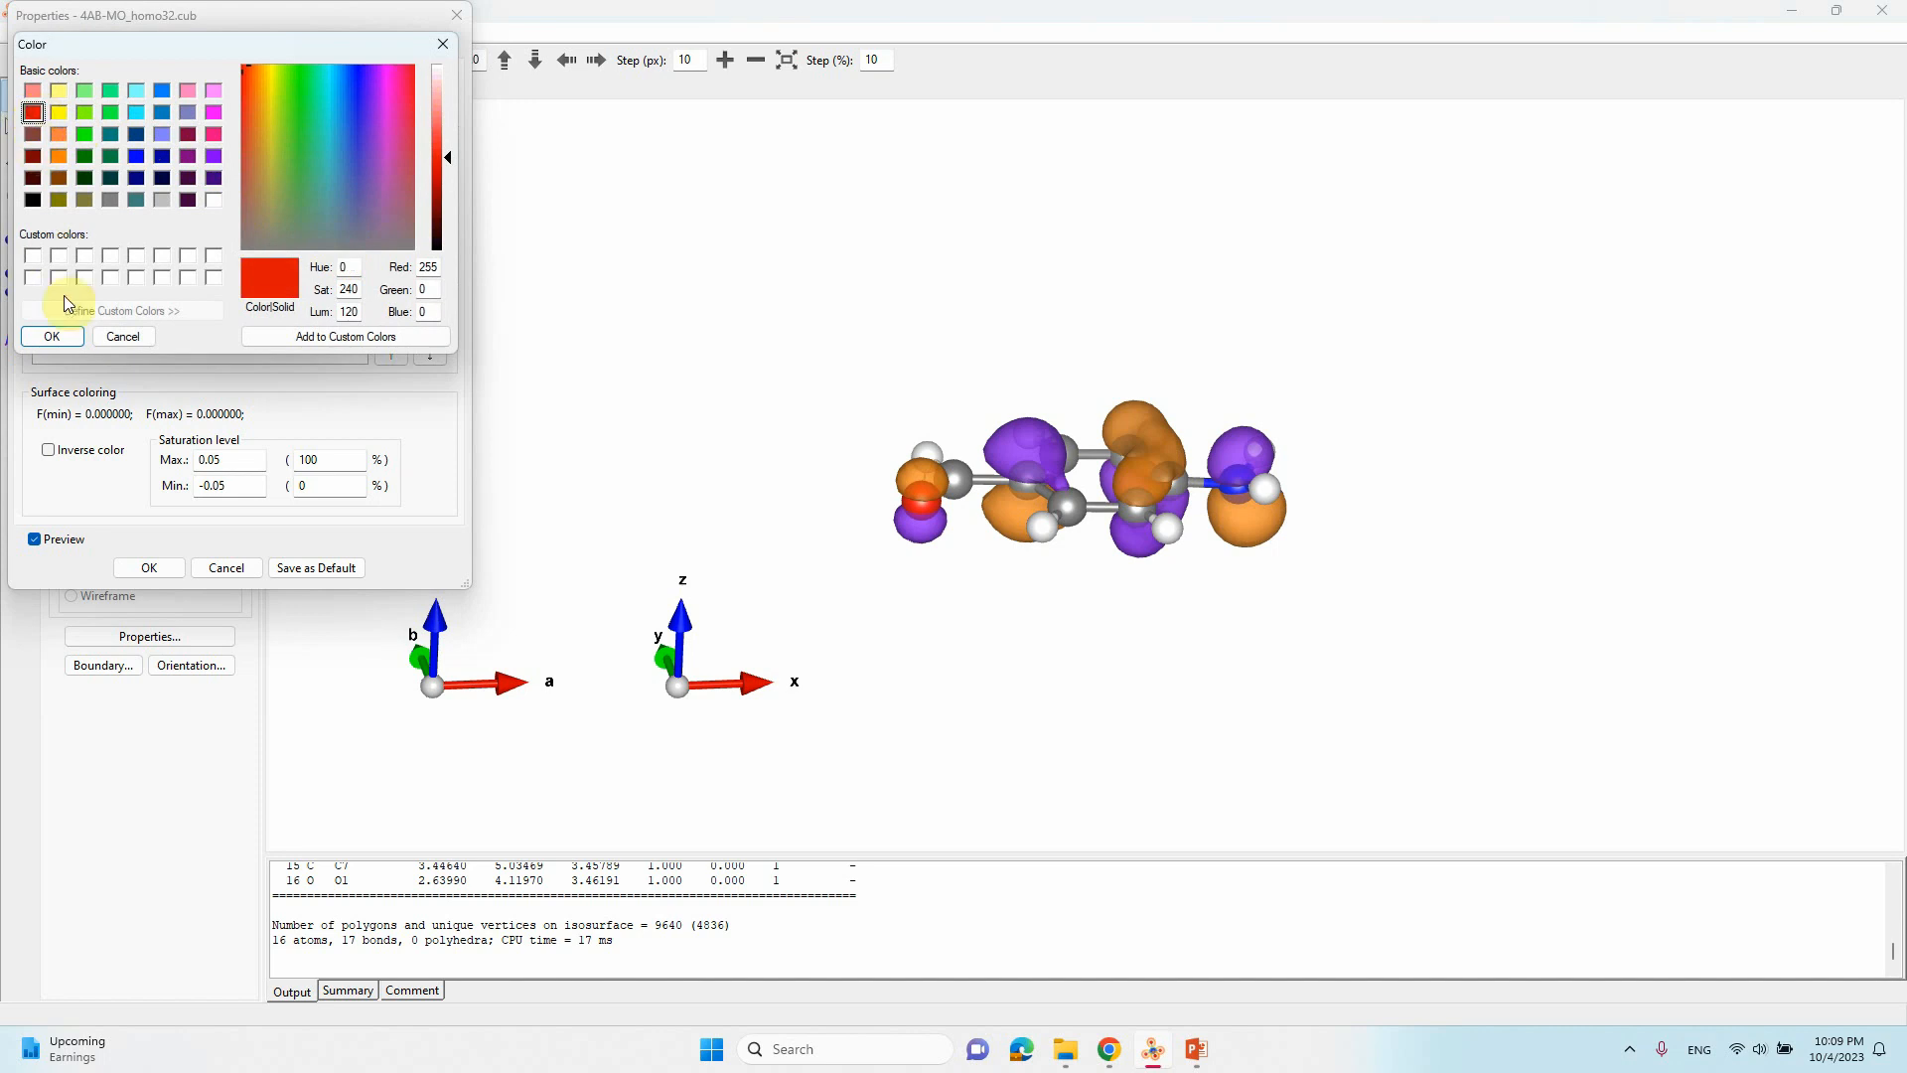
pyautogui.click(51, 337)
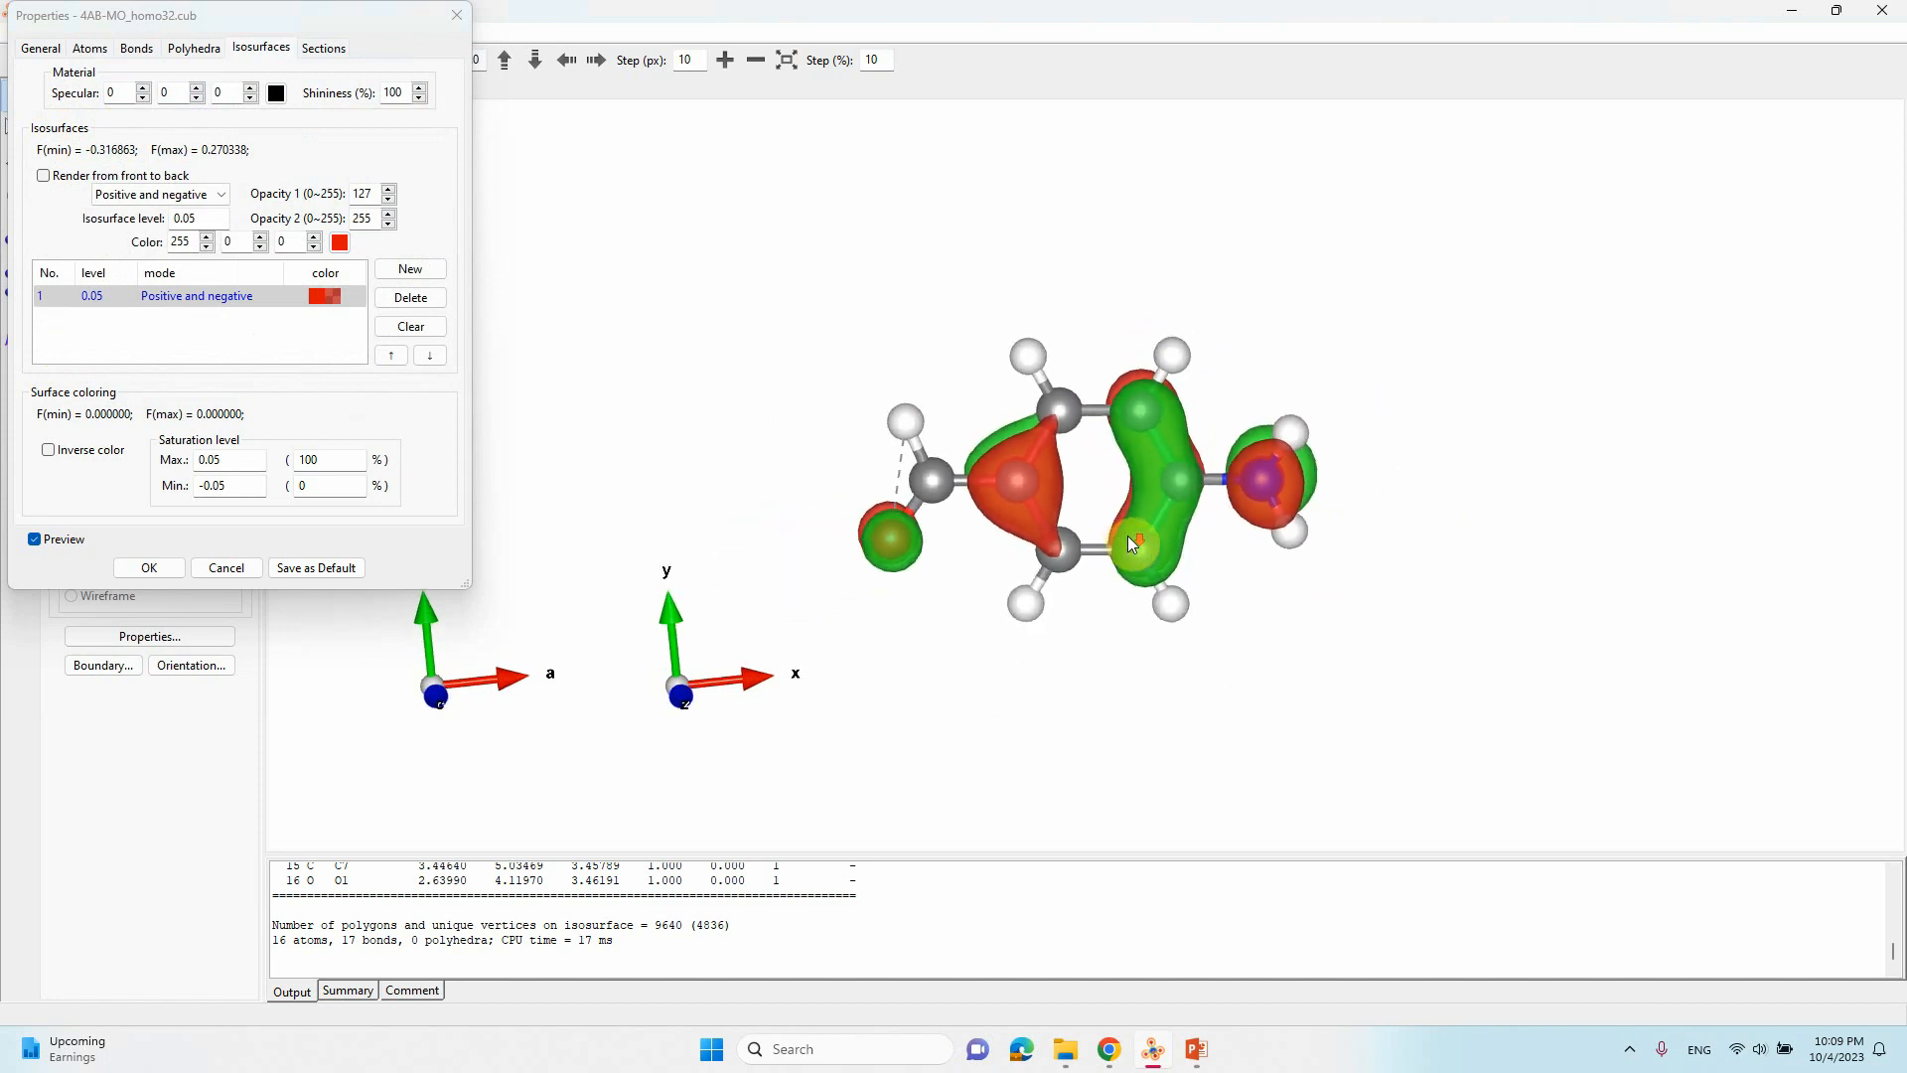
pyautogui.click(148, 567)
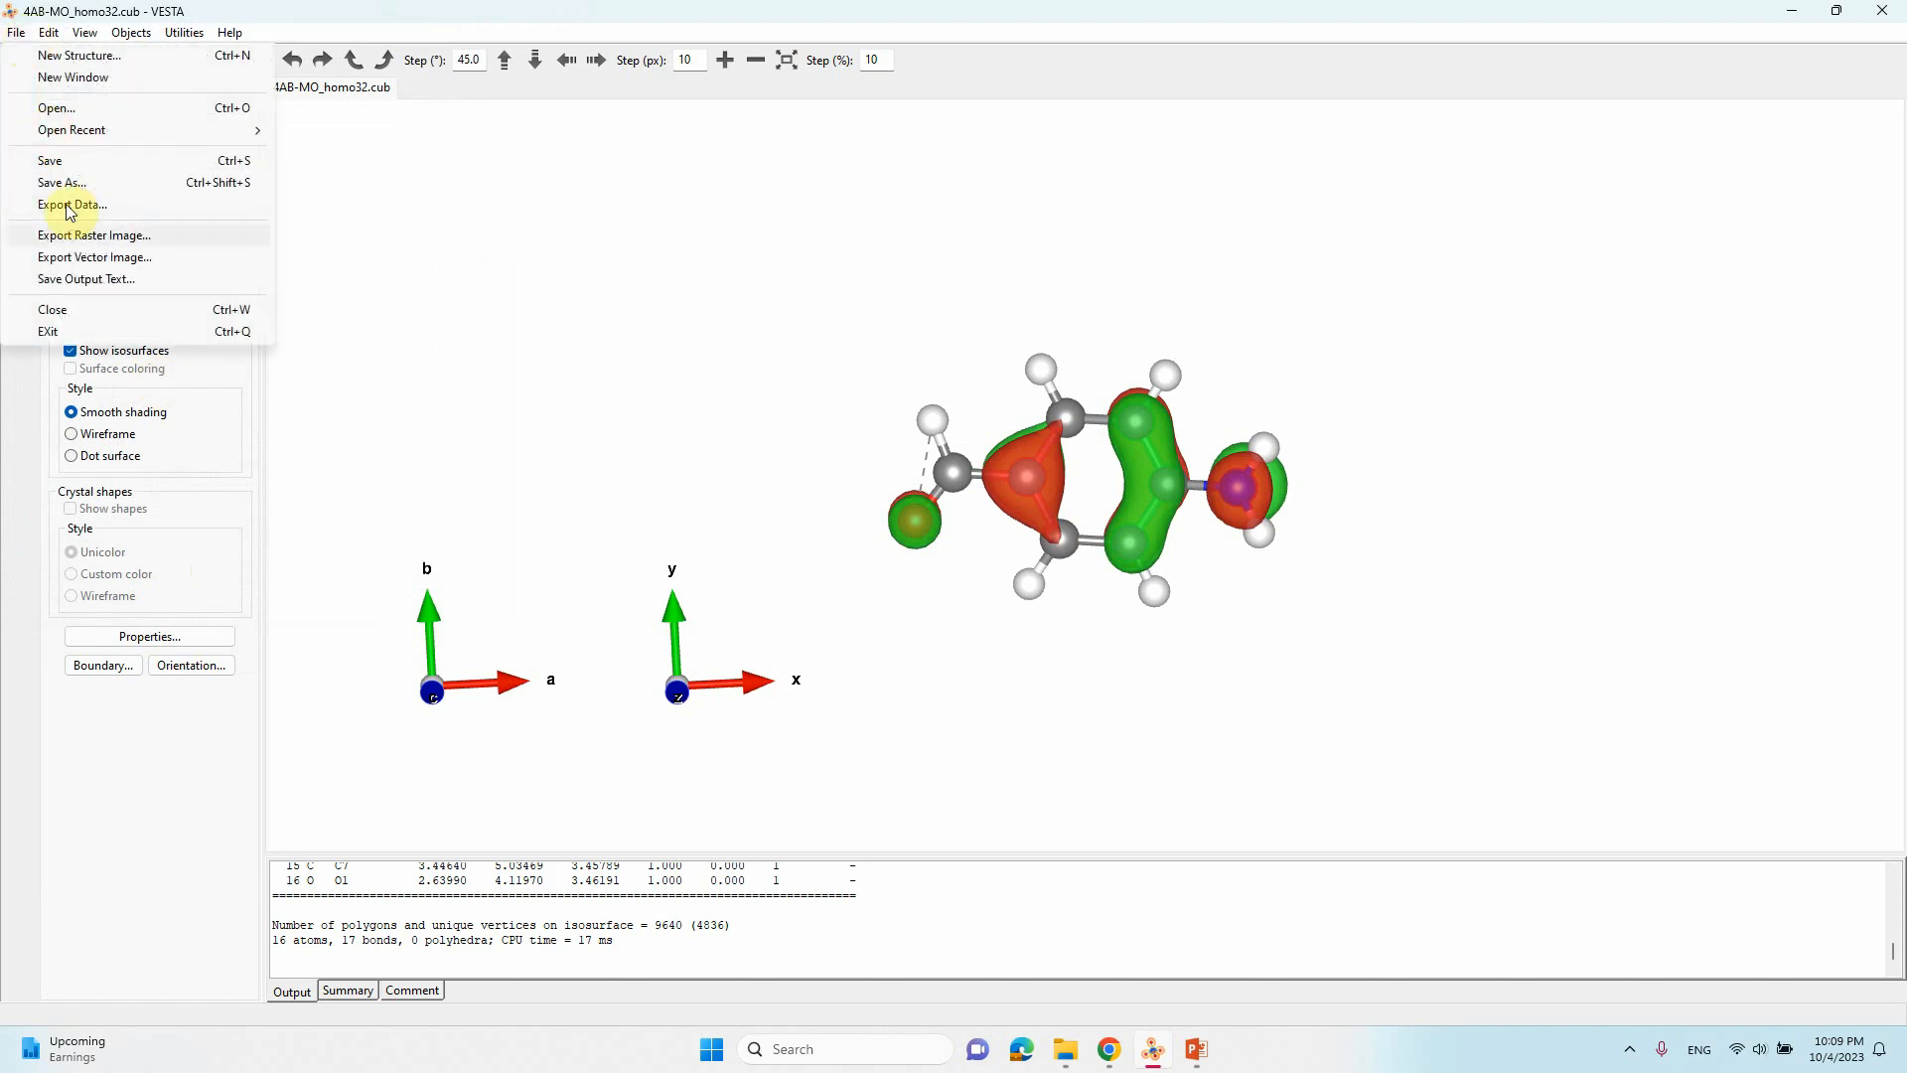
# Step: Export the view as JPG '4AB-MO_homo32-red' at five-times scale
pyautogui.click(95, 234)
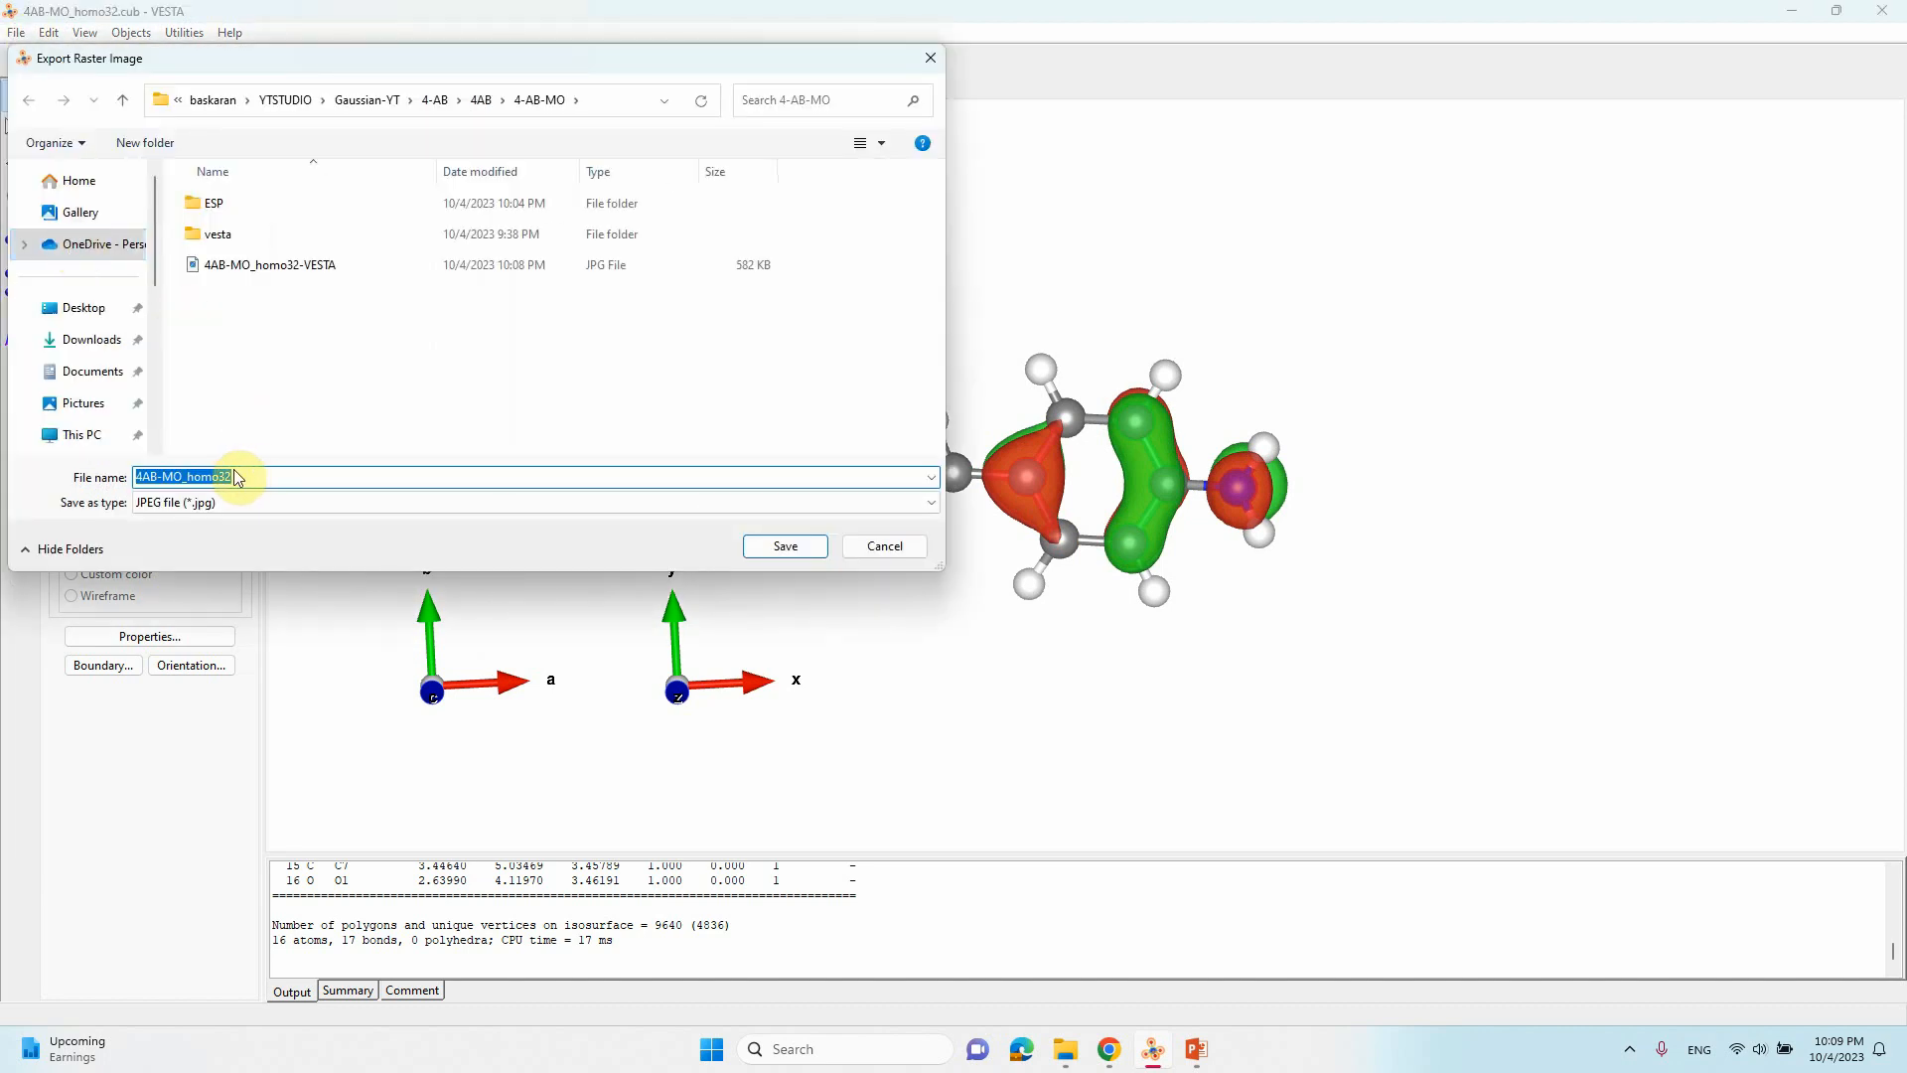
pyautogui.click(238, 476)
pyautogui.write('-red')
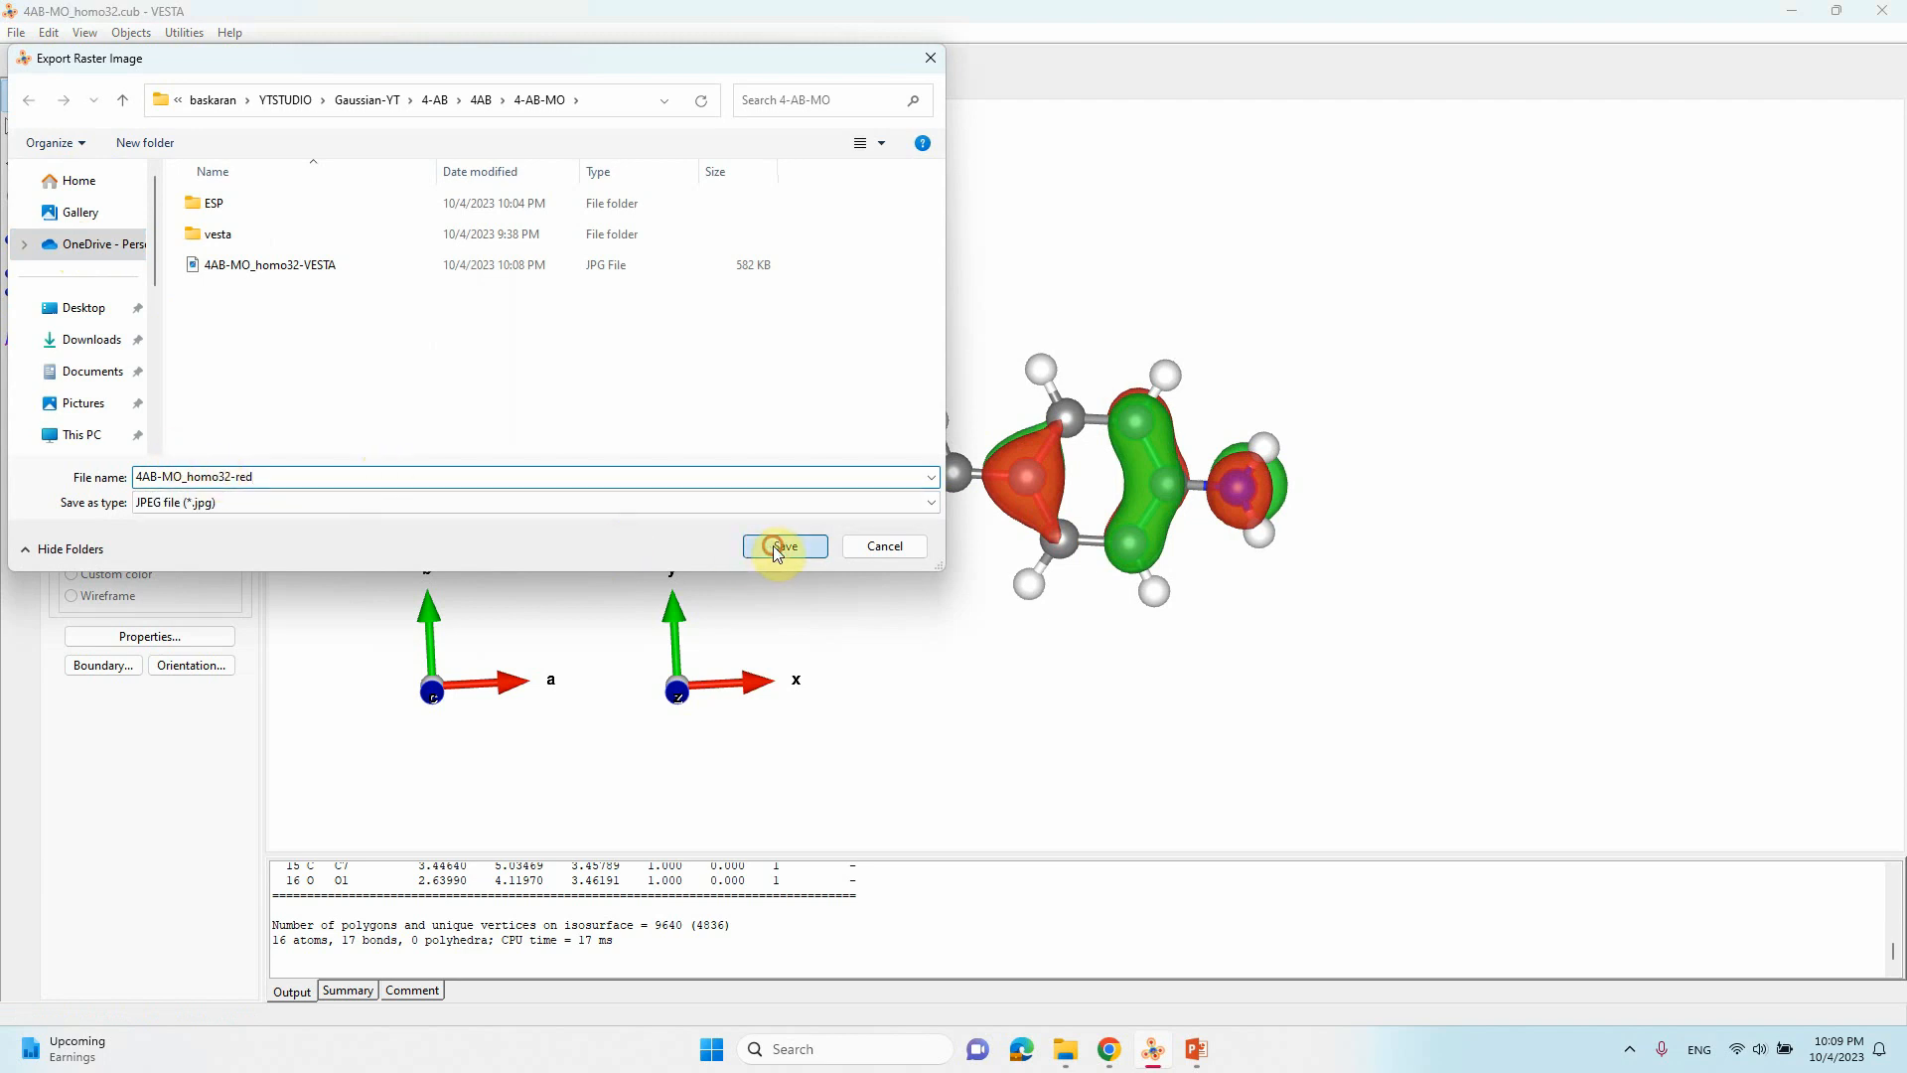
pyautogui.click(784, 547)
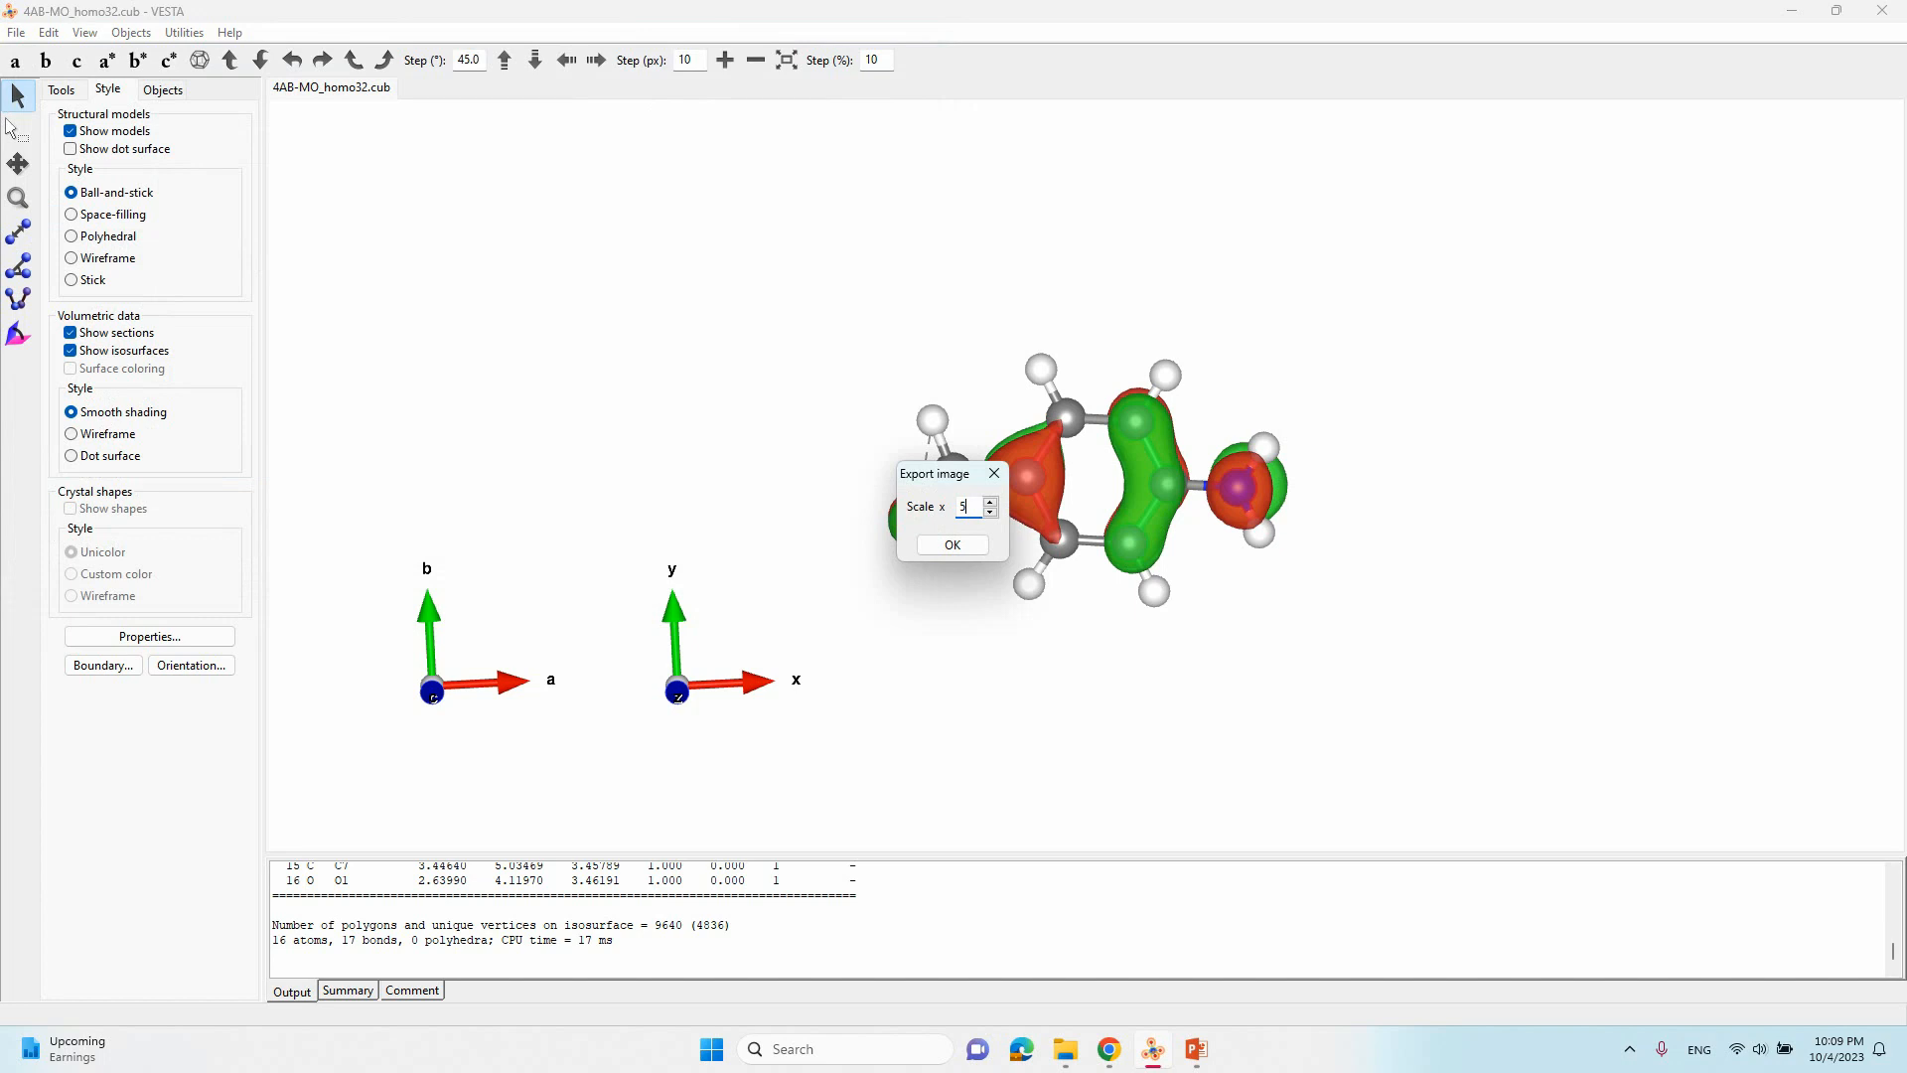
pyautogui.click(951, 543)
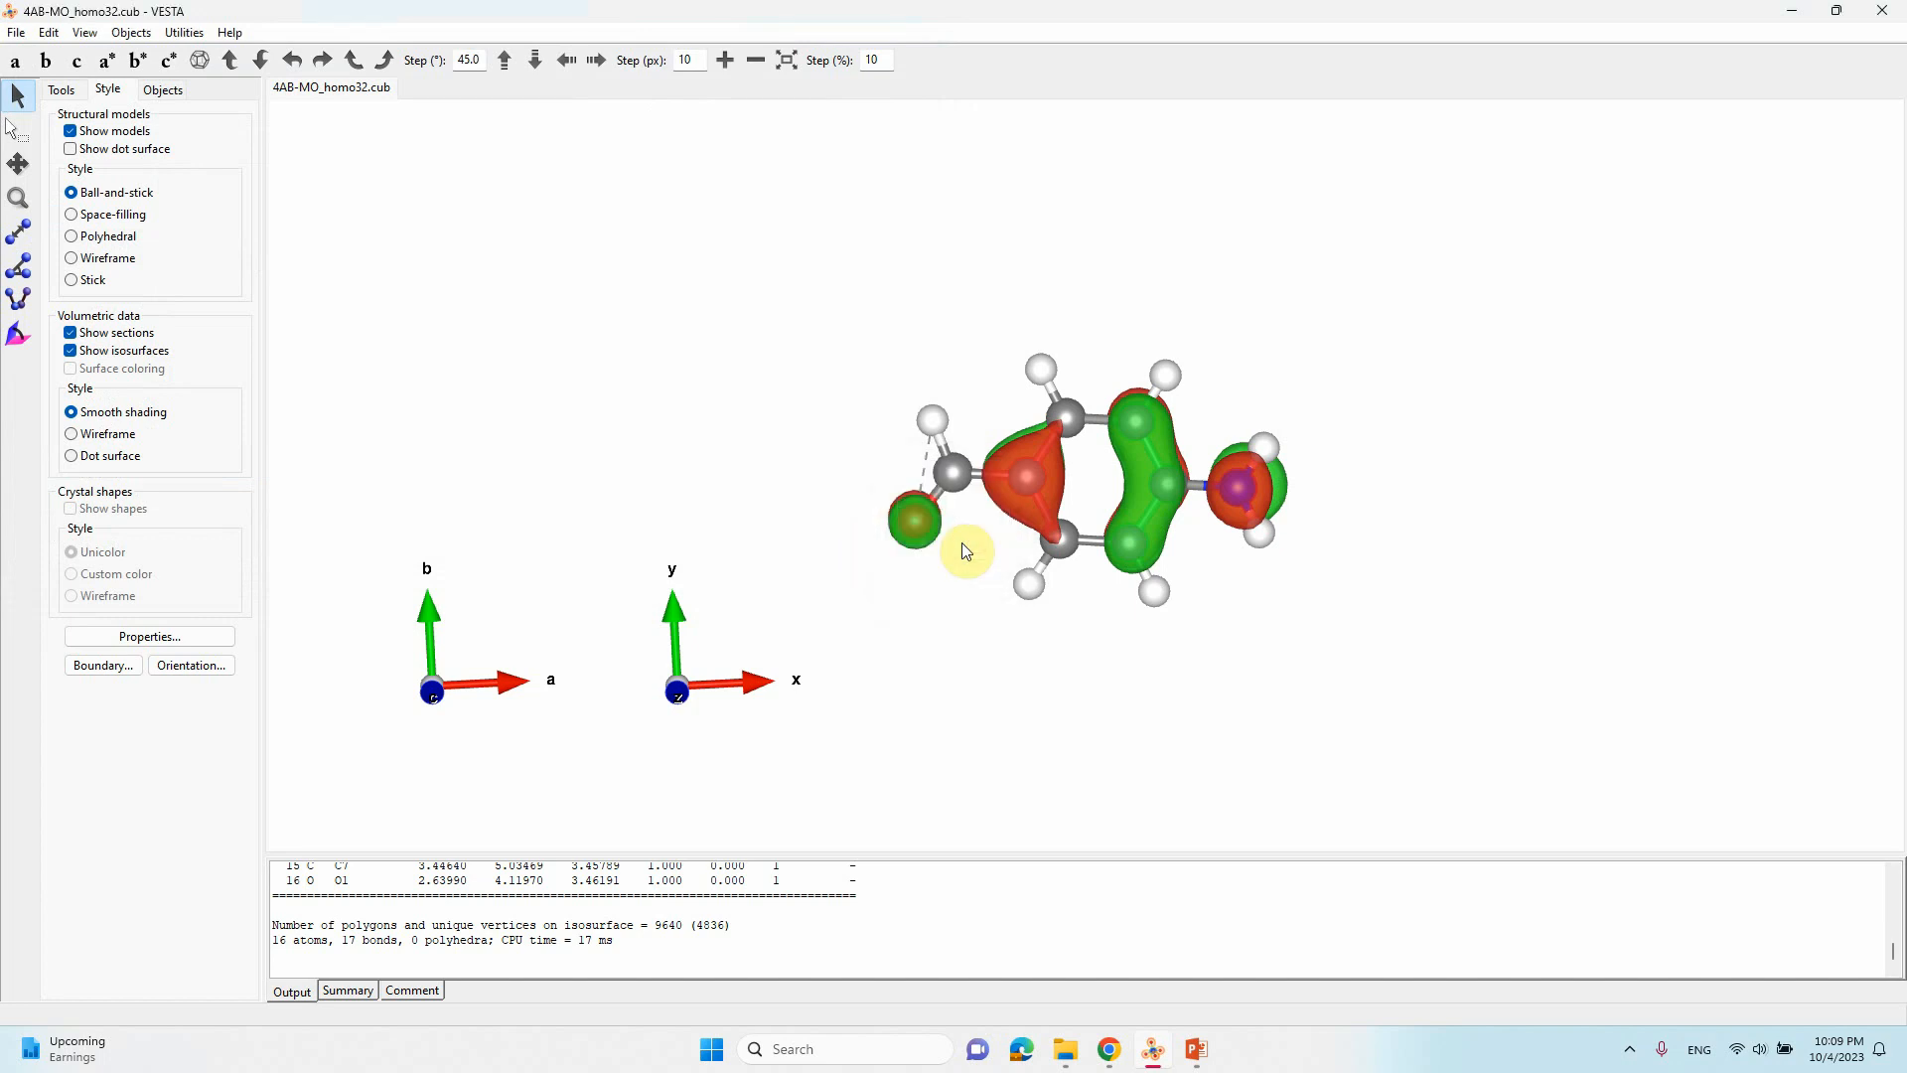
pyautogui.moveTo(1098, 551)
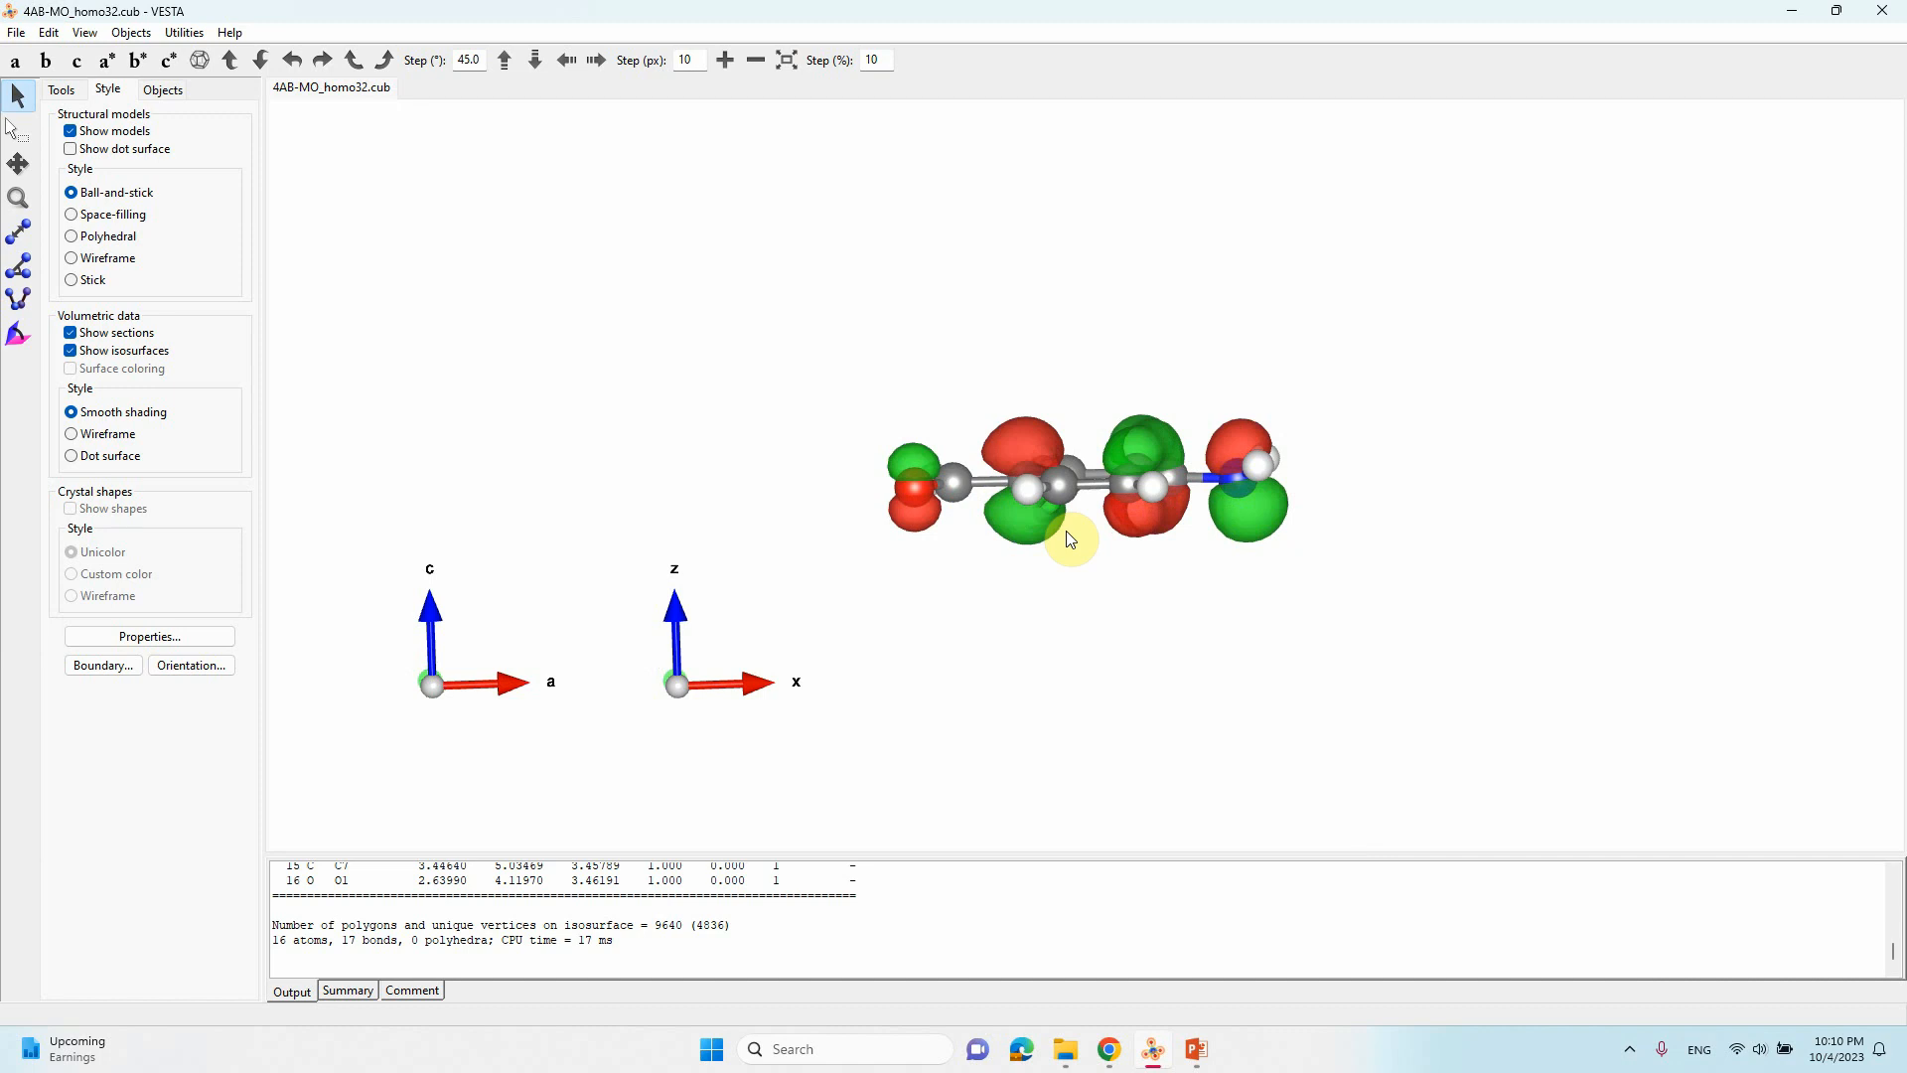
pyautogui.moveTo(1100, 510)
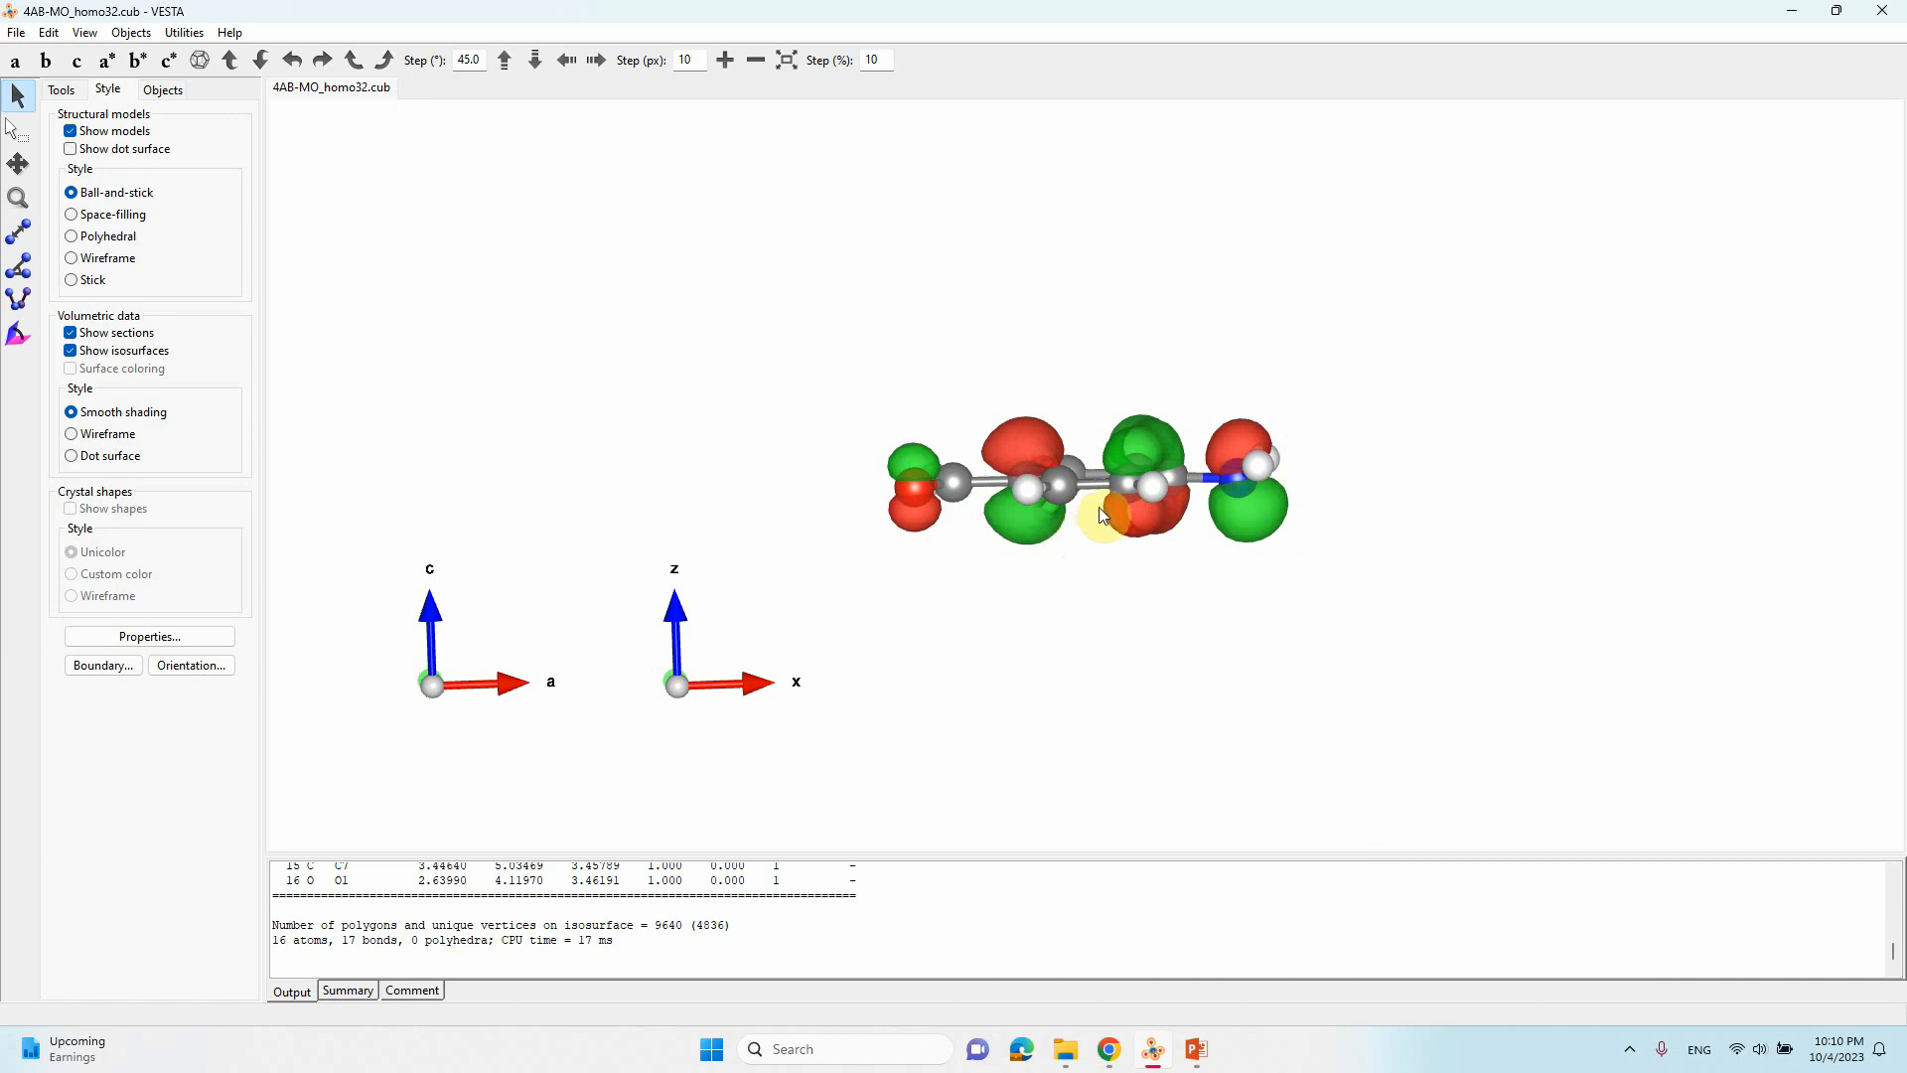